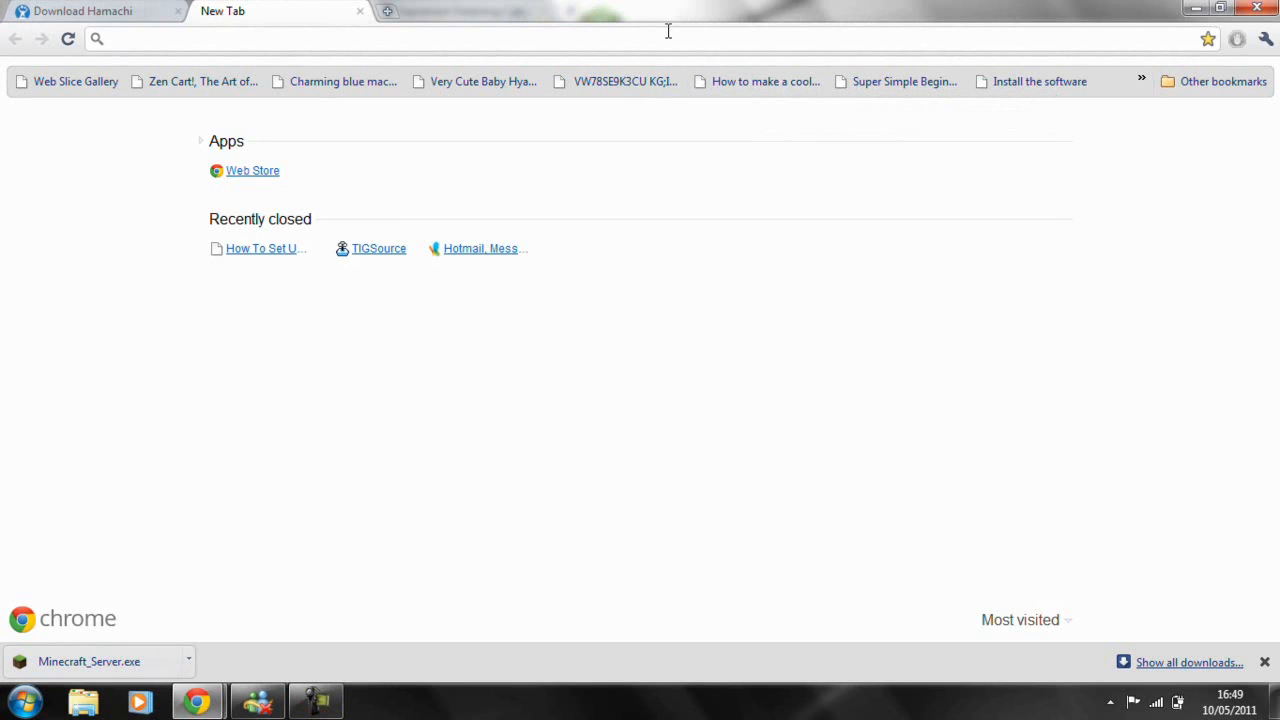
Discard the half-typed 'googl' address and return to the Download Hamachi tab.
type("googl")
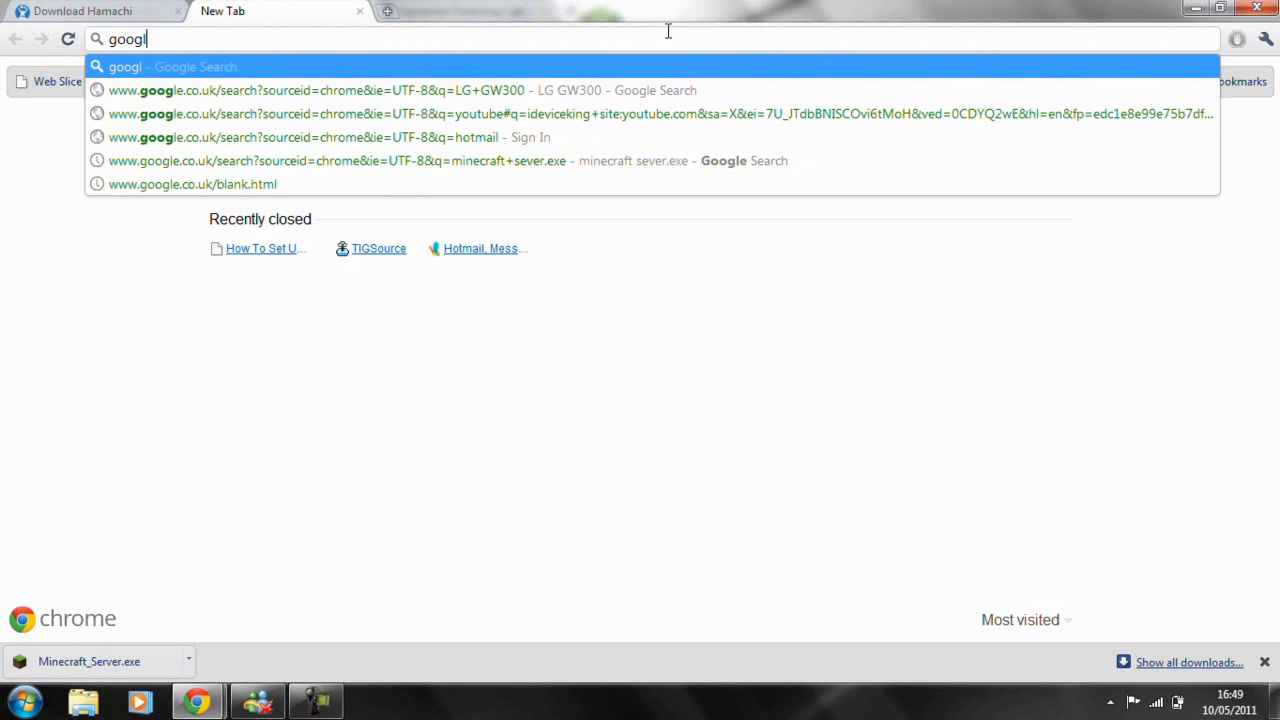
key("BackSpace")
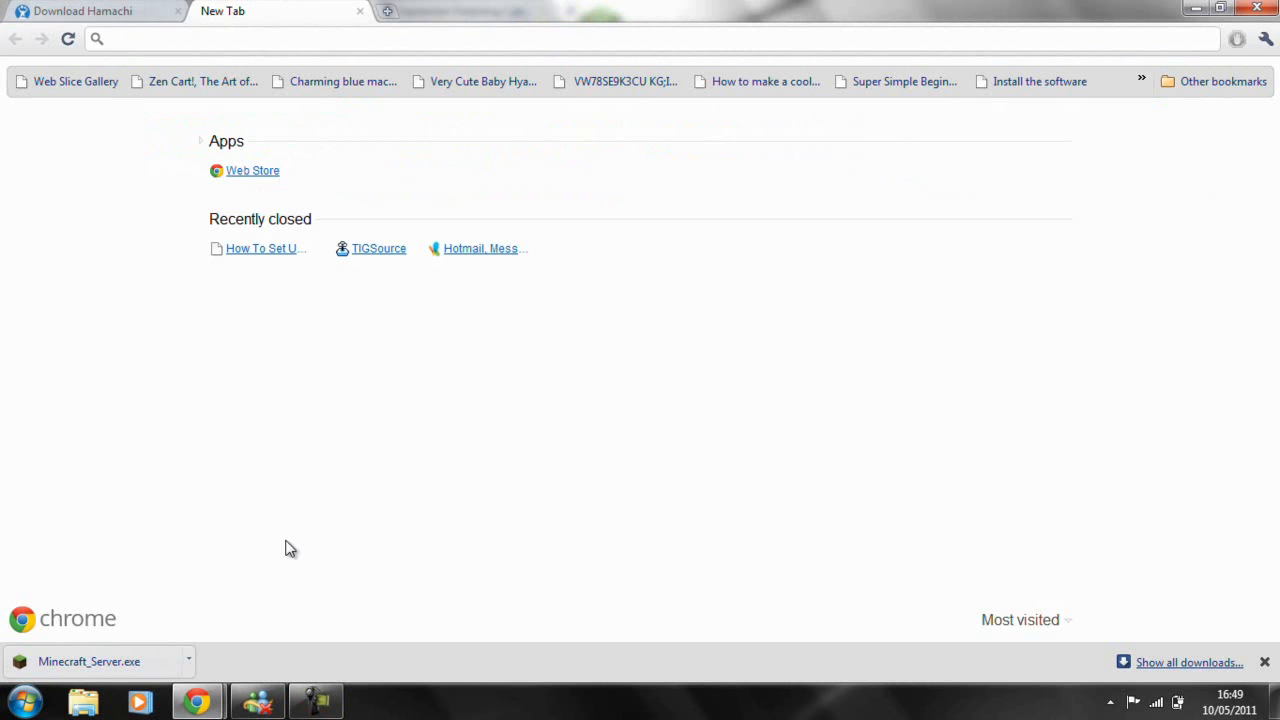
mouse_move(107, 667)
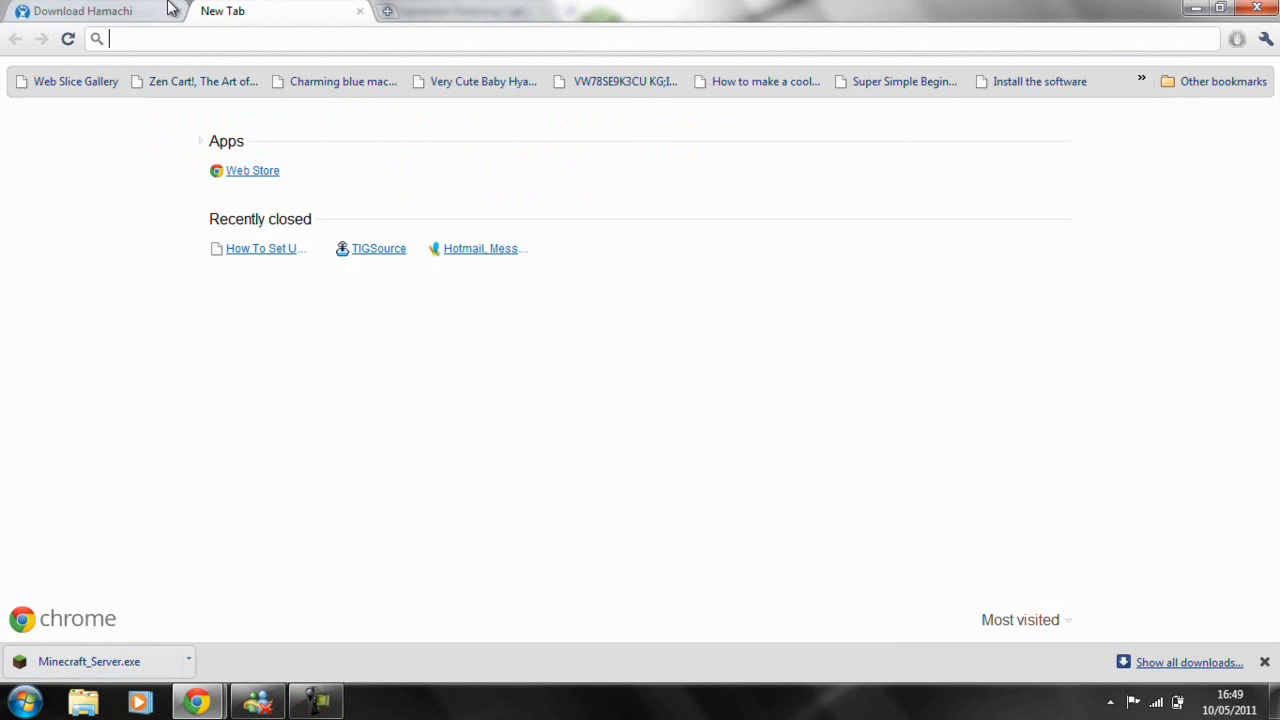
left_click(82, 11)
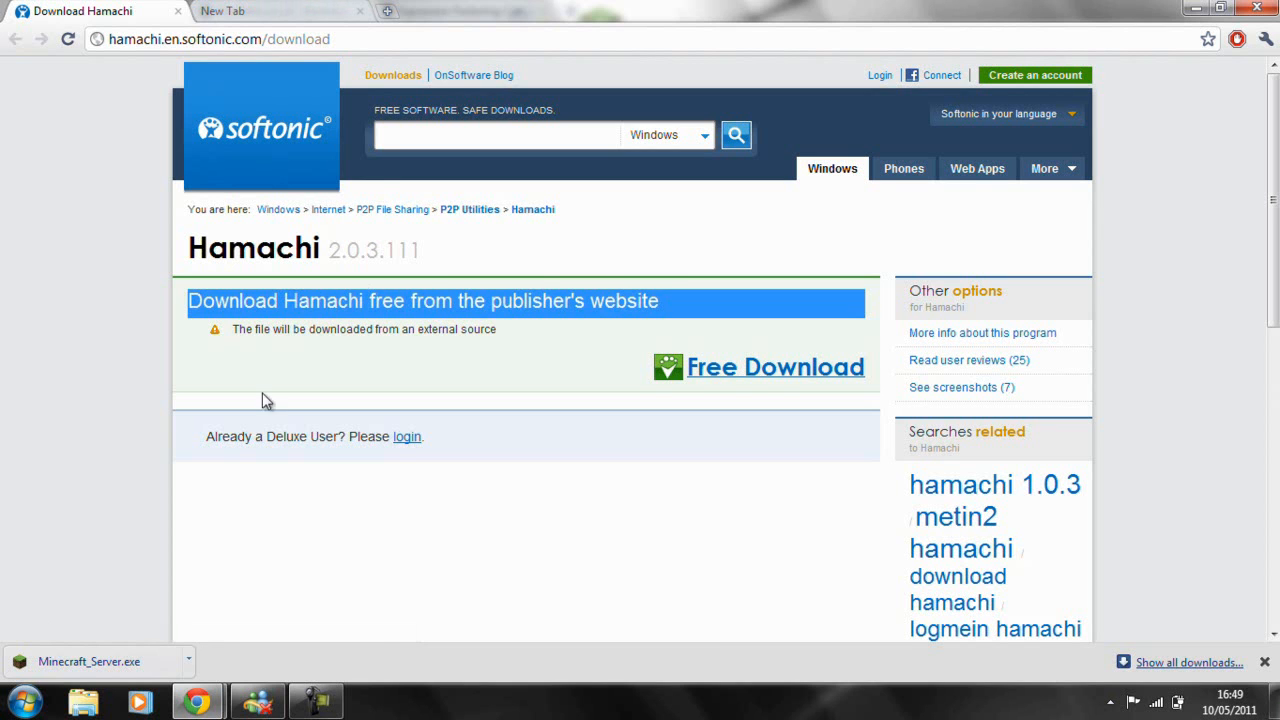
type("hama")
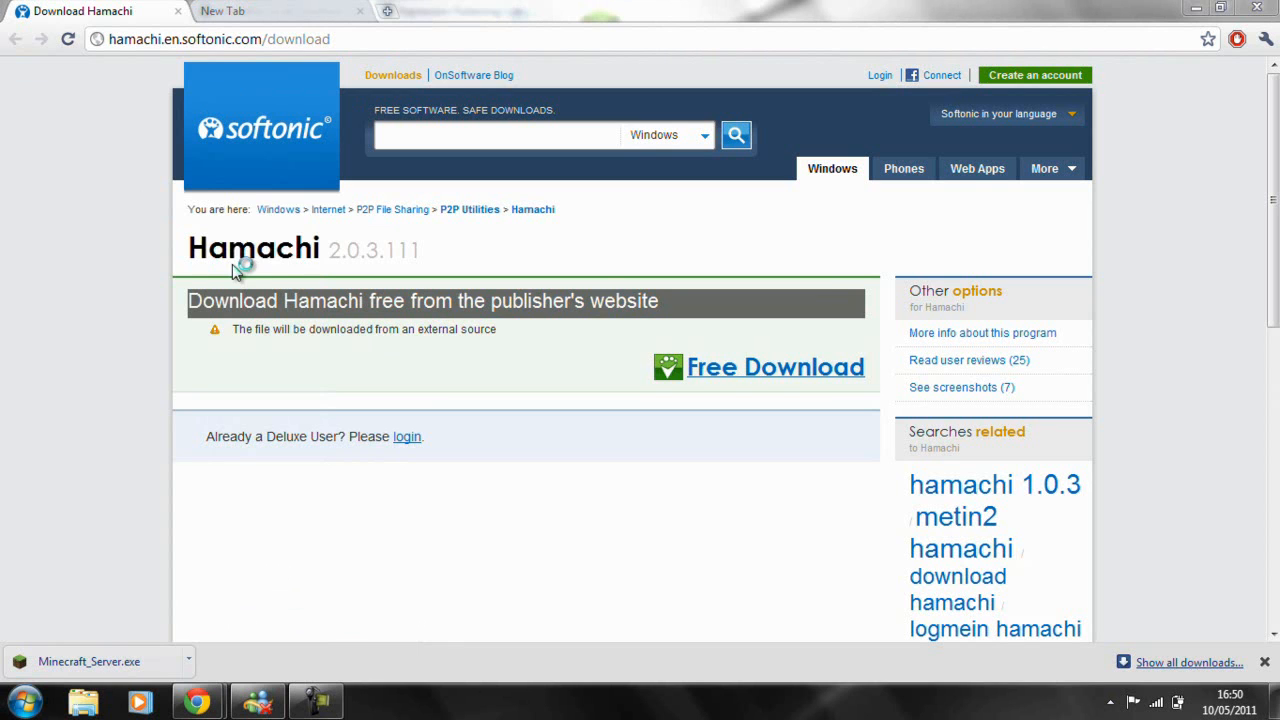
left_click(775, 366)
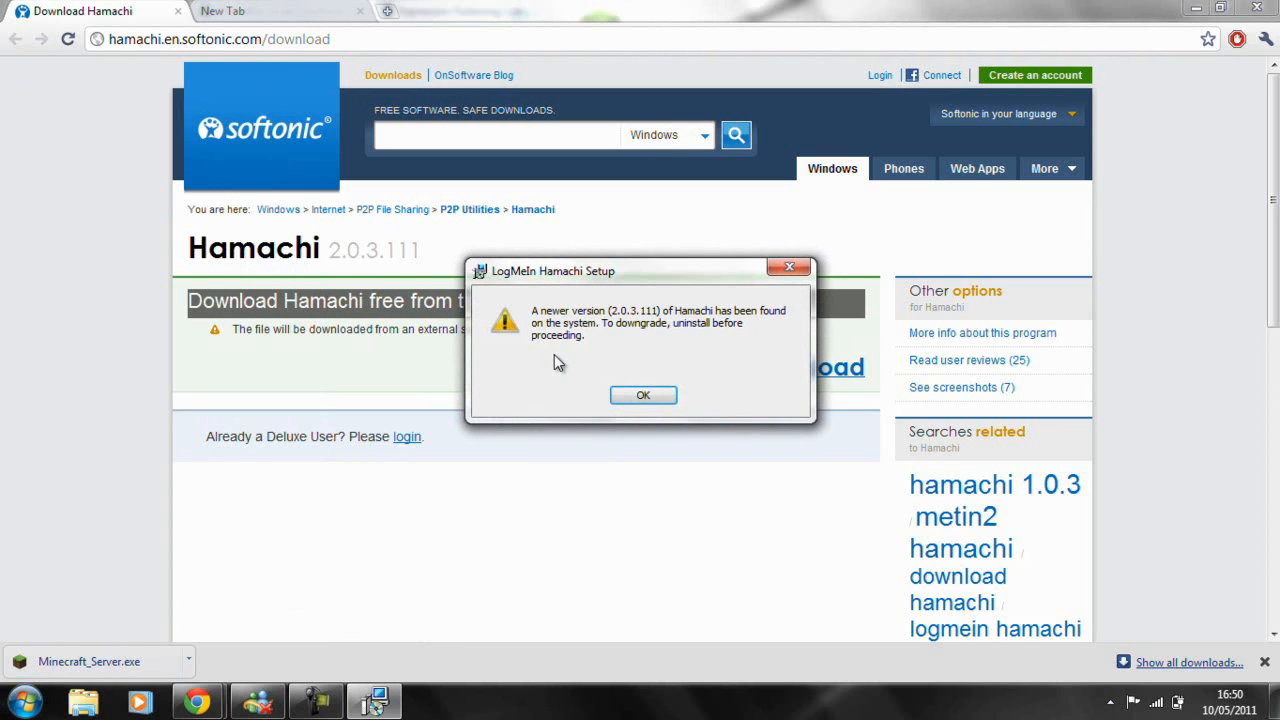
left_click(643, 394)
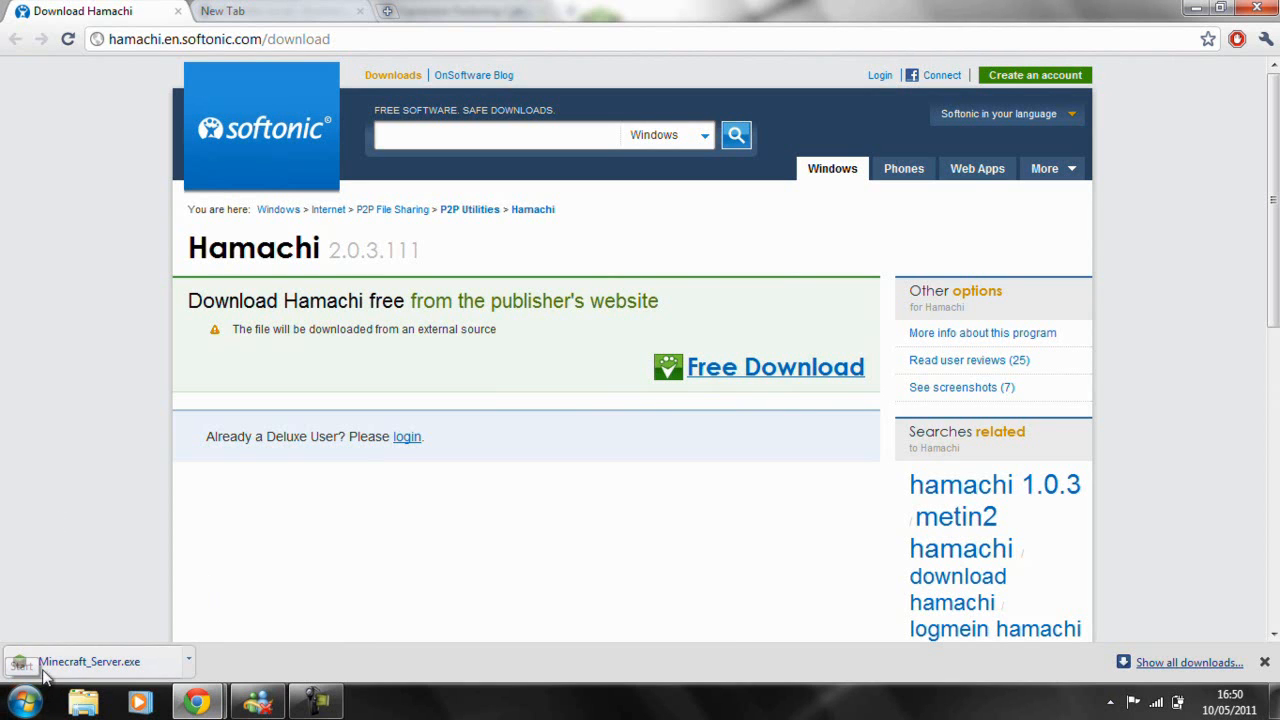
mouse_move(63, 668)
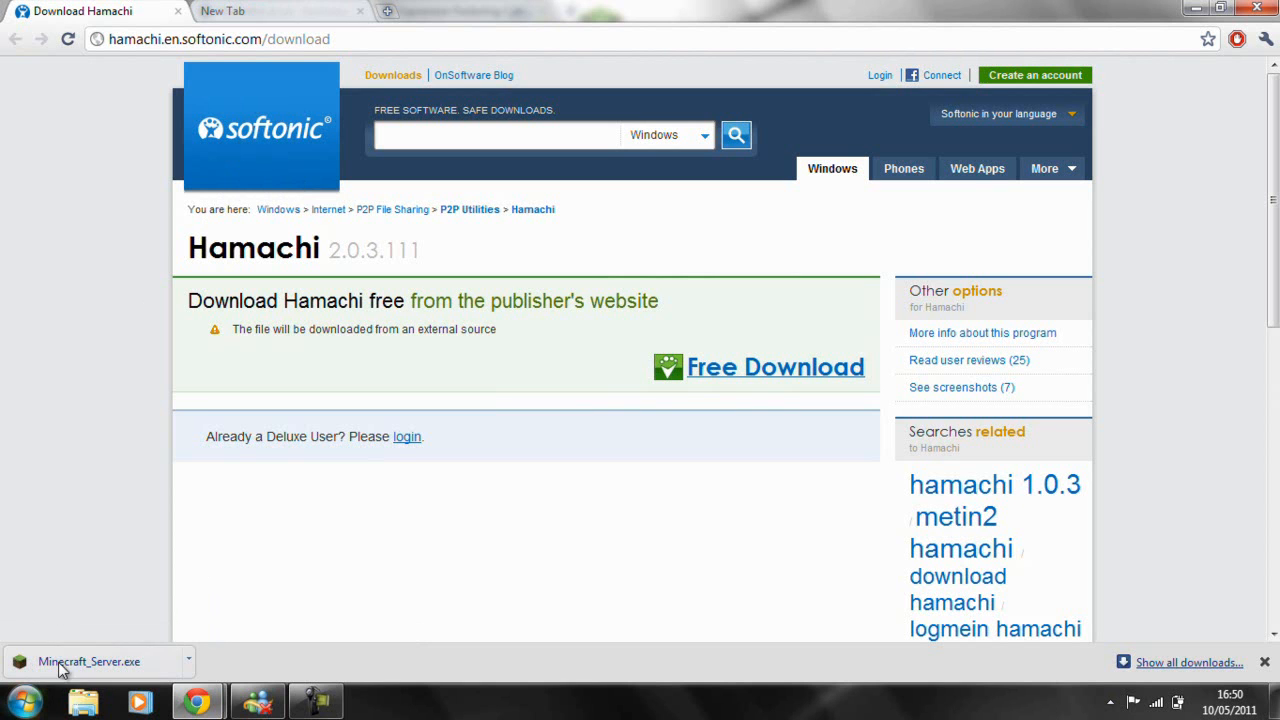
mouse_move(108, 672)
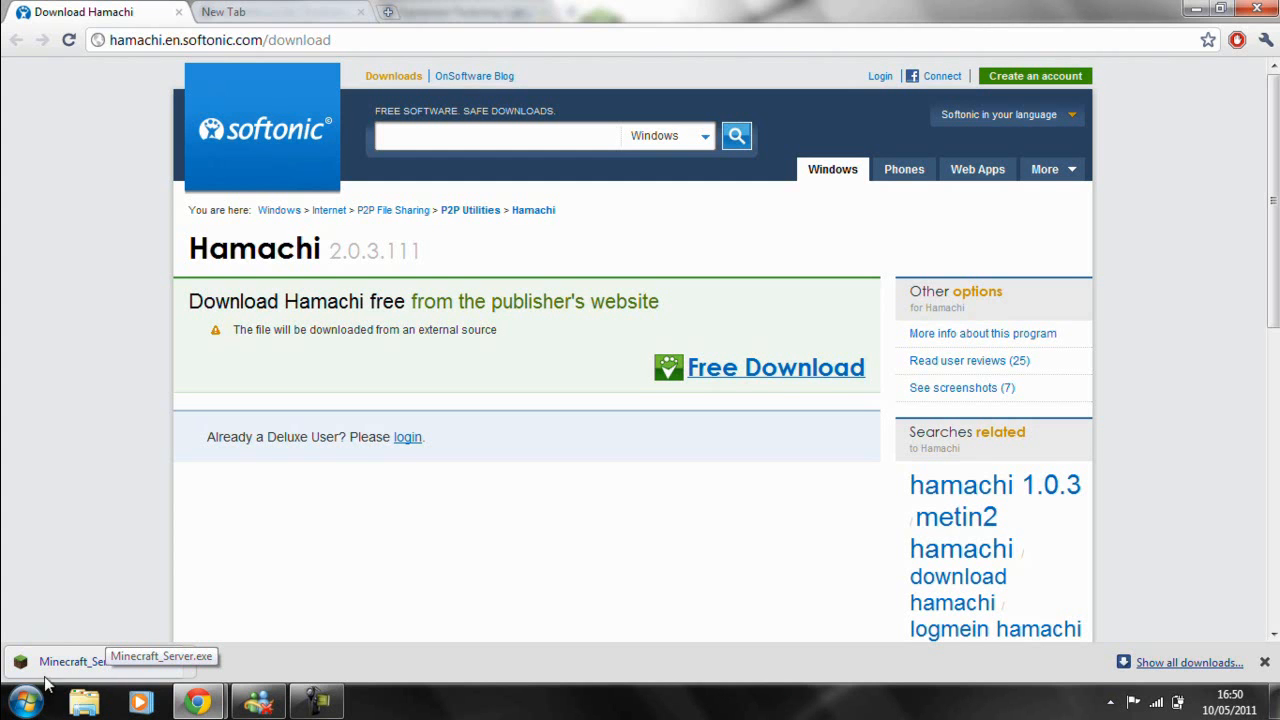
Browse Local Disk D and open the 'server' folder.
left_click(15, 695)
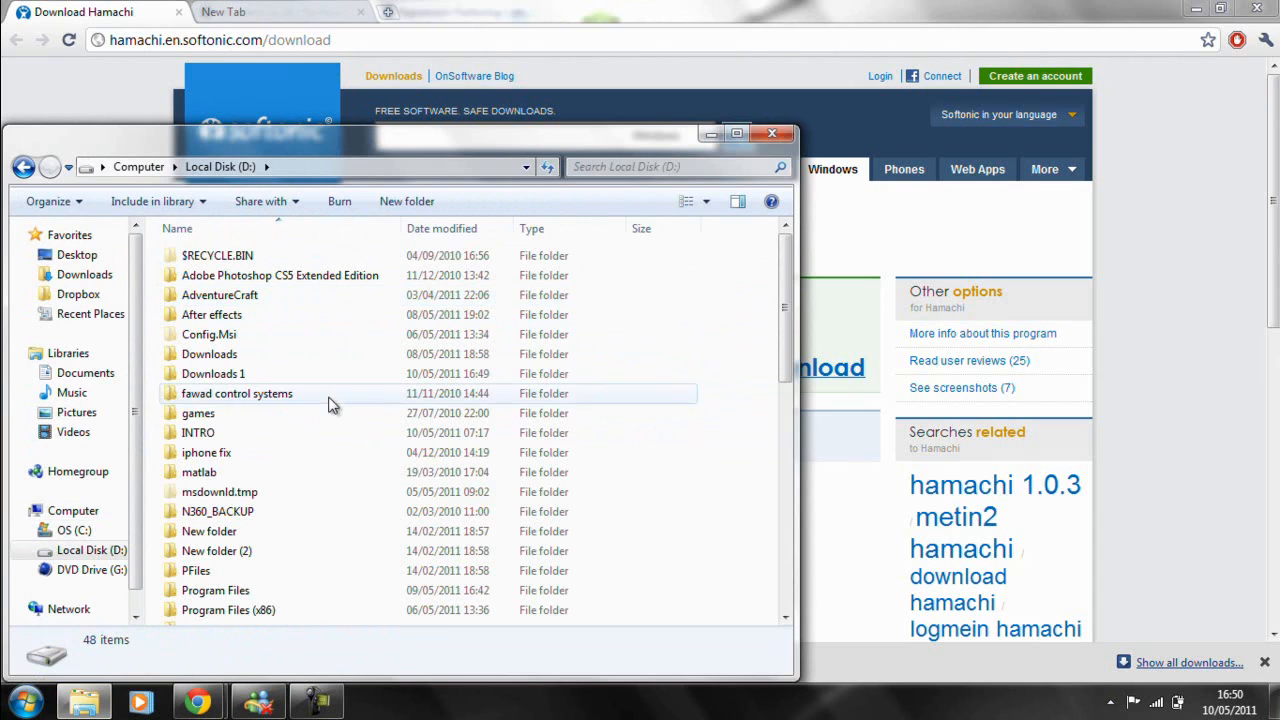
scroll("down", 3)
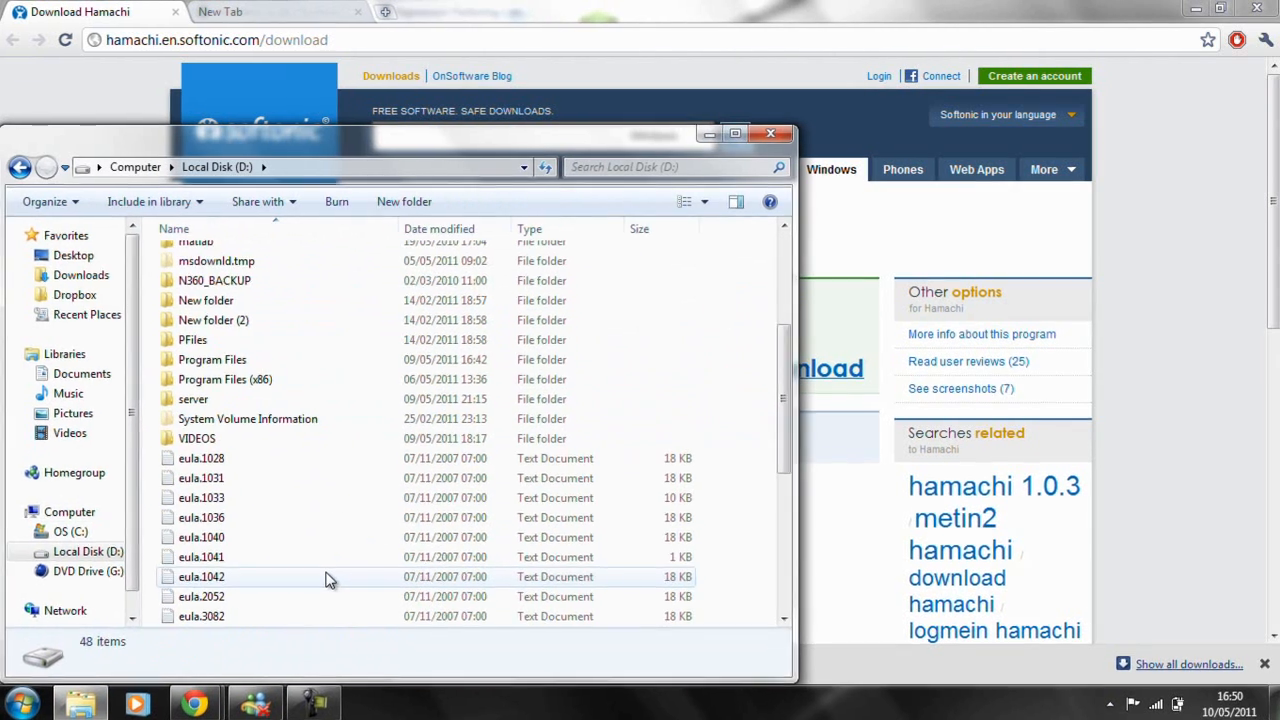
double_click(193, 399)
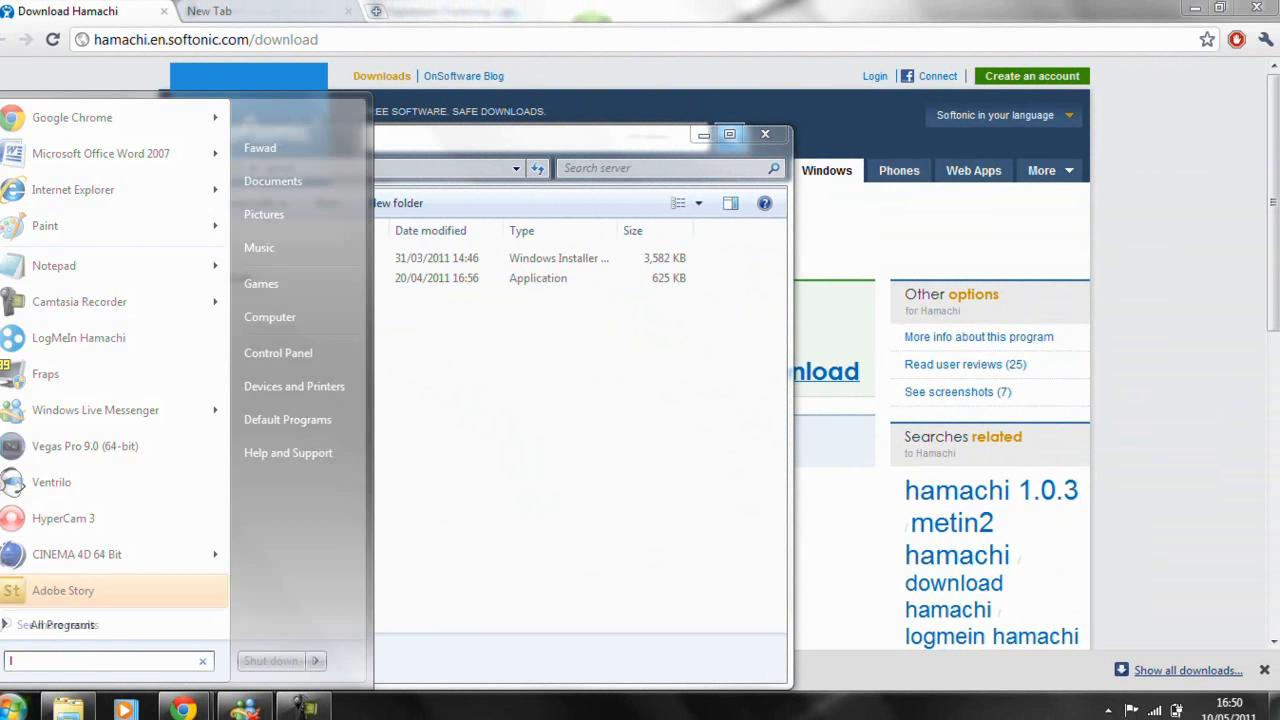
type("og")
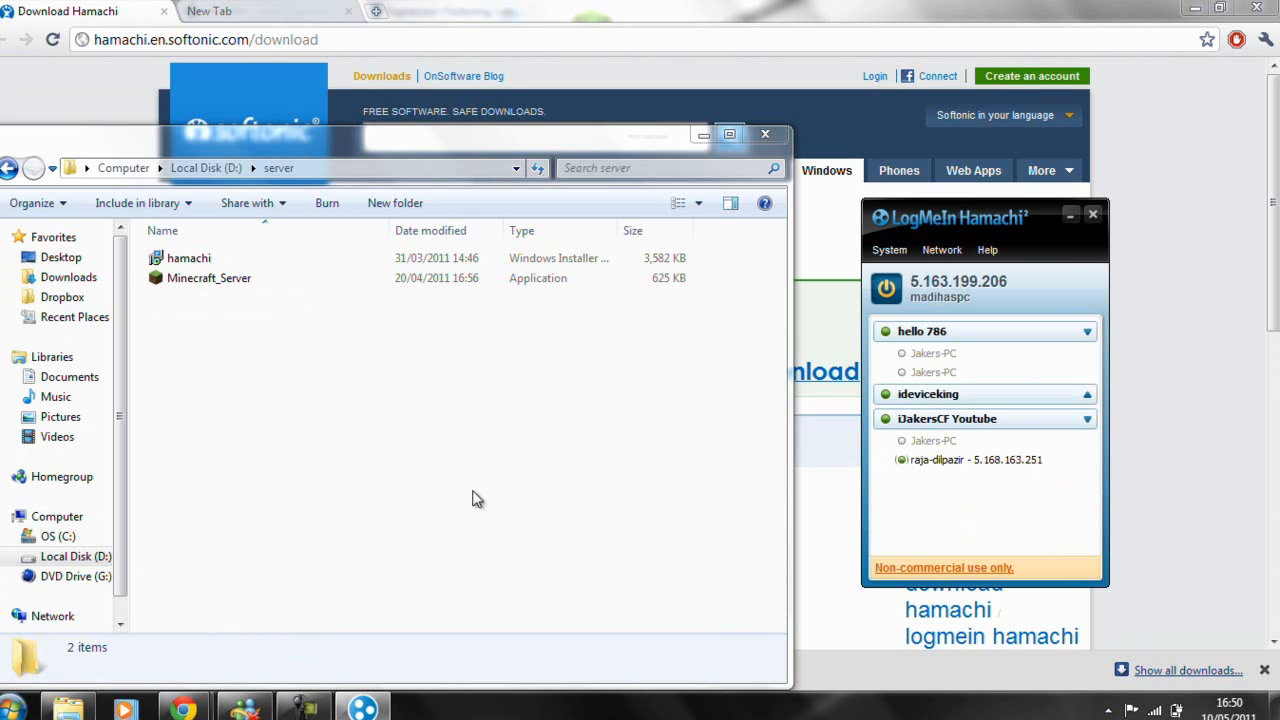
left_click(941, 249)
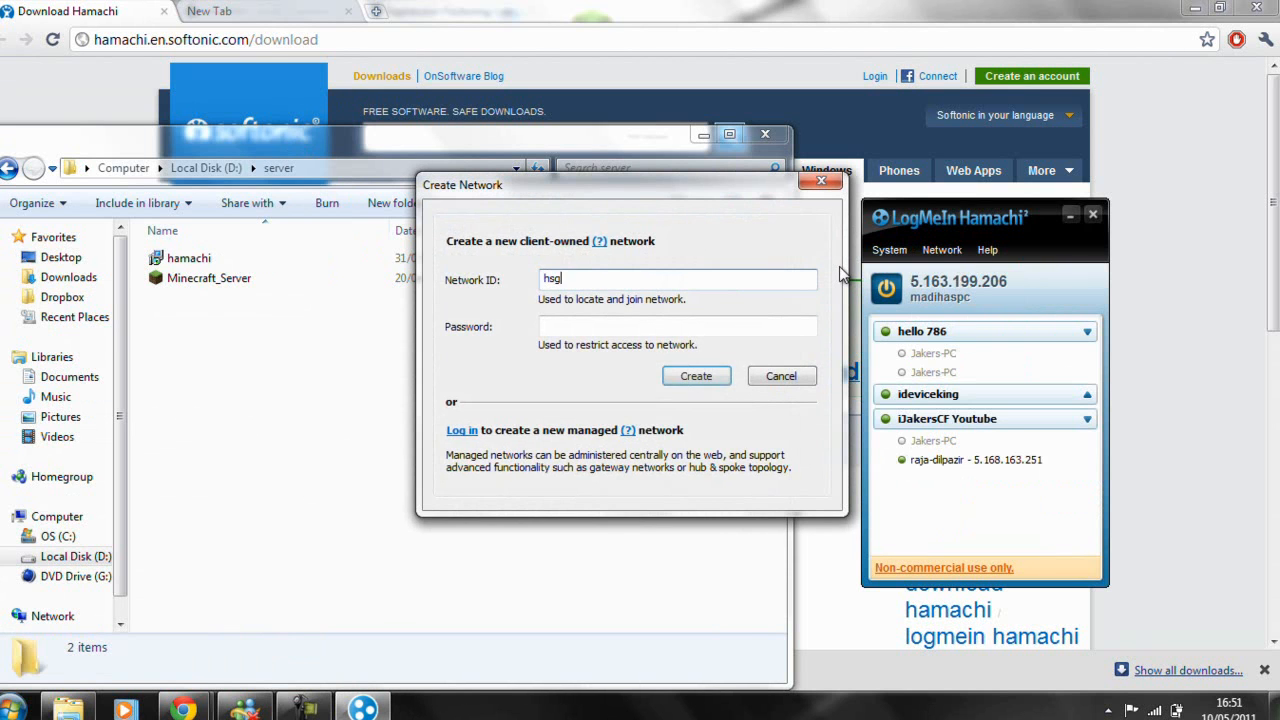
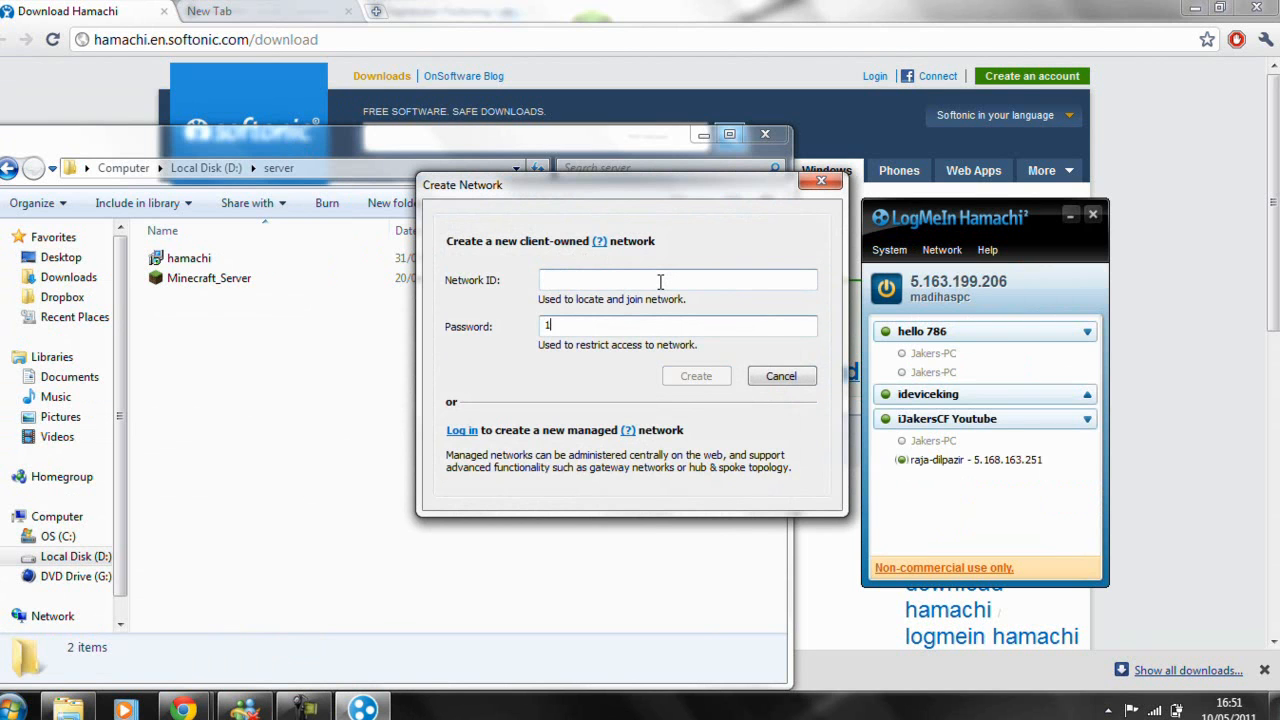
key("Backspace")
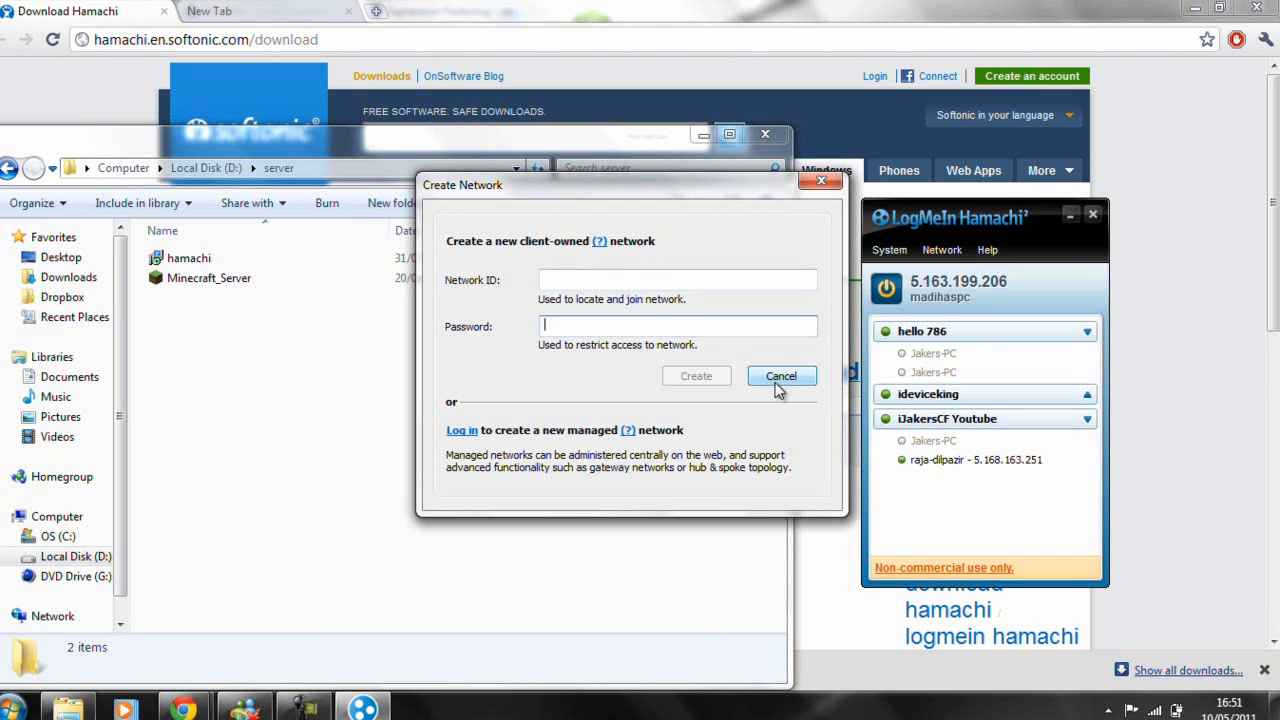
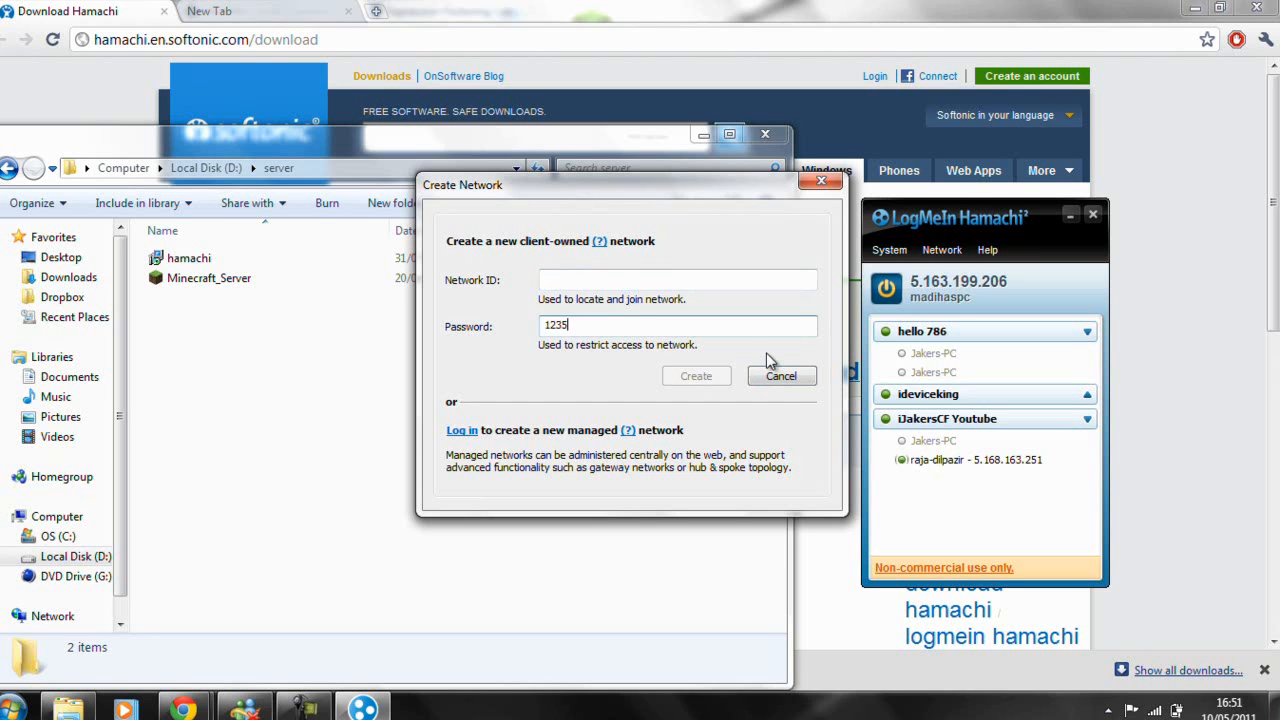
left_click(677, 326)
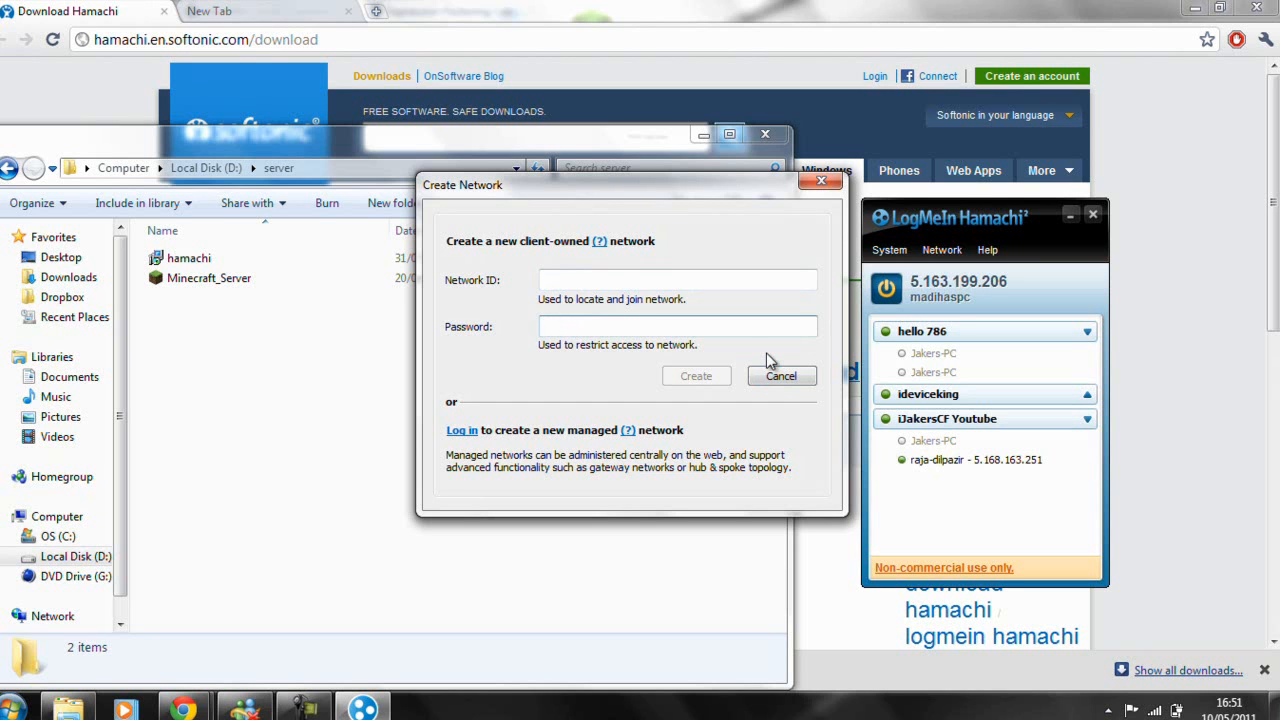
left_click(677, 326)
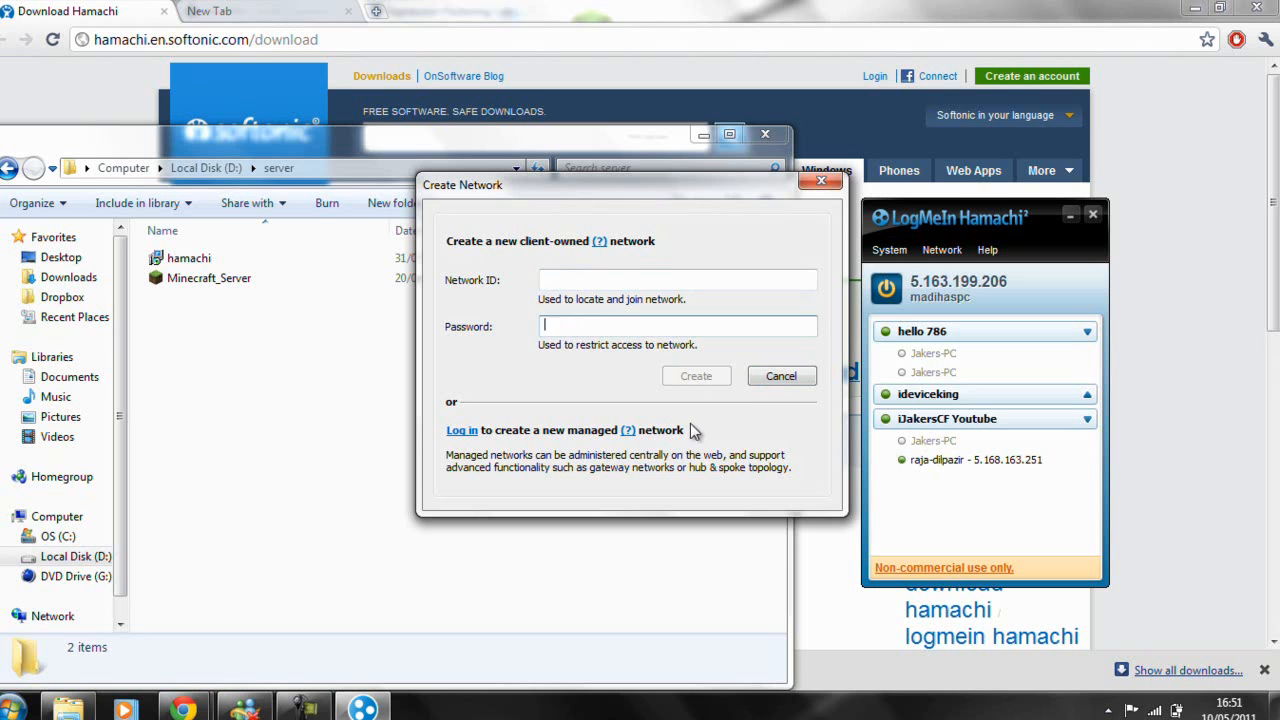
mouse_move(781, 375)
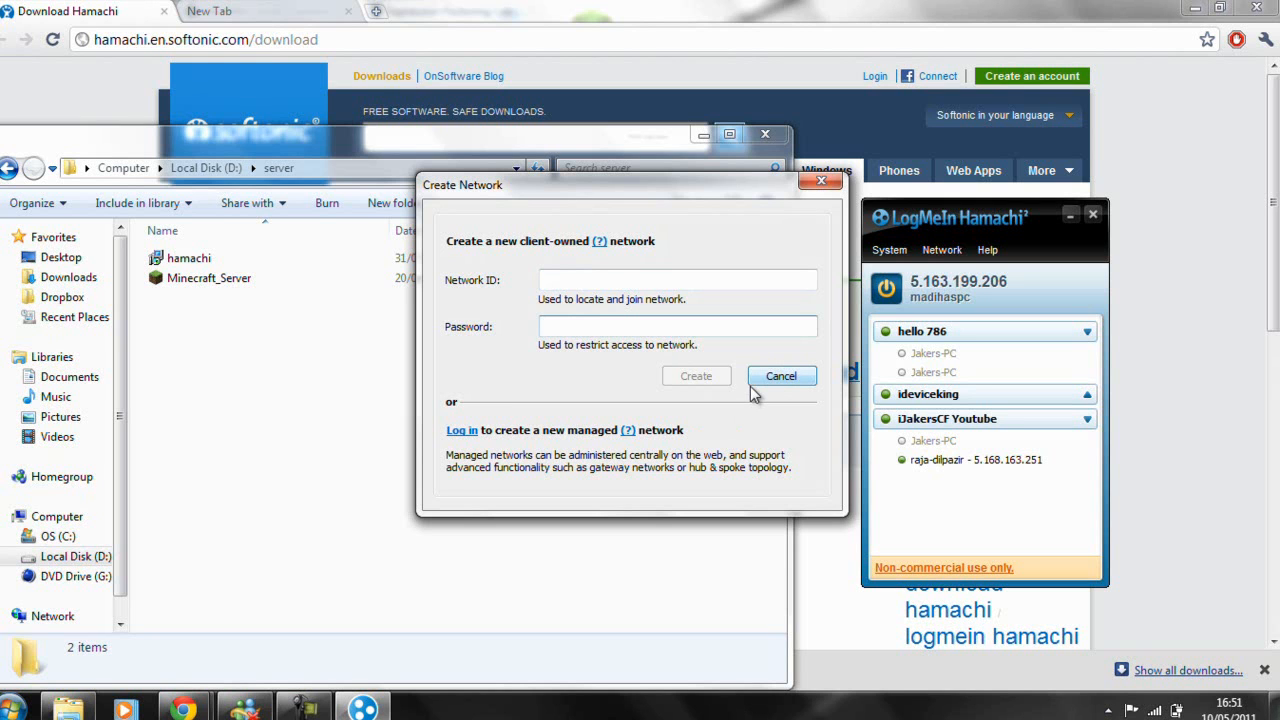
left_click(781, 375)
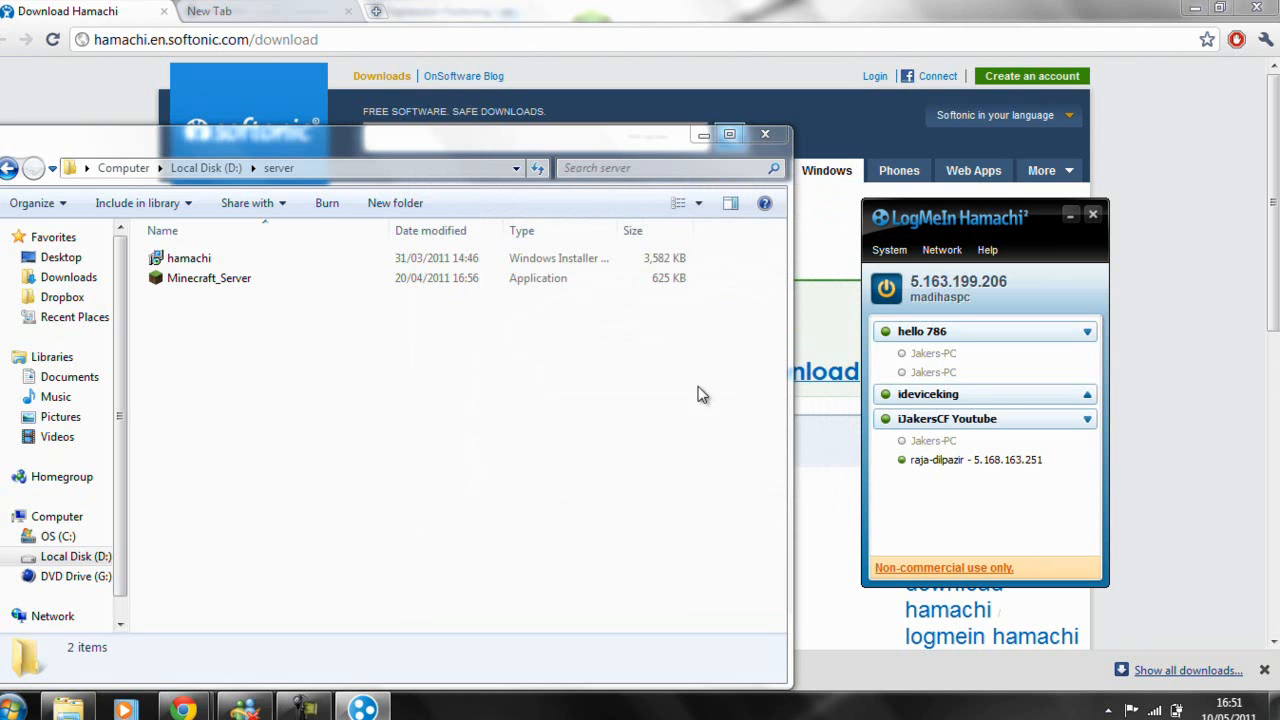
mouse_move(519, 321)
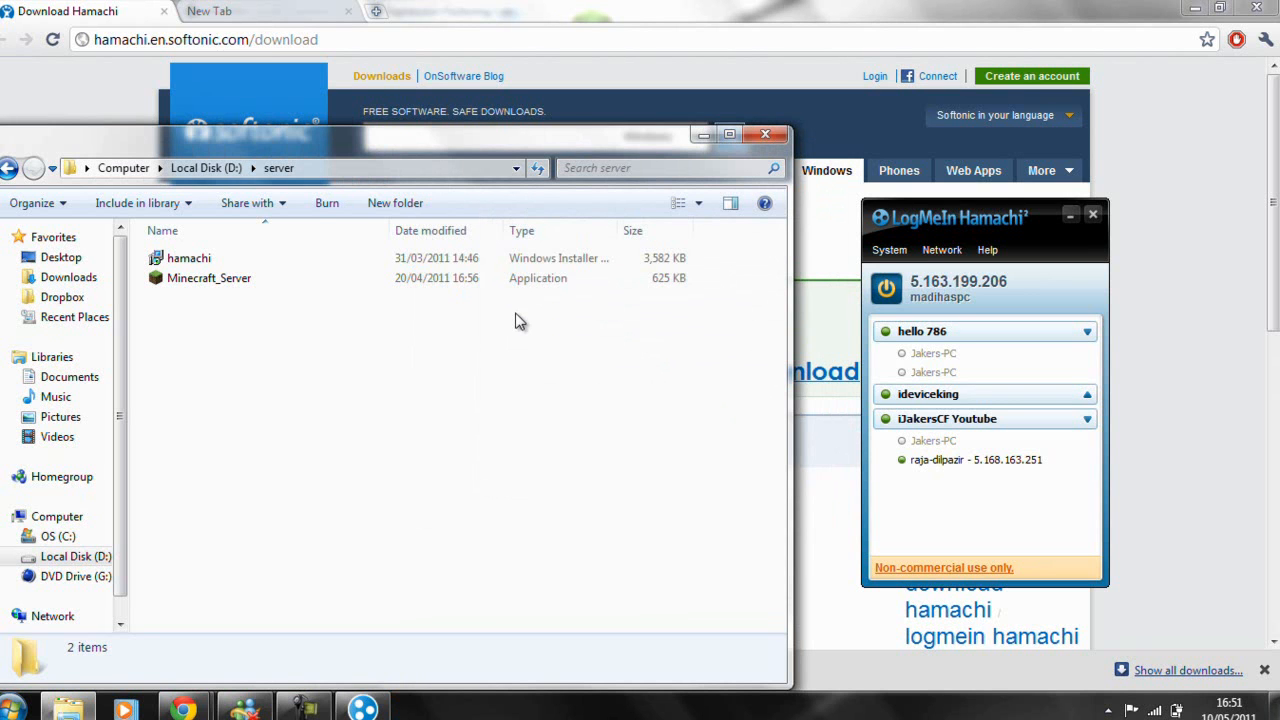
Run Minecraft_Server so it generates its world, player lists and properties.
left_click(209, 278)
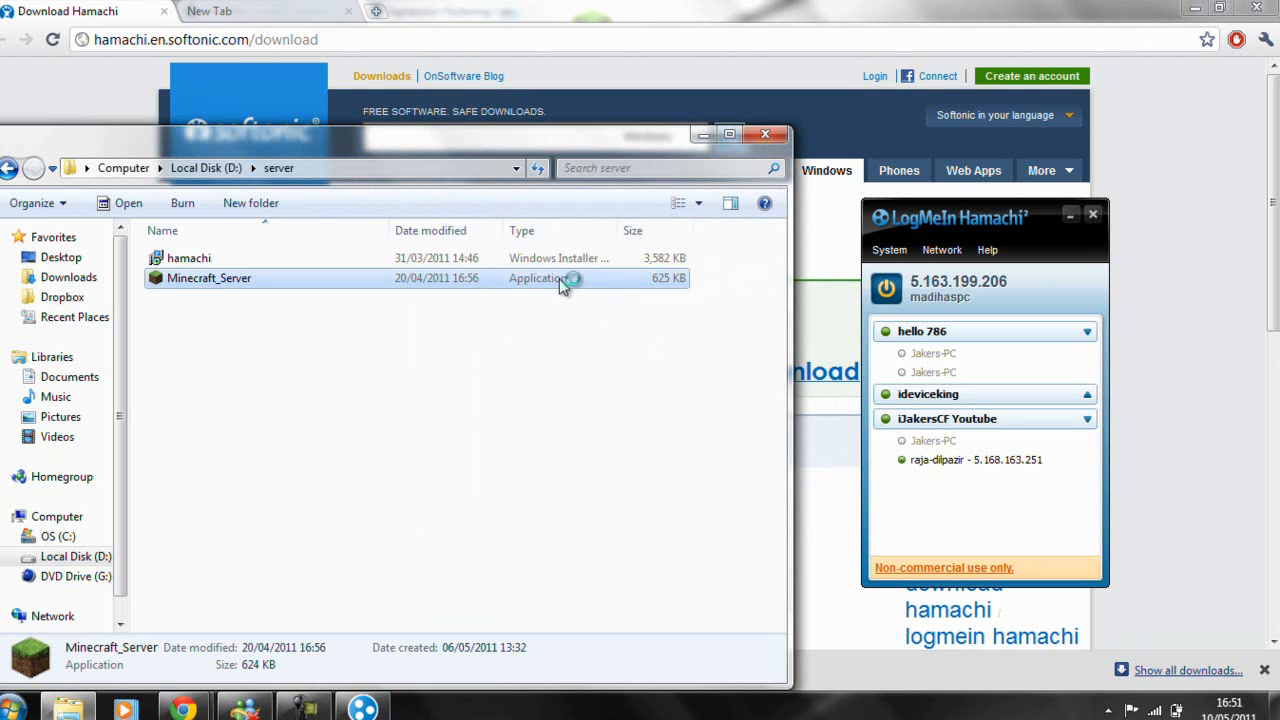
mouse_move(565, 285)
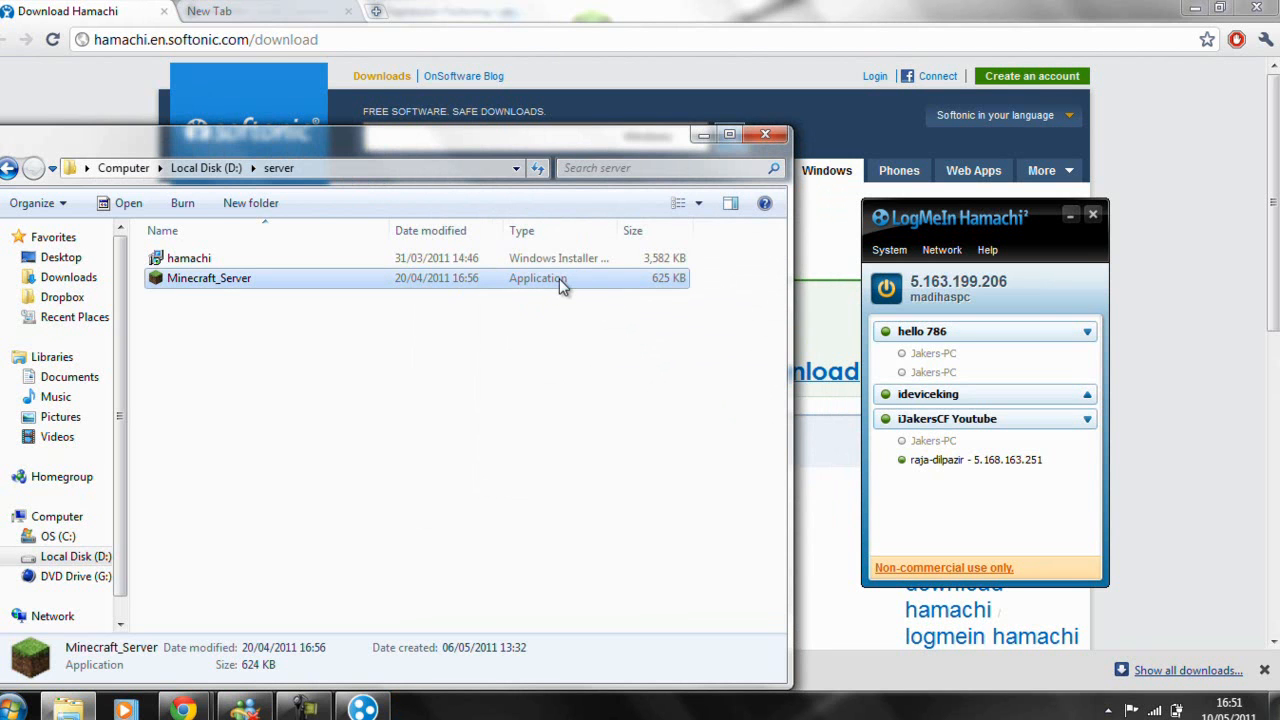
double_click(209, 278)
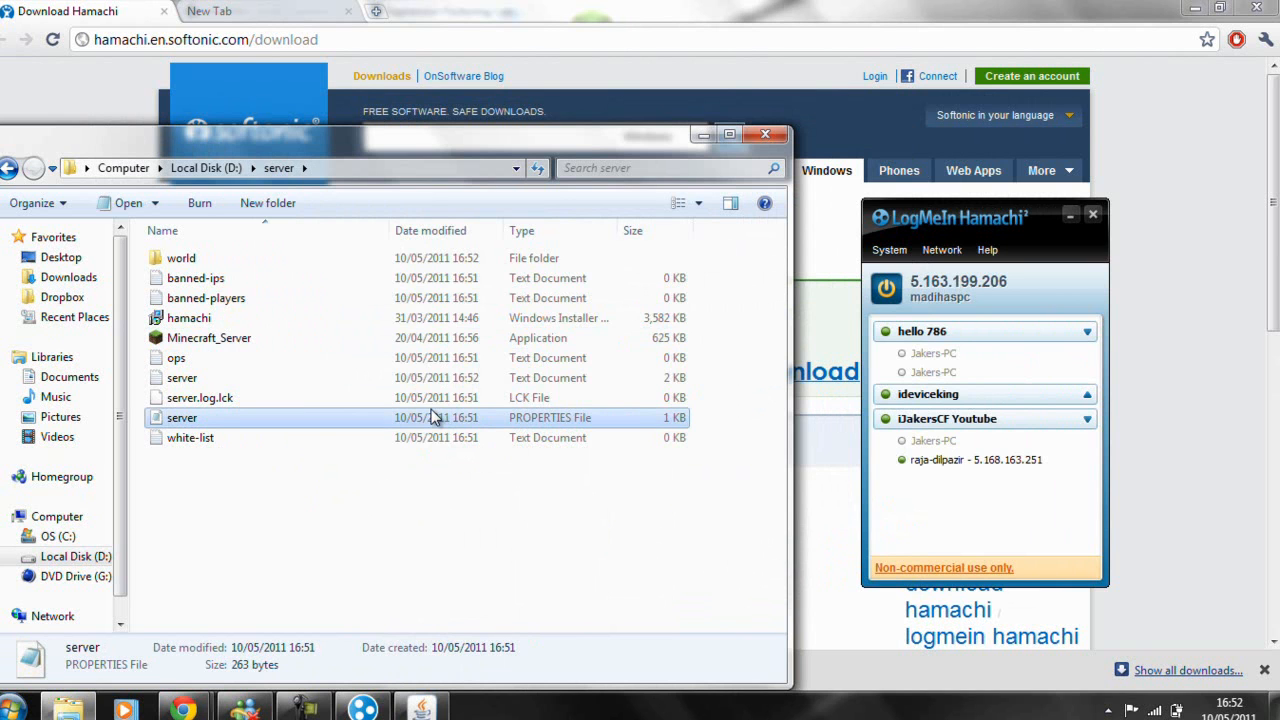
Open server.properties with Notepad through Open with.
right_click(182, 417)
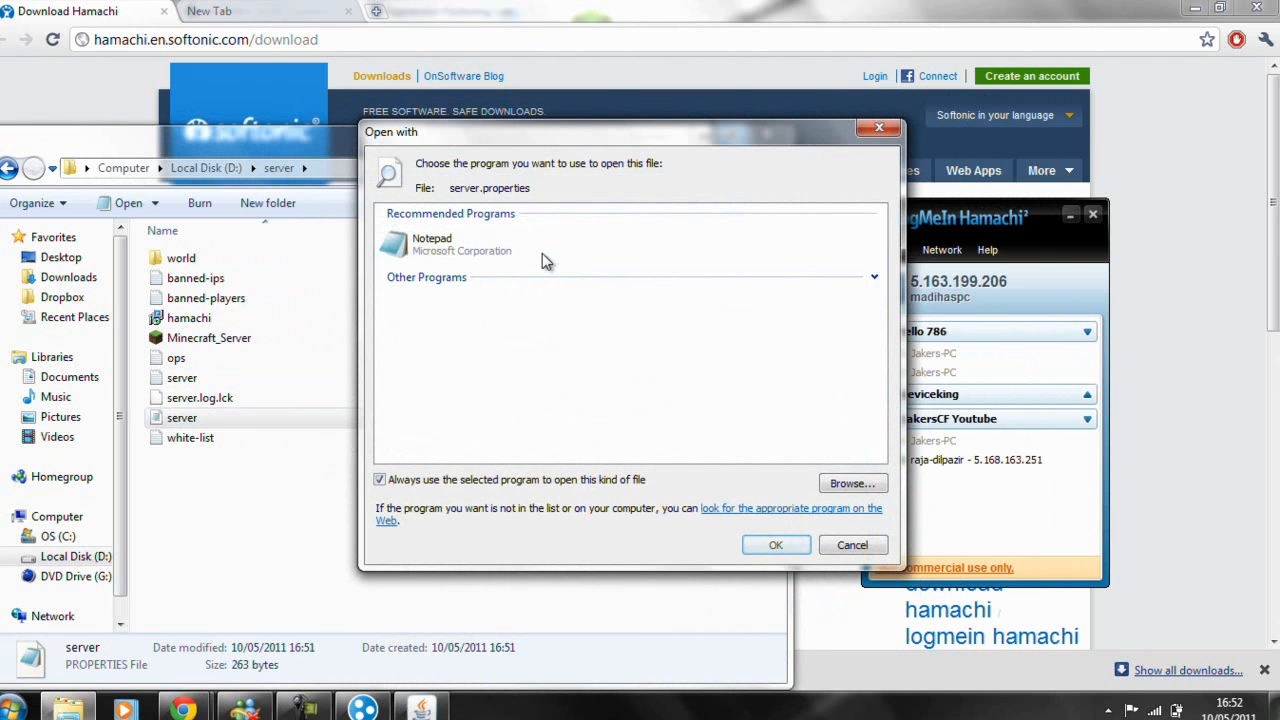
left_click(460, 244)
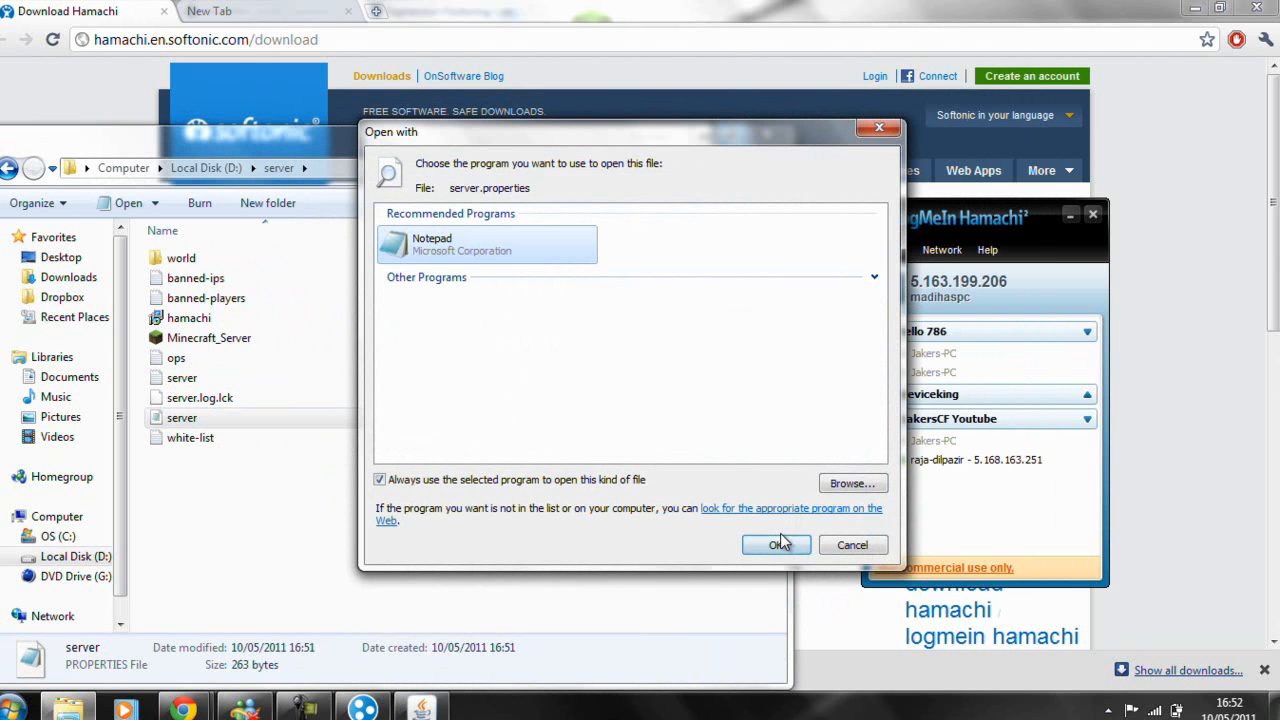
left_click(777, 544)
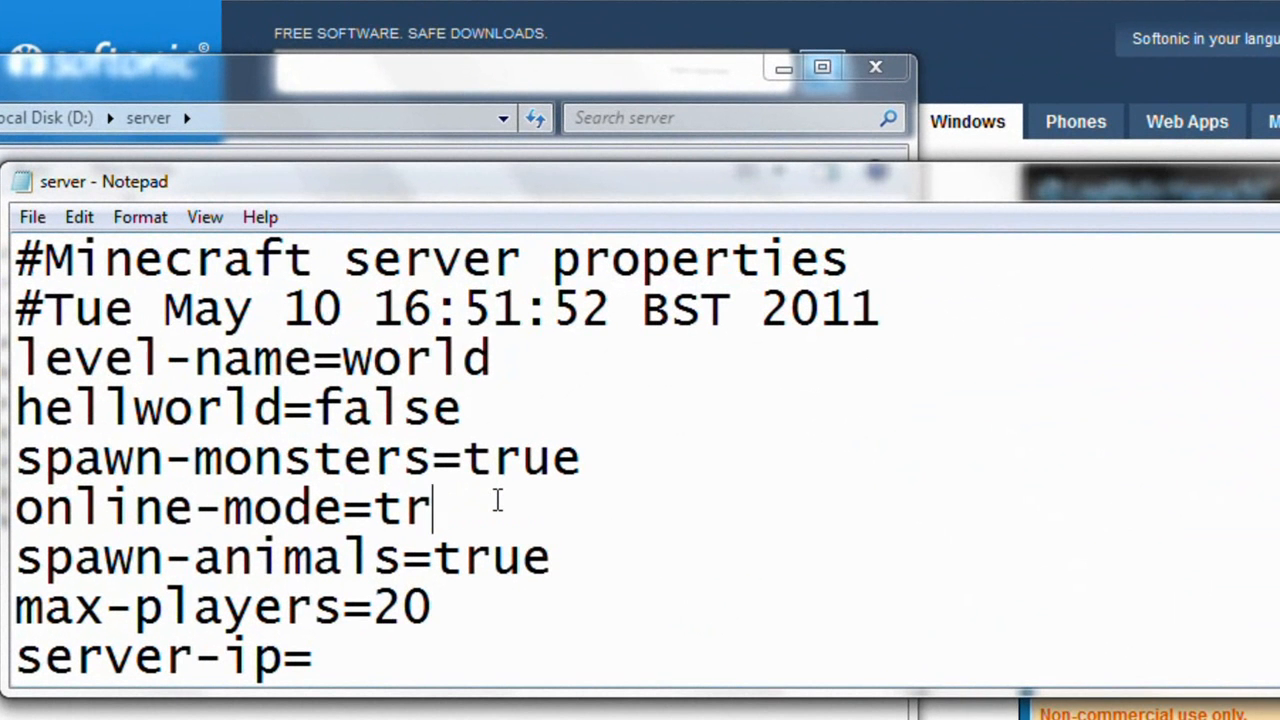
type("alse")
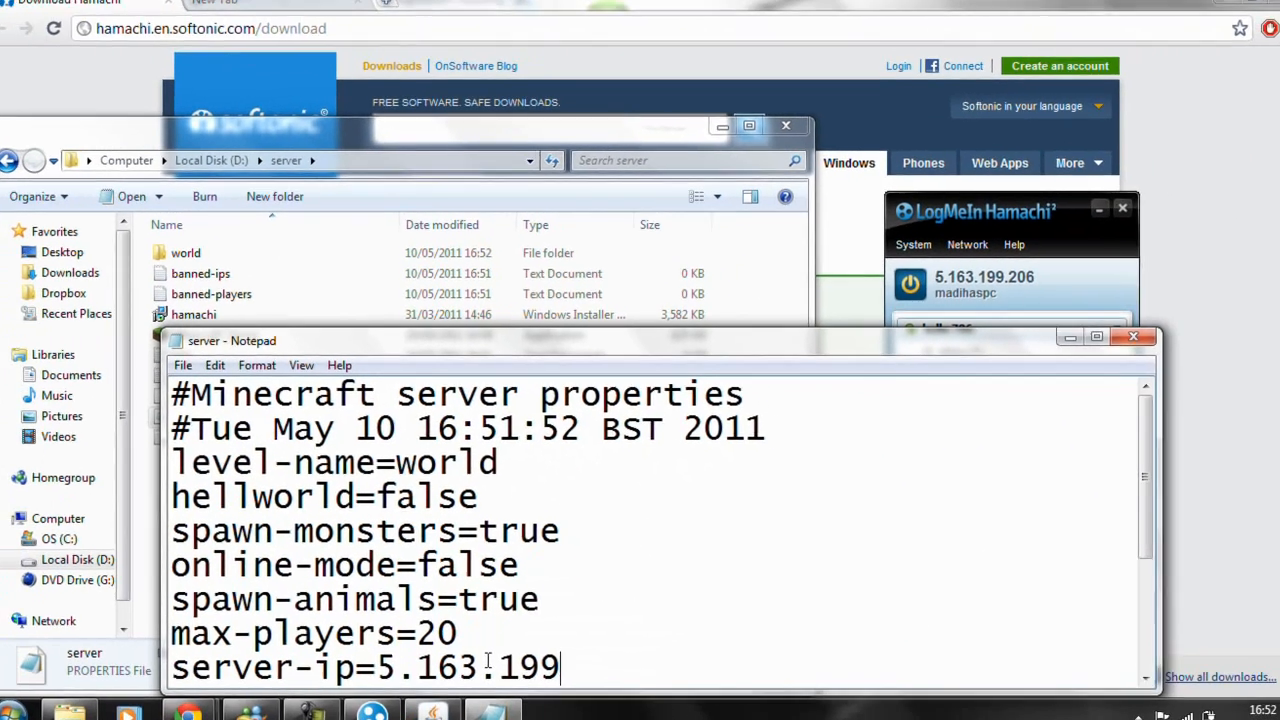
type(".206")
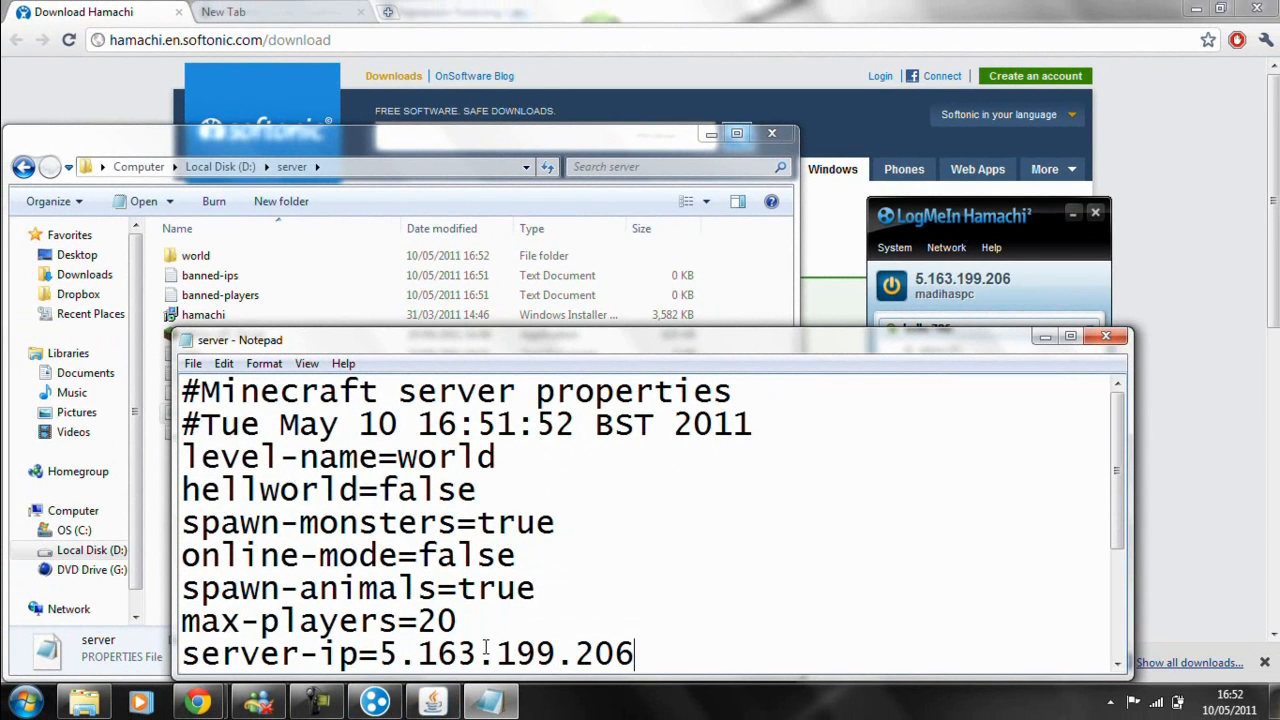
scroll("down", 3)
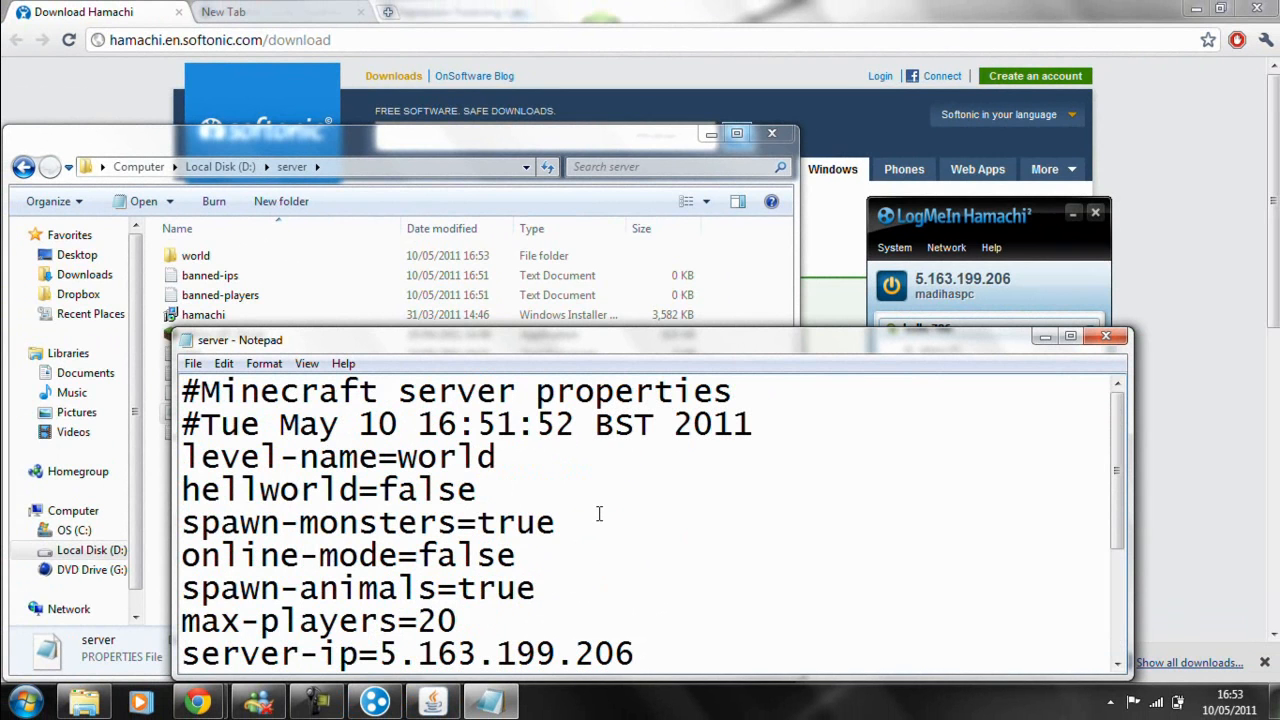
left_click(518, 555)
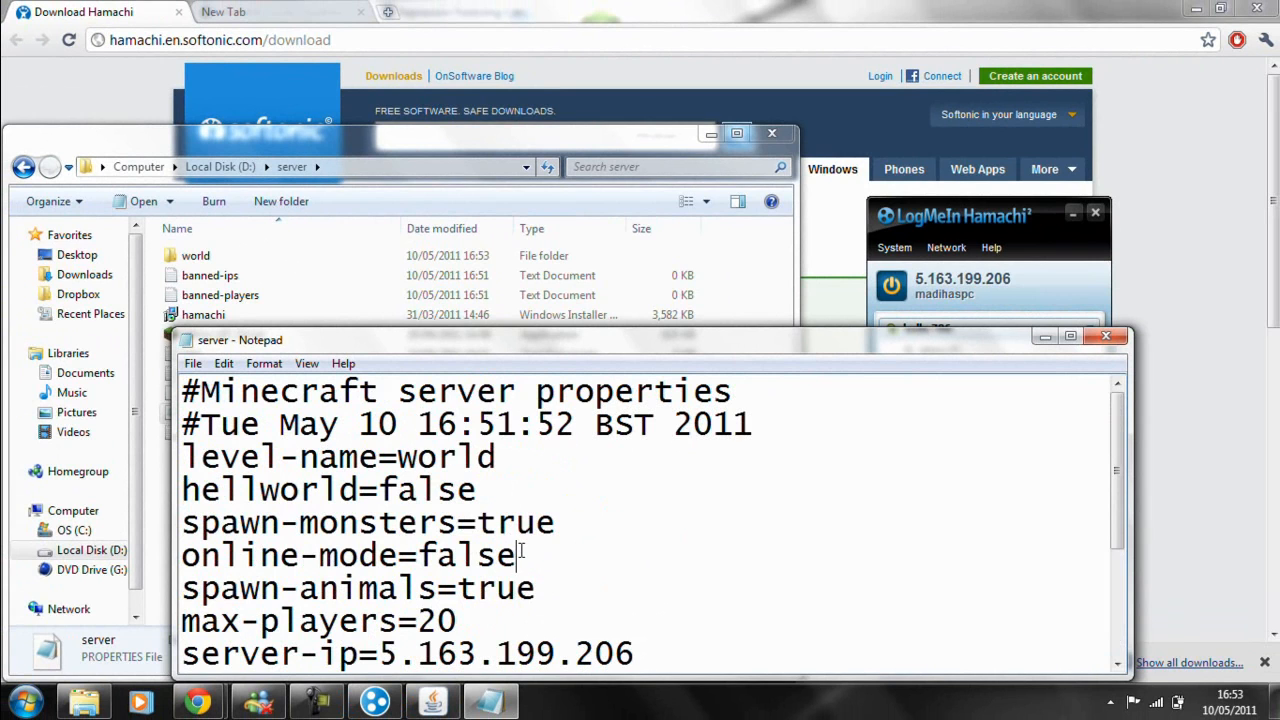
double_click(450, 555)
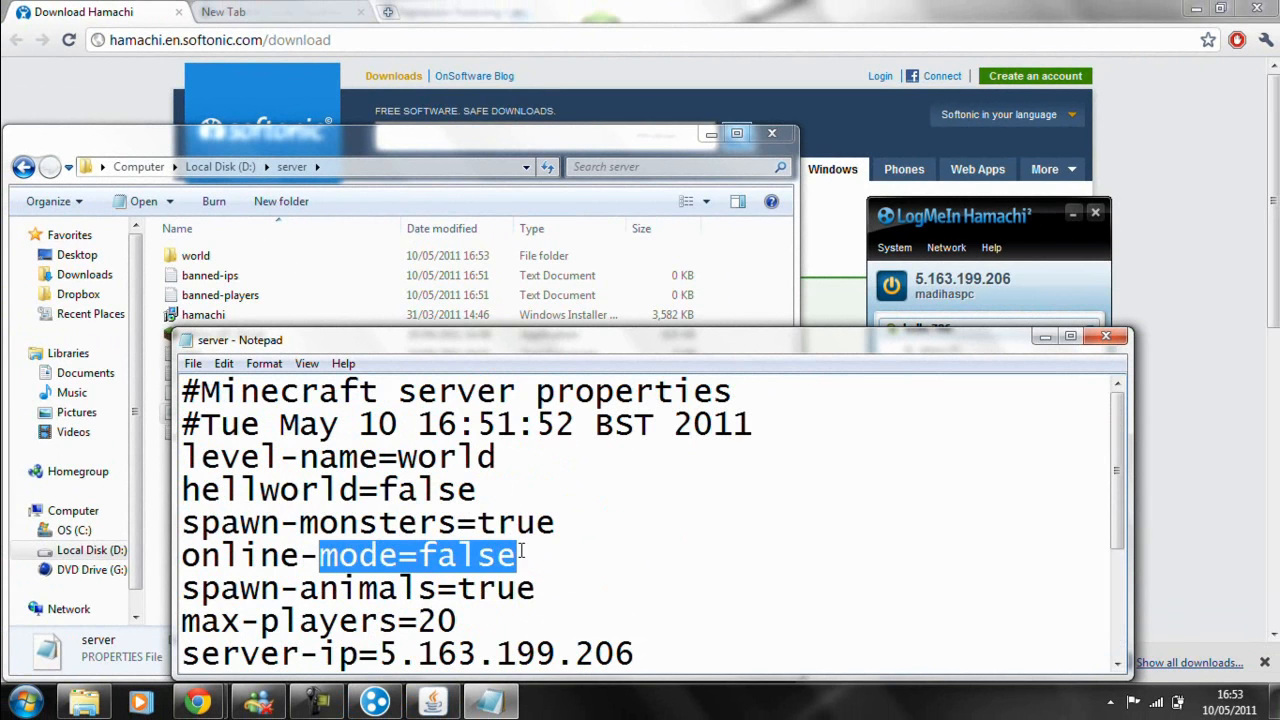
left_click(519, 555)
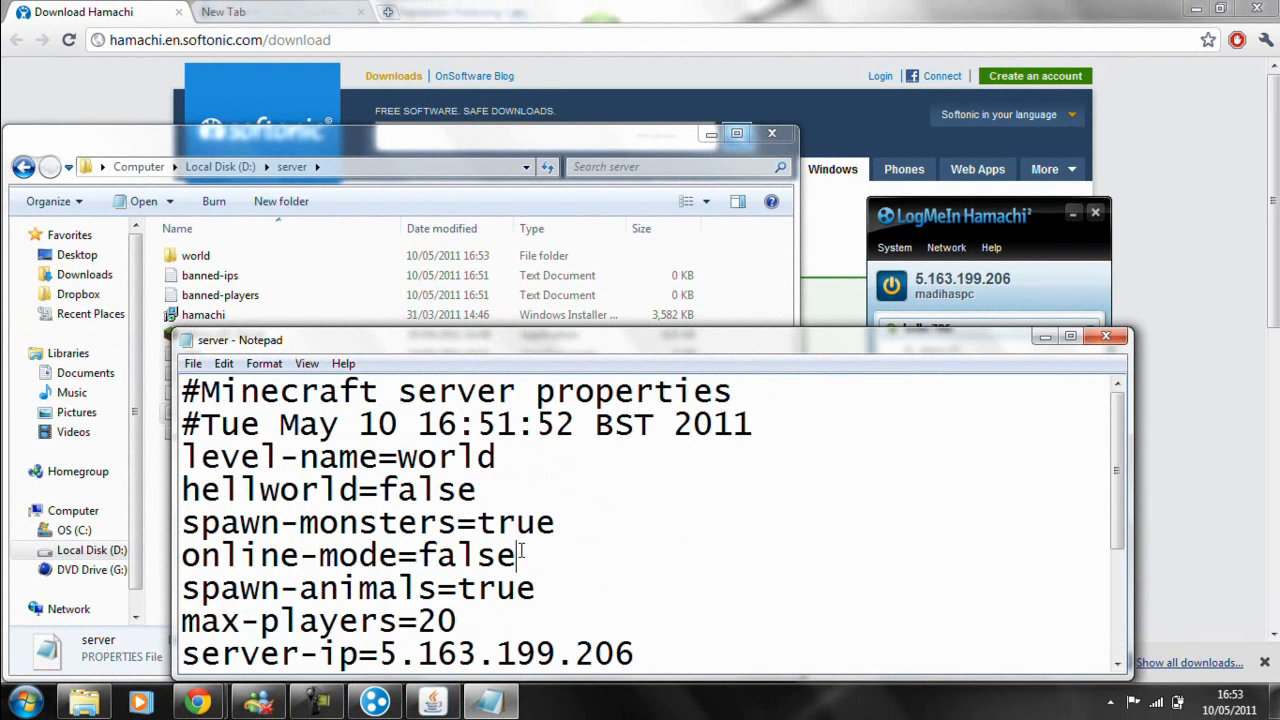
mouse_move(1088, 373)
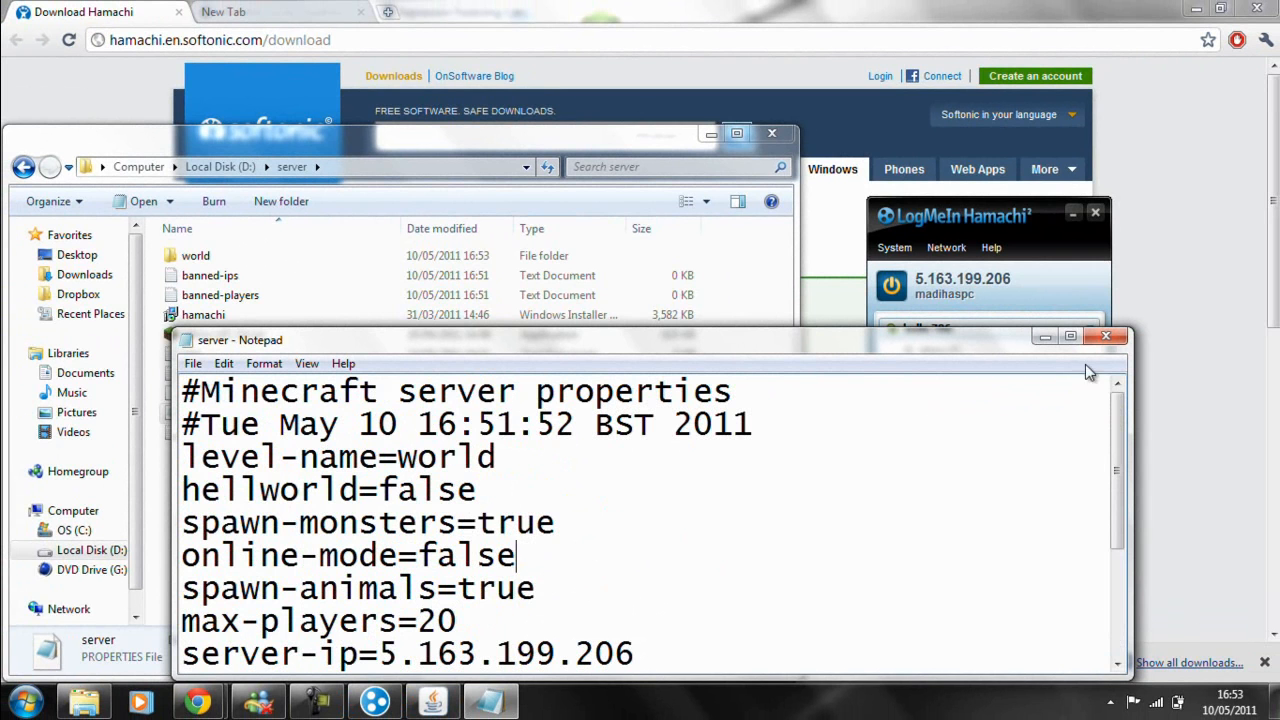
left_click(1106, 335)
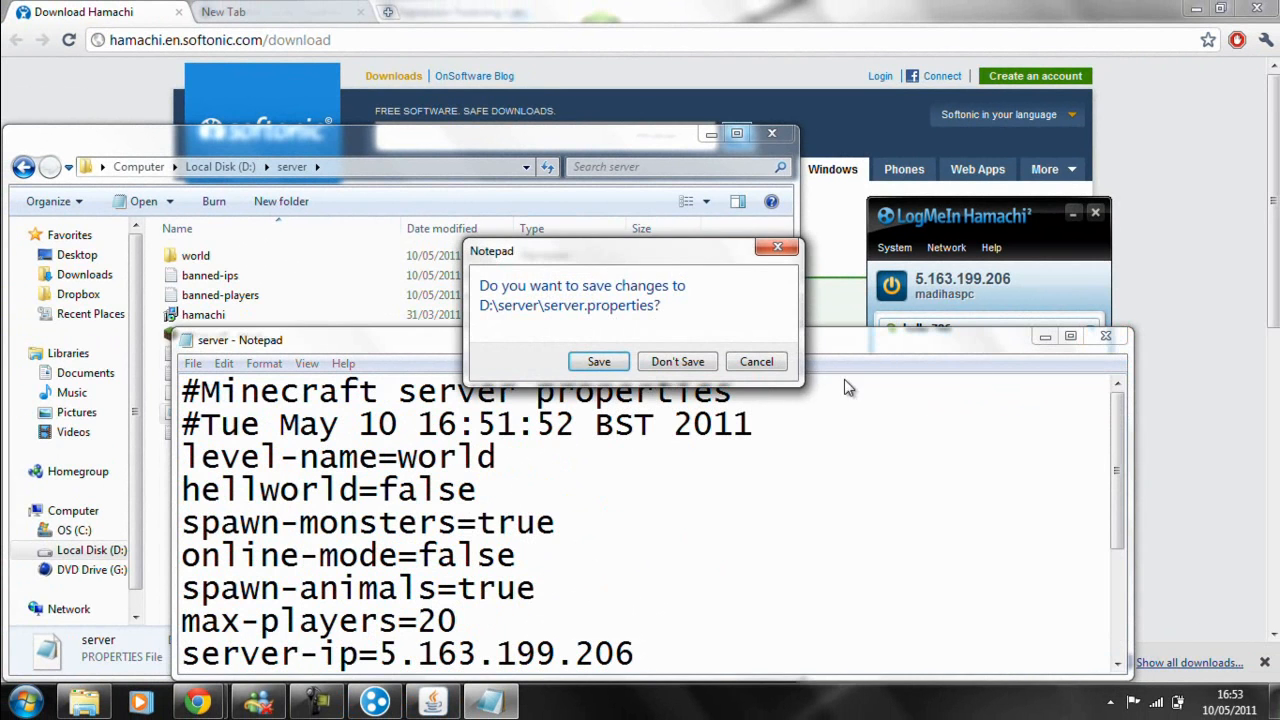
left_click(598, 361)
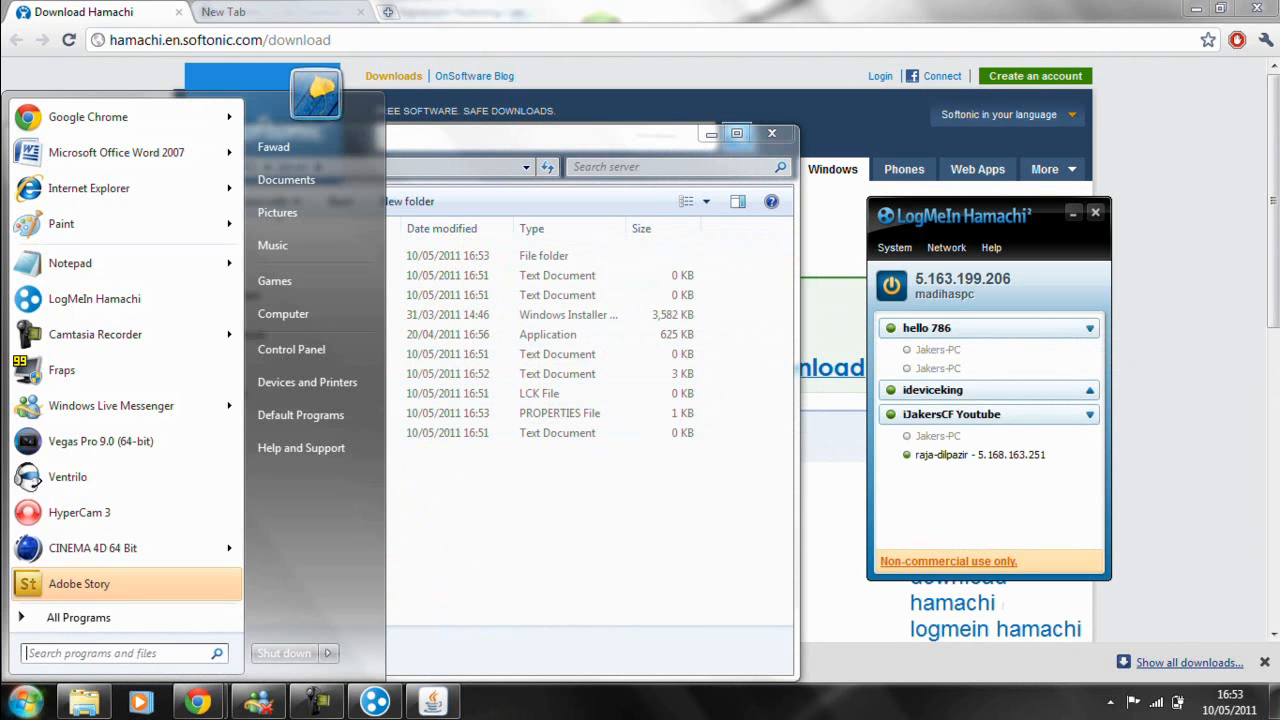
Launch Minecraft, allow it to run, enter the game and open Multiplayer.
type("mine")
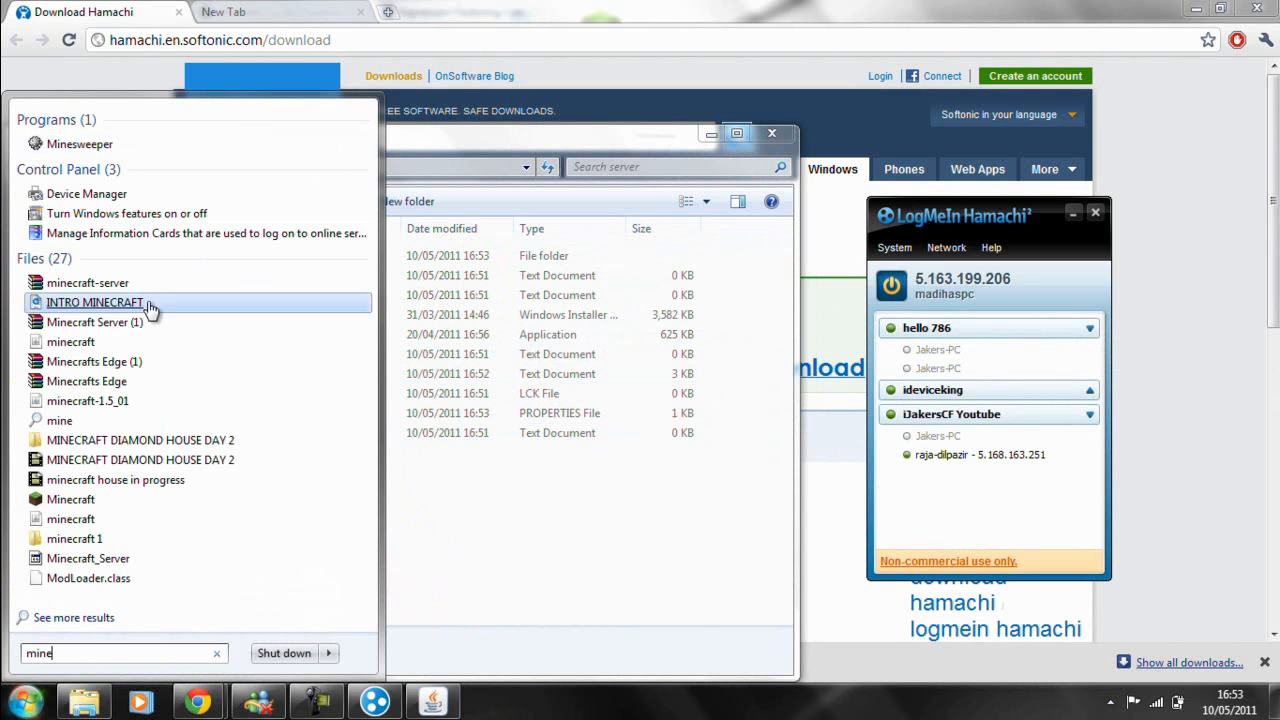
mouse_move(95, 499)
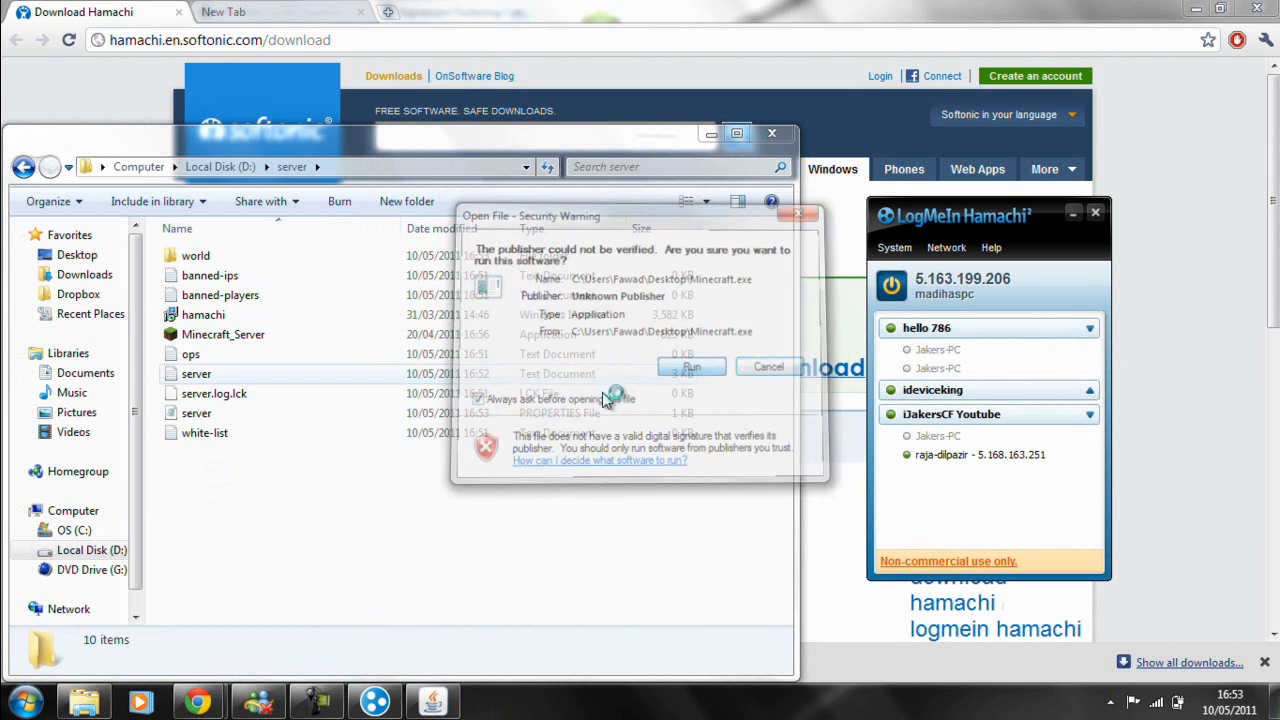
left_click(691, 366)
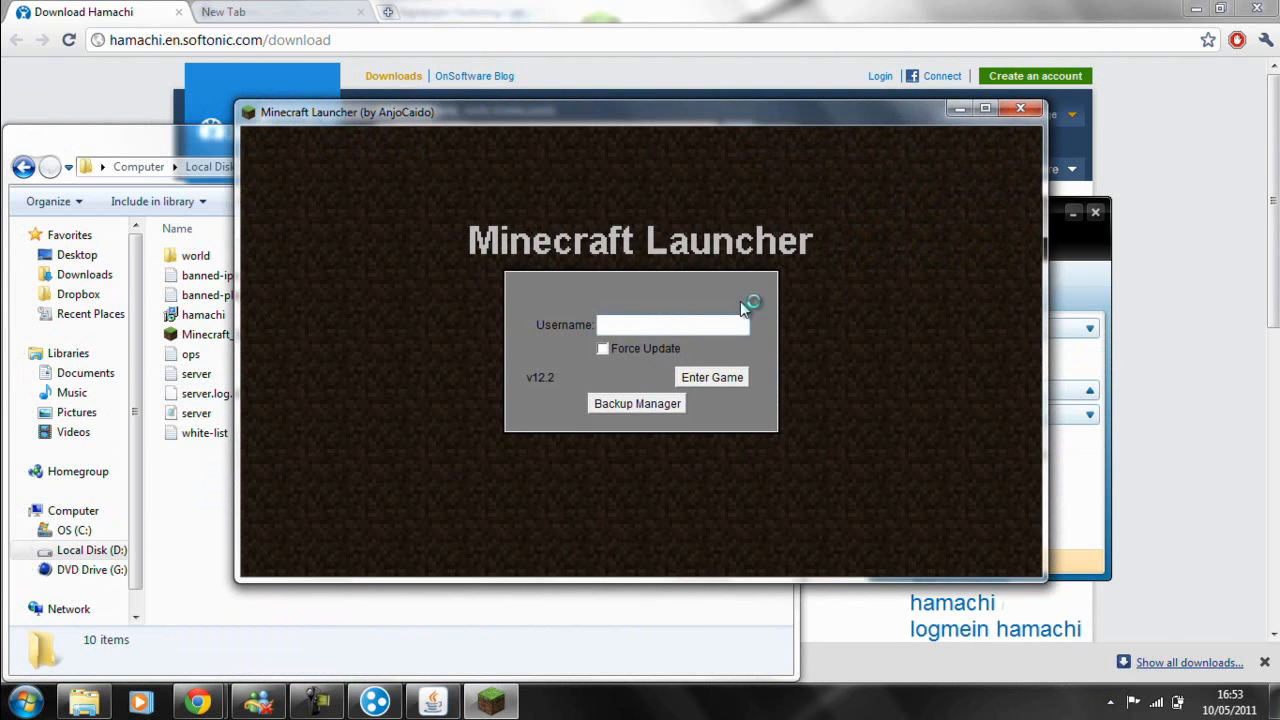
left_click(711, 377)
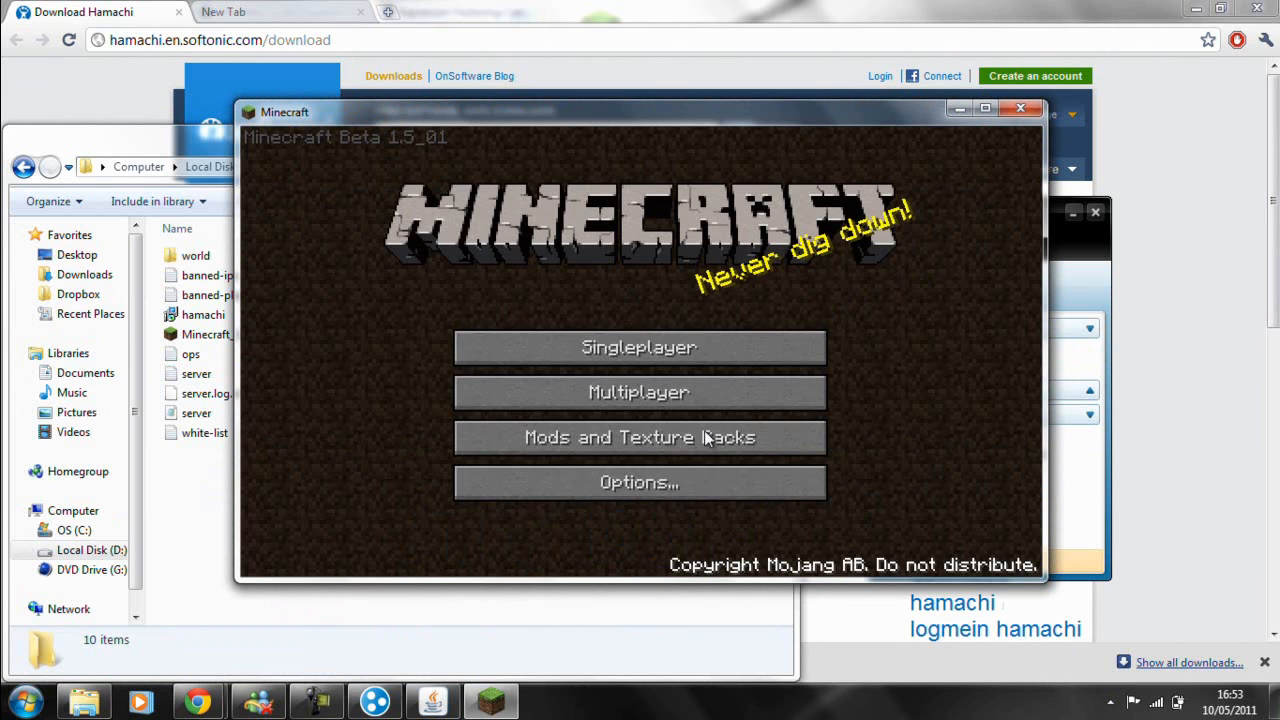
left_click(639, 392)
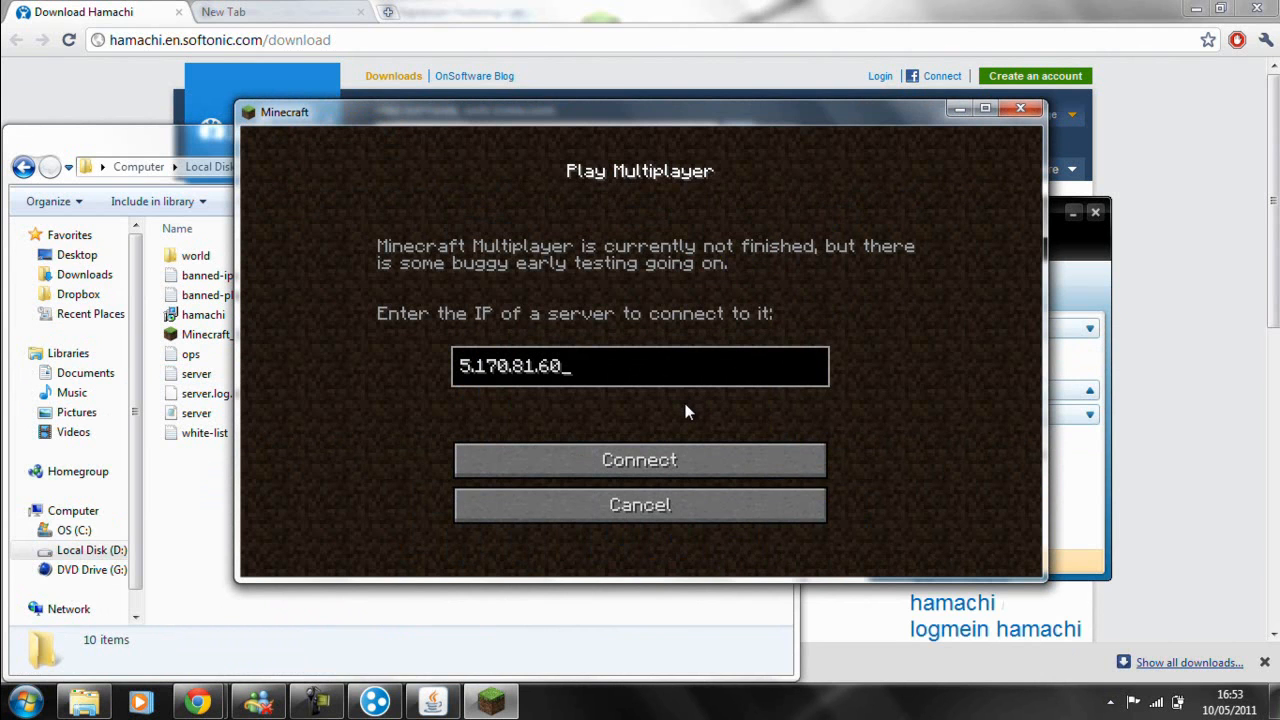
Connect to 5.163.199.206, hit the bad login error, and return to the title screen.
key("backspace")
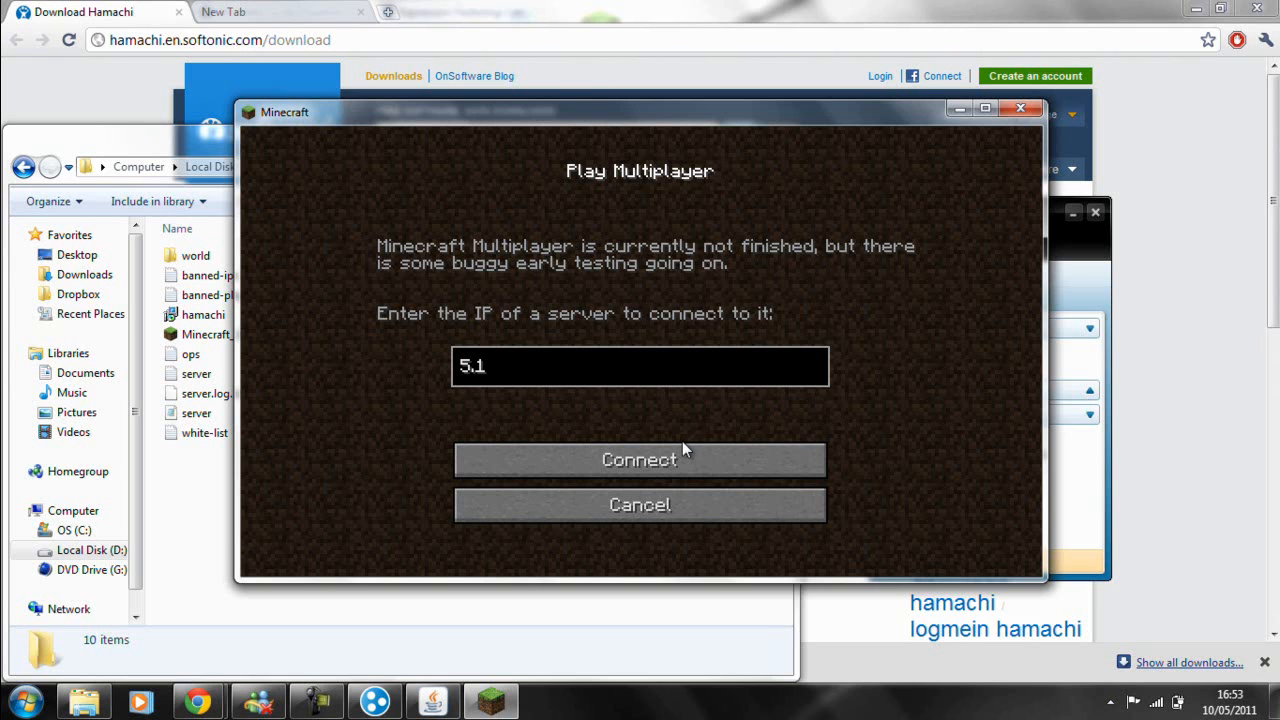
type("633")
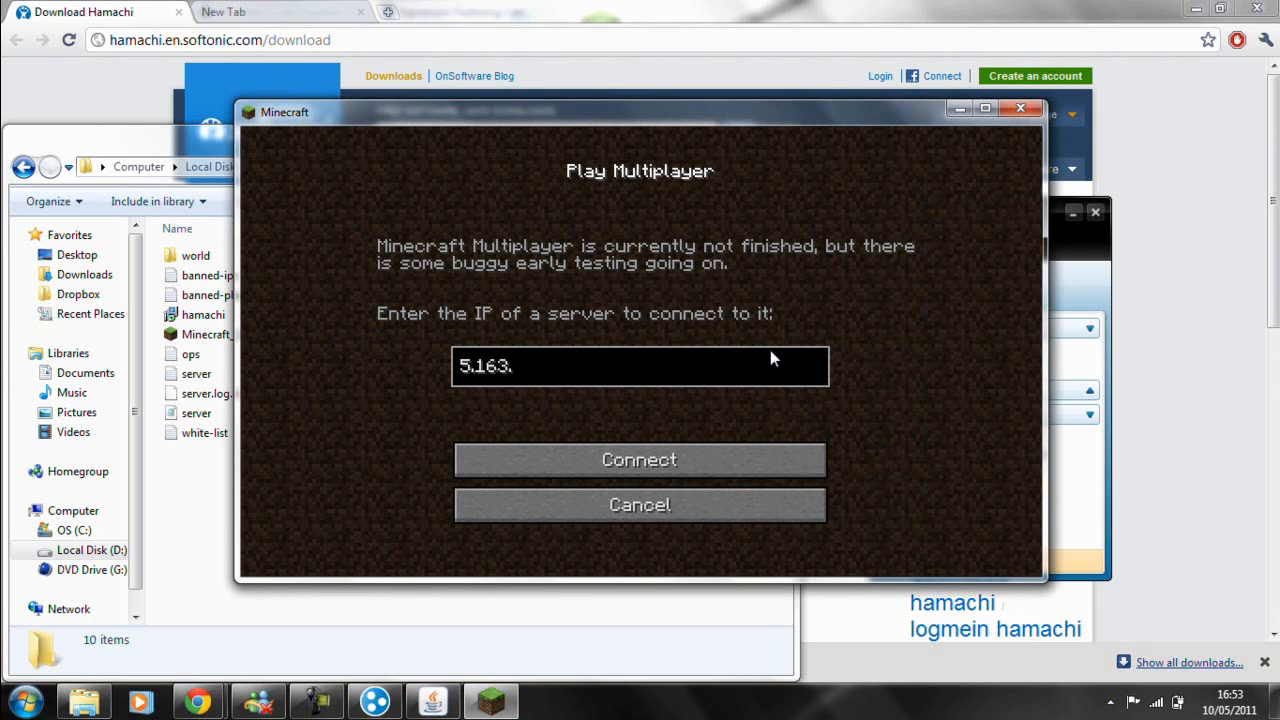
type("199.")
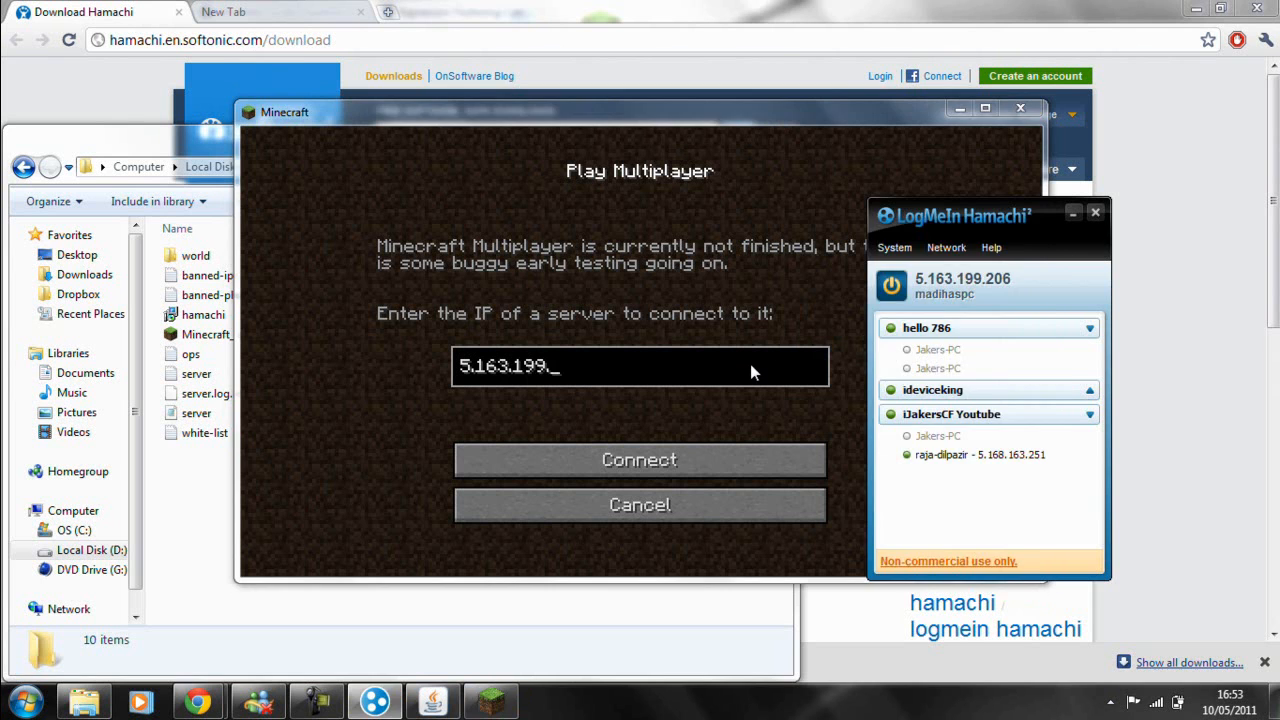
type("206")
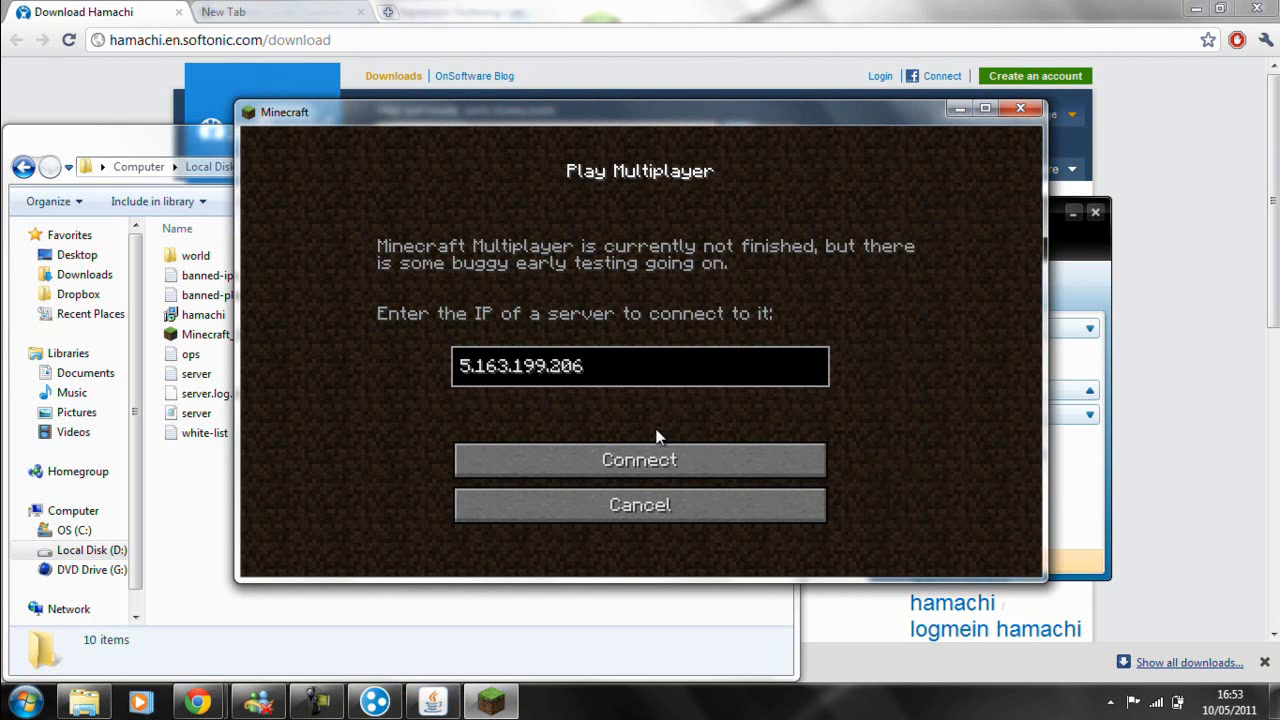
left_click(639, 459)
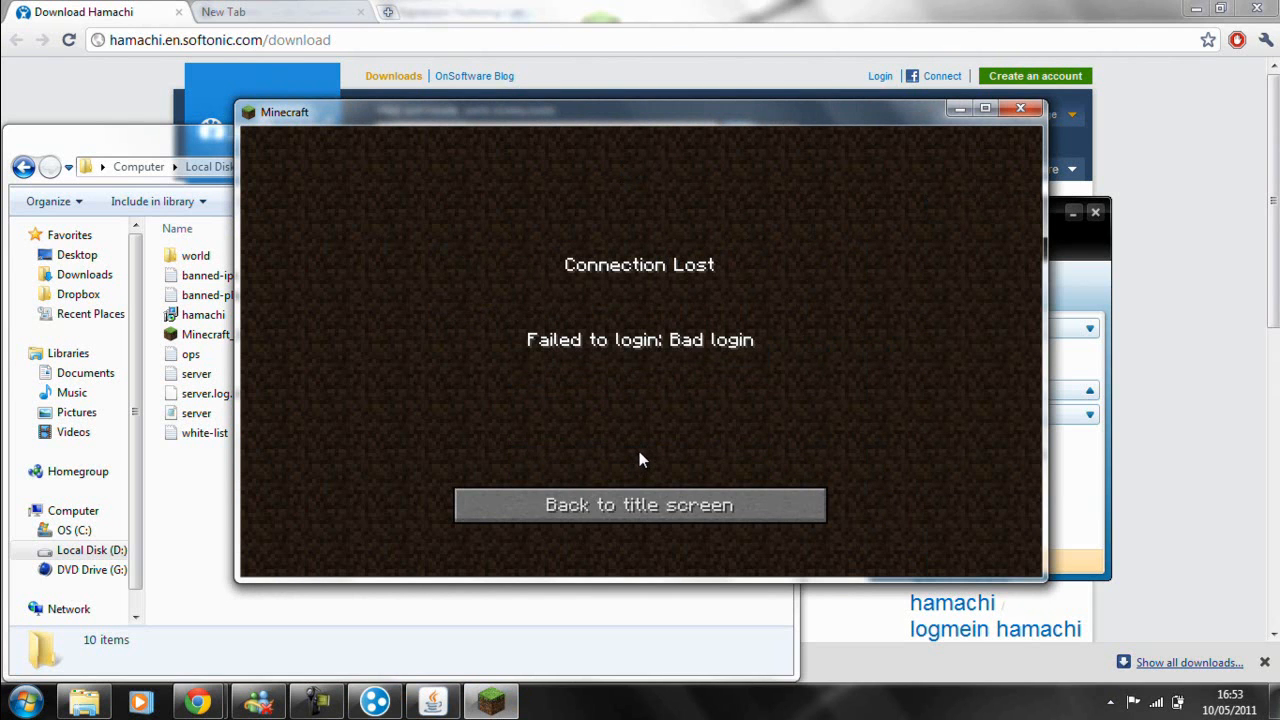
mouse_move(640, 504)
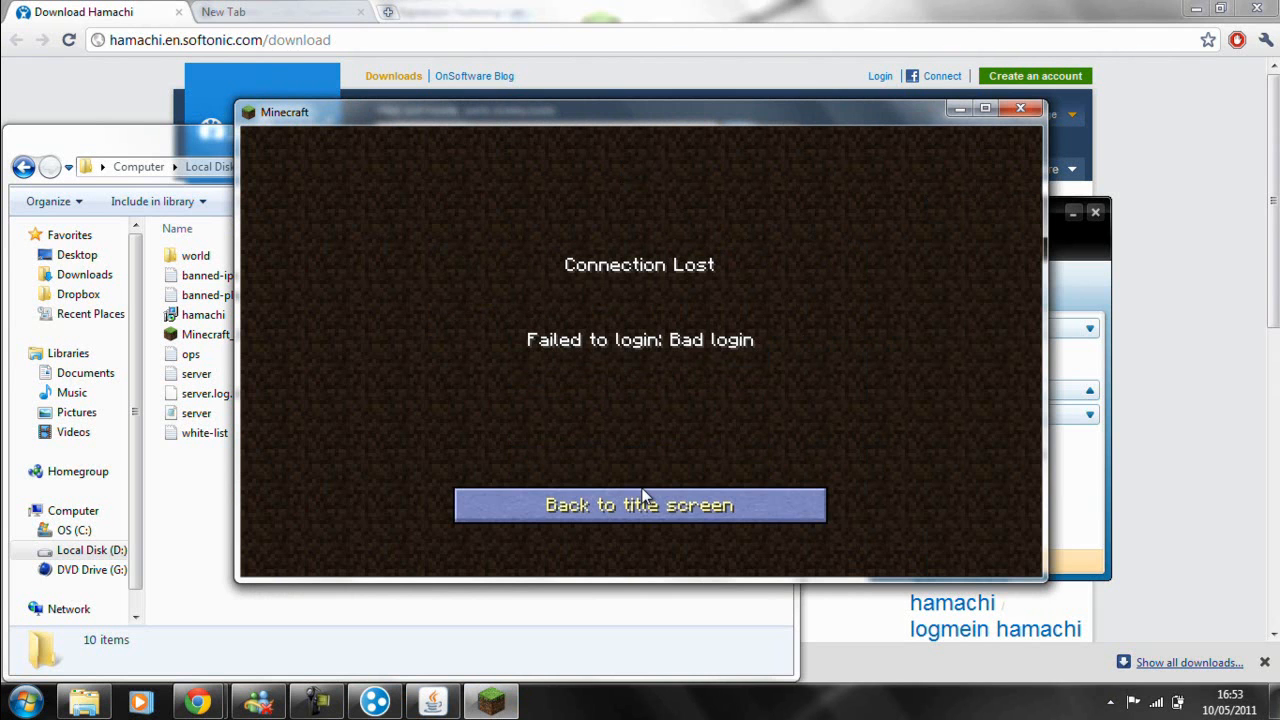
left_click(639, 504)
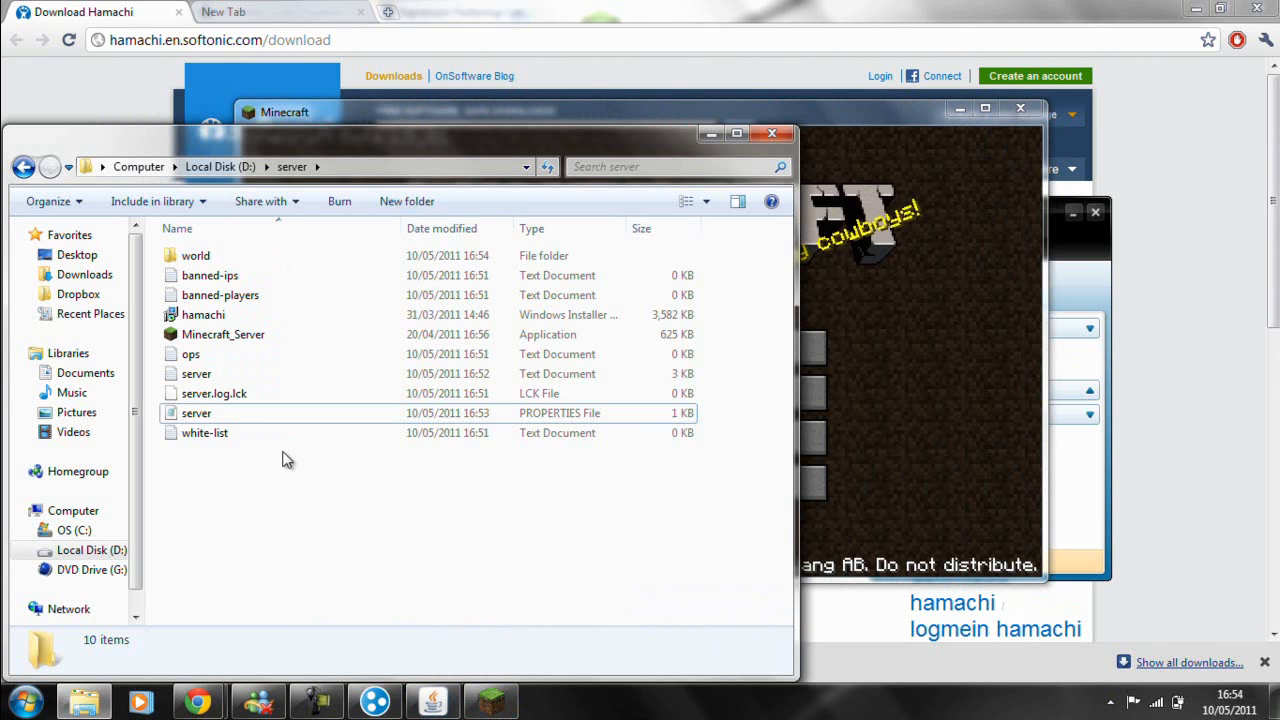
mouse_move(449, 474)
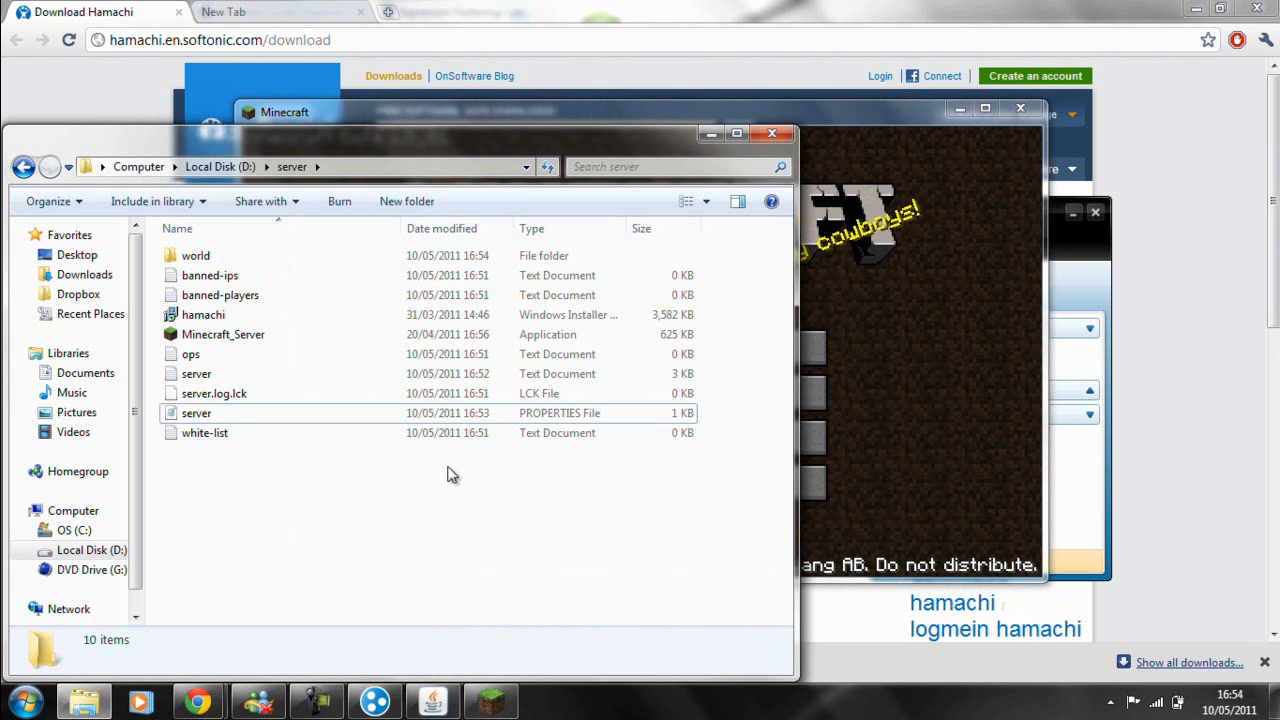
left_click(196, 413)
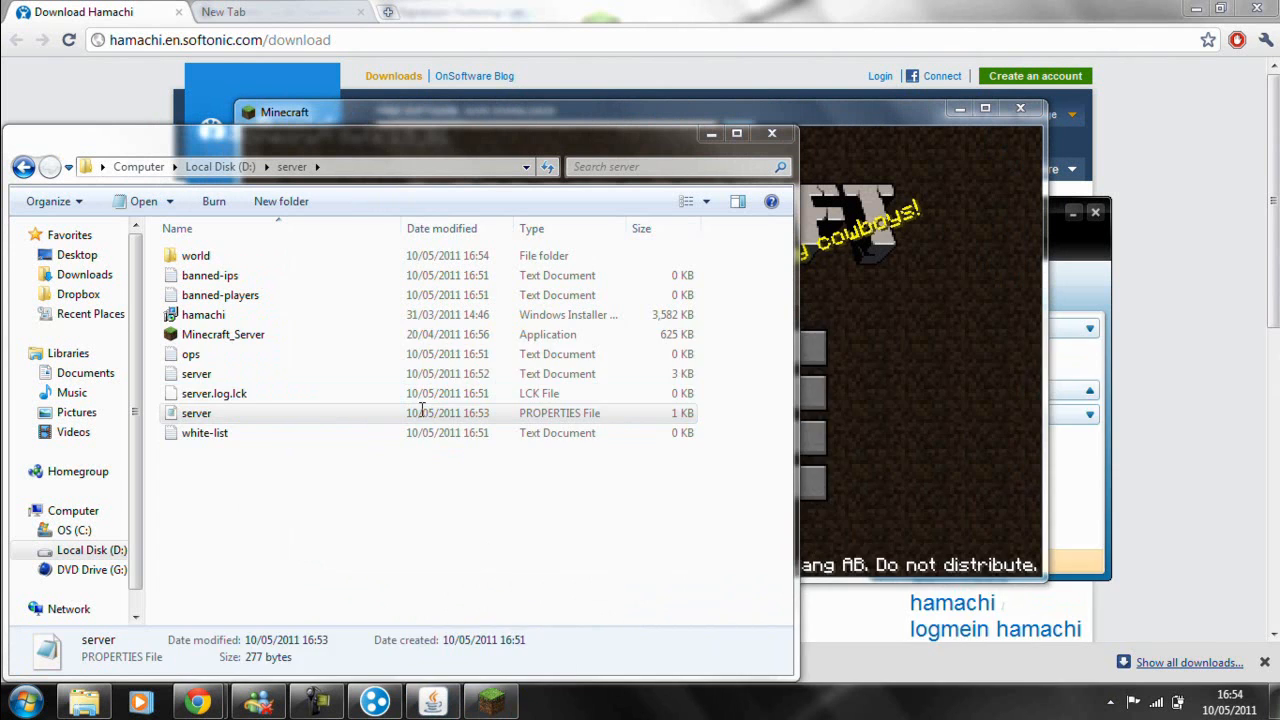
double_click(196, 413)
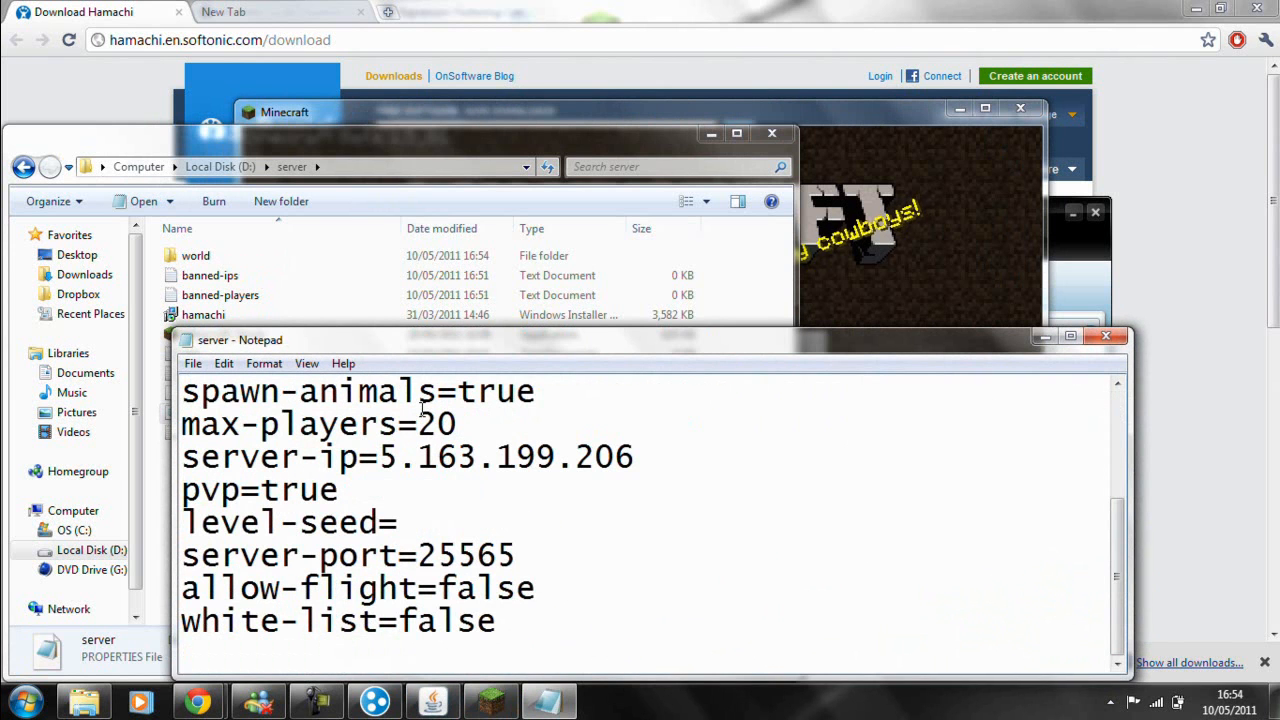
left_click(518, 555)
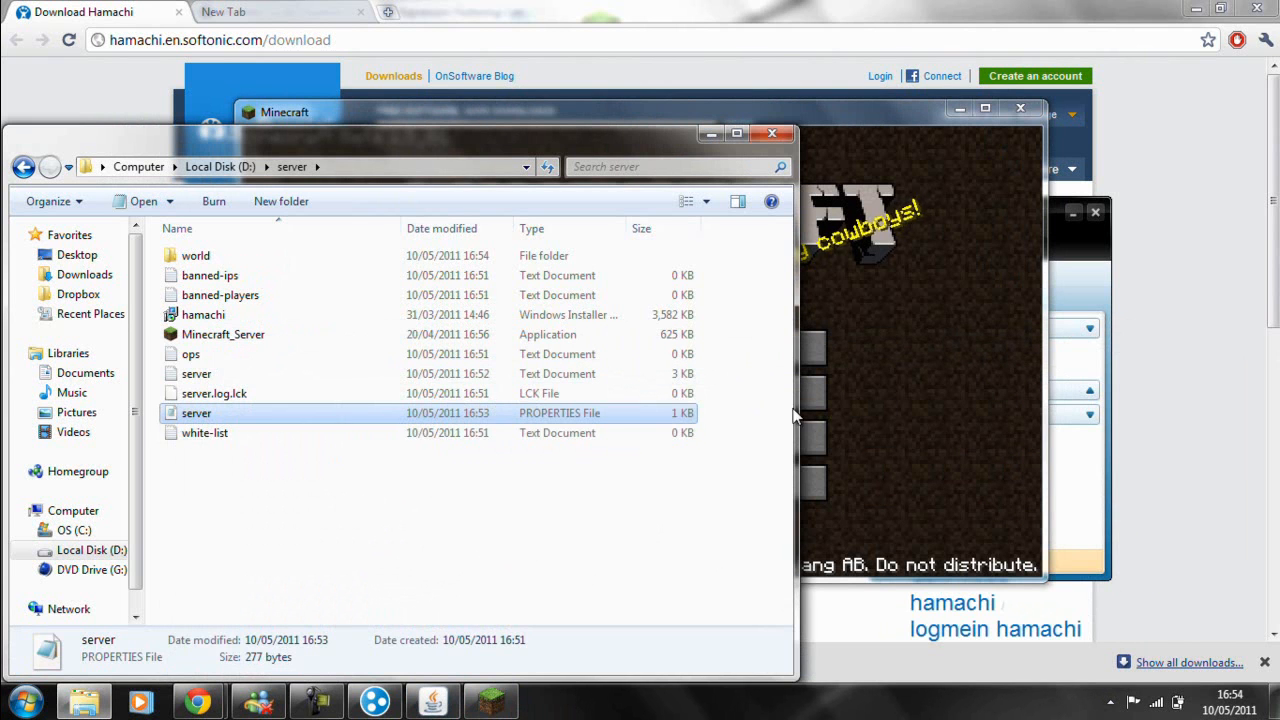
mouse_move(730, 326)
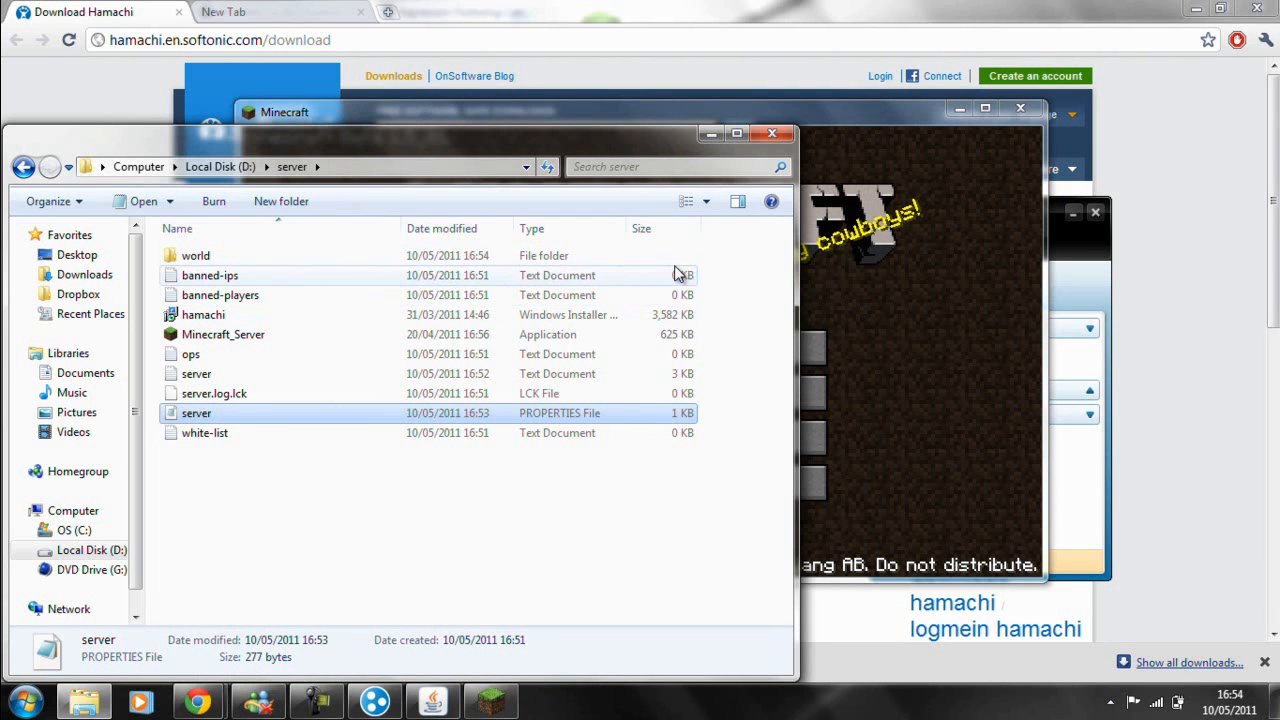
Delete the old world folder, retrying past Folder In Use, and relaunch Minecraft_Server.
left_click(196, 255)
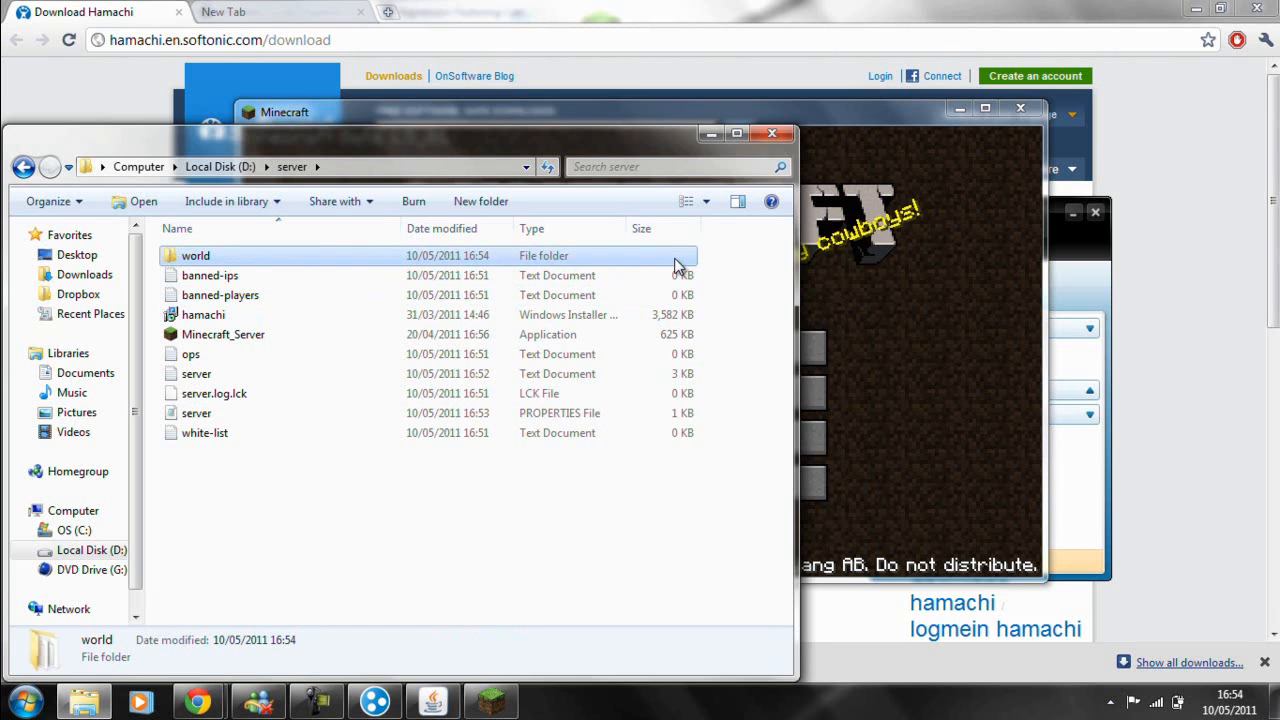
key("Delete")
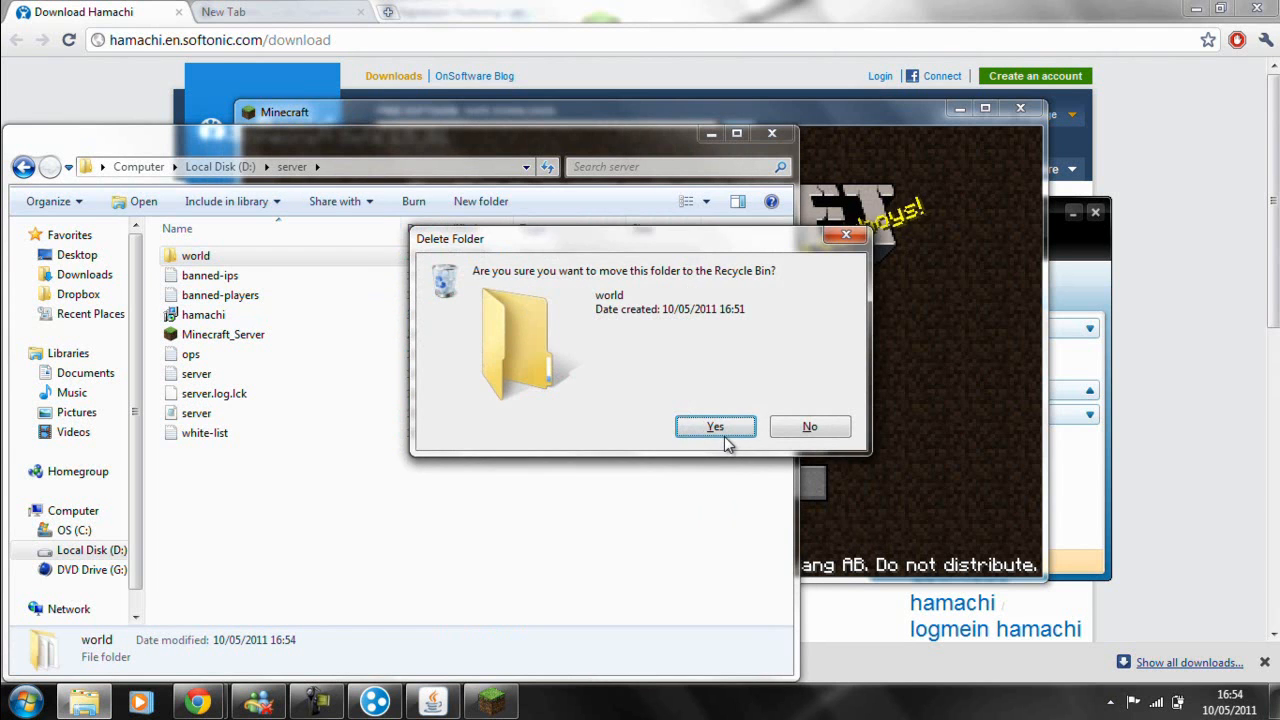
left_click(714, 426)
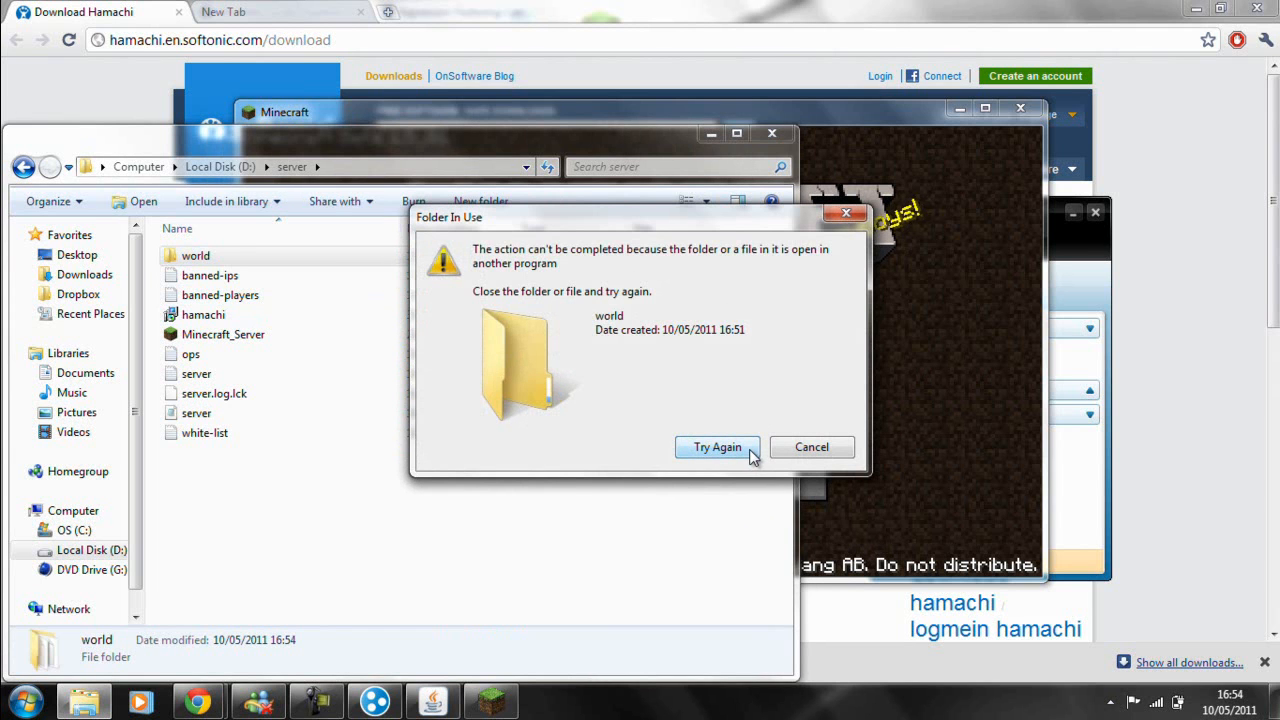
left_click(717, 447)
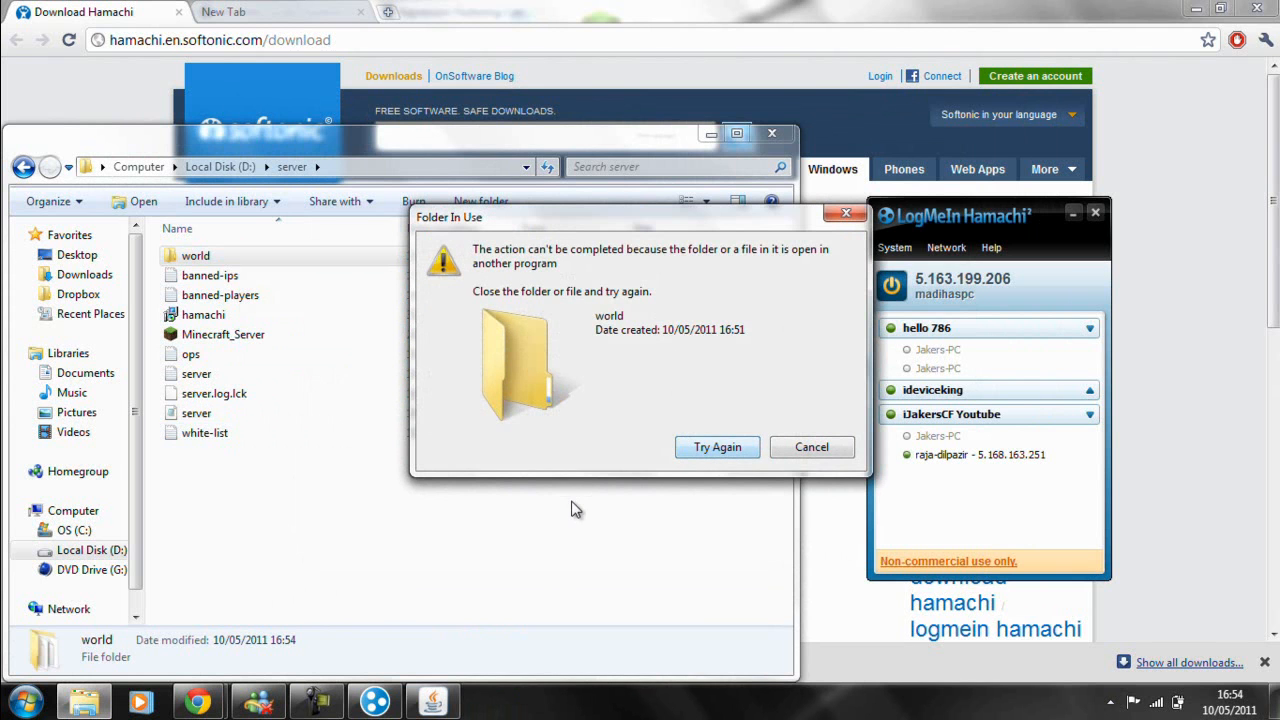
mouse_move(590, 545)
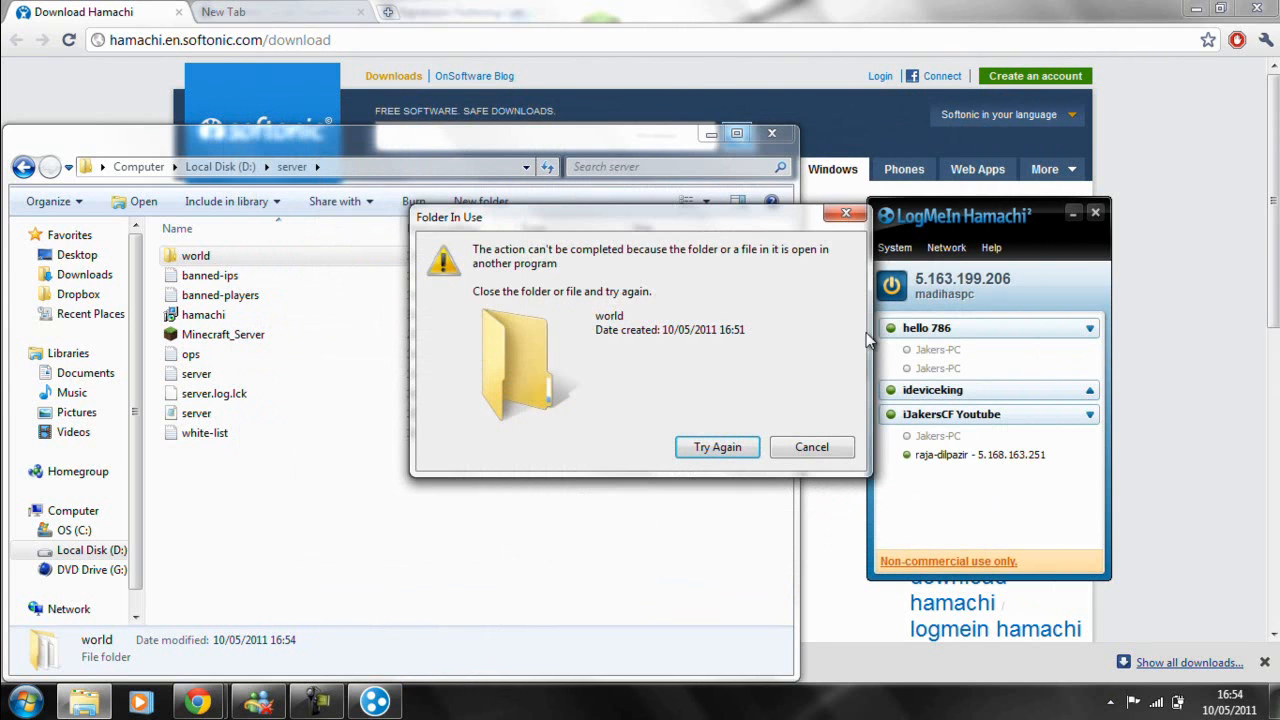
left_click(811, 447)
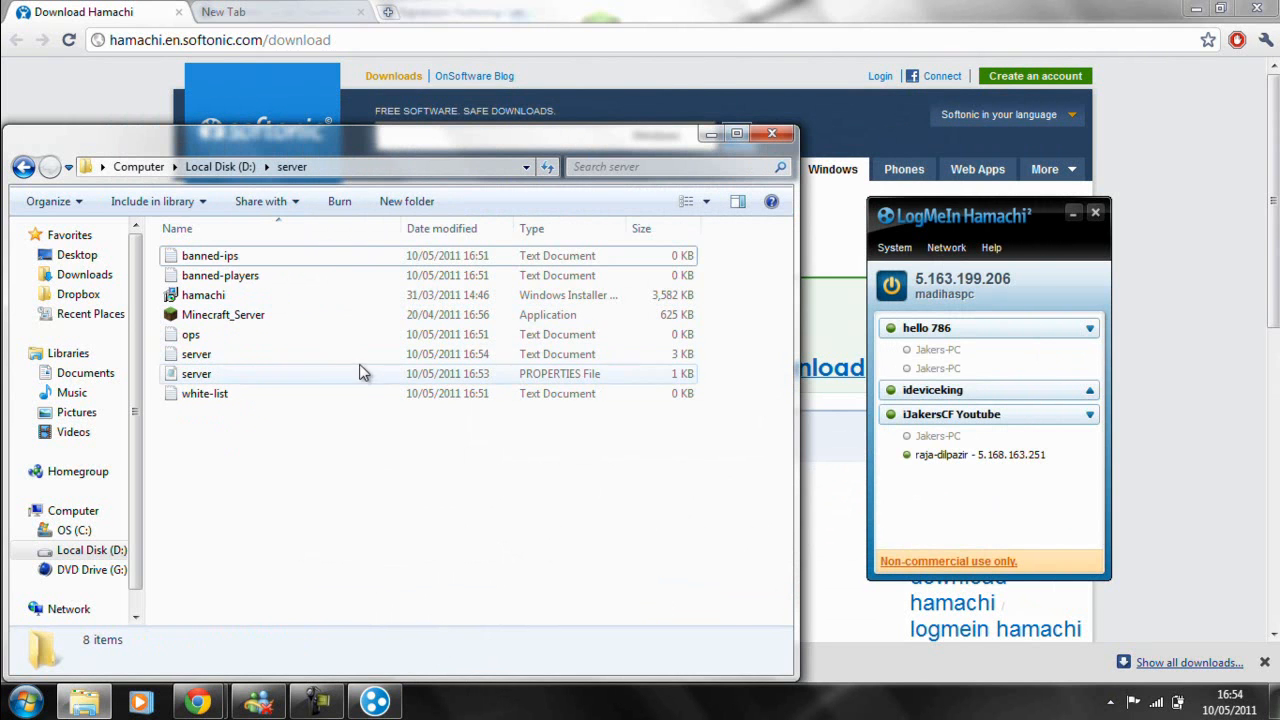
left_click(223, 314)
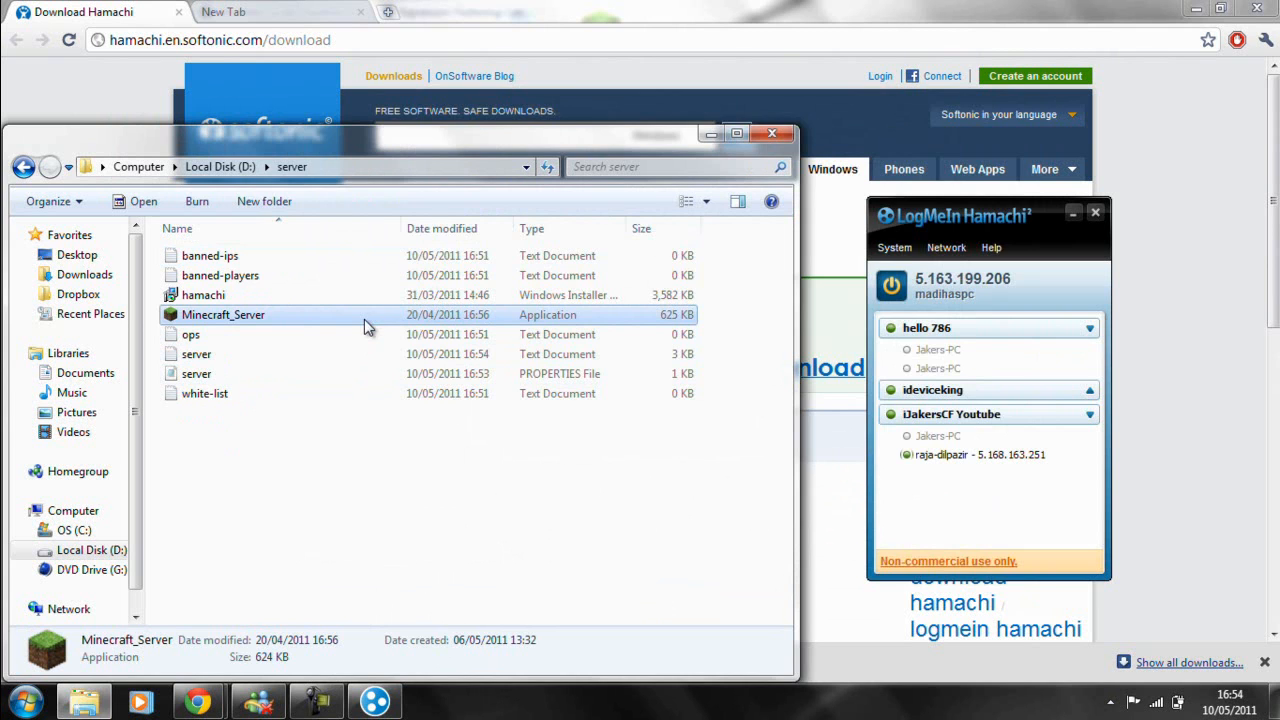
double_click(223, 314)
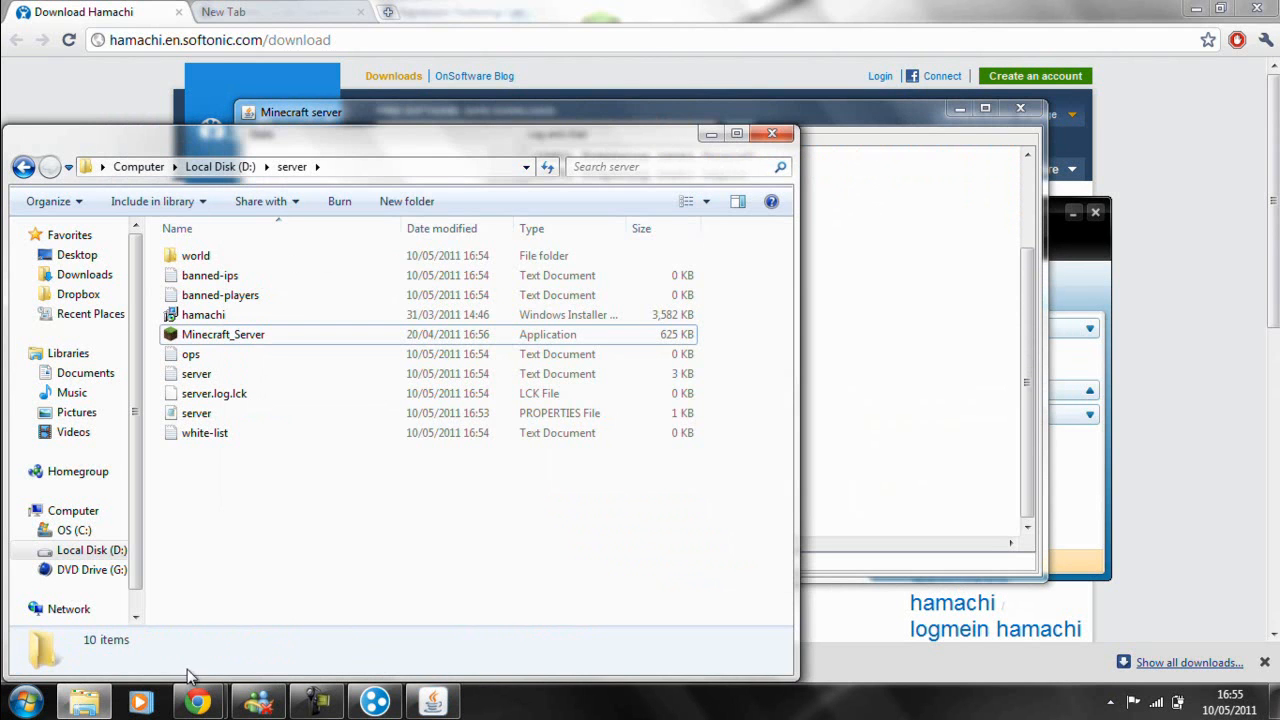
left_click(23, 700)
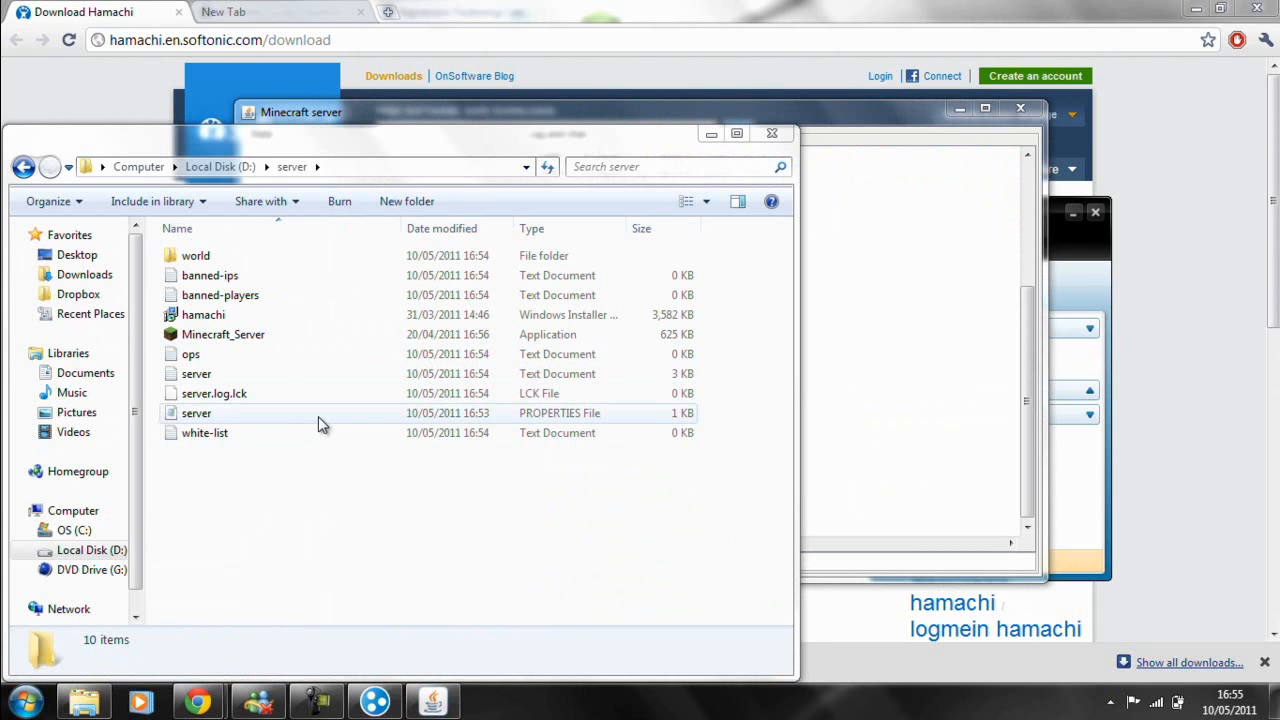
right_click(196, 413)
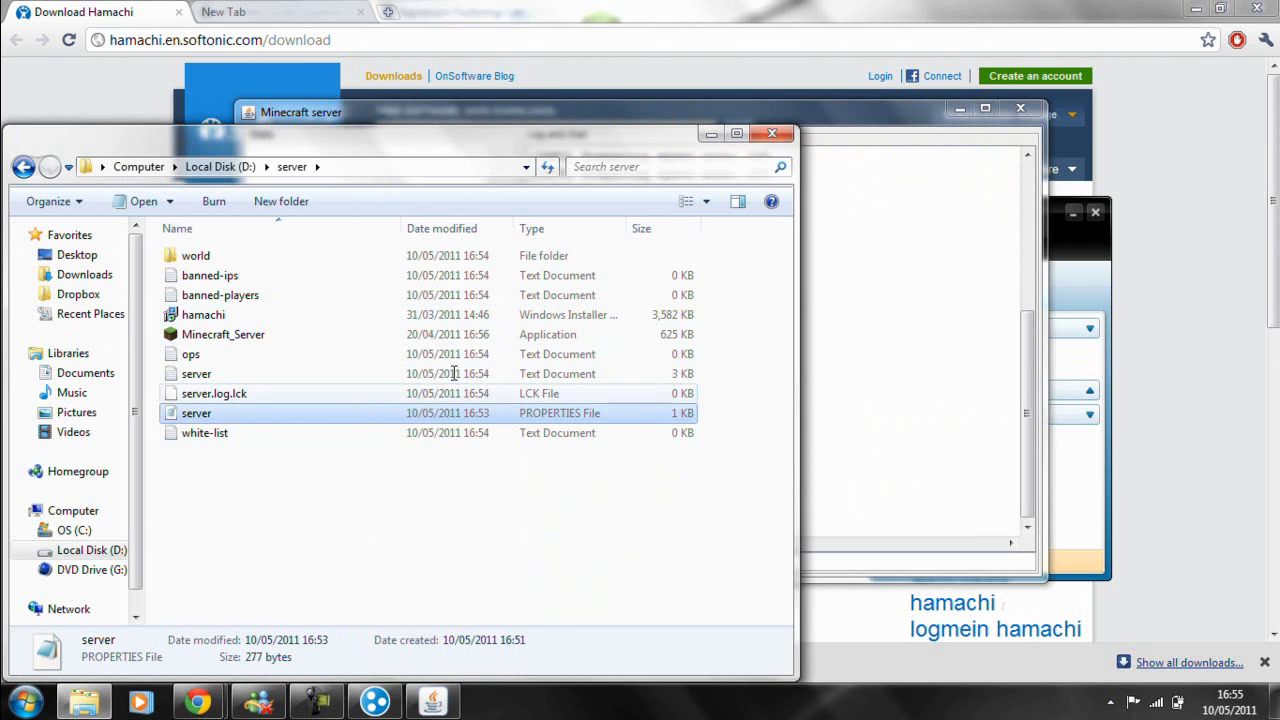
double_click(196, 413)
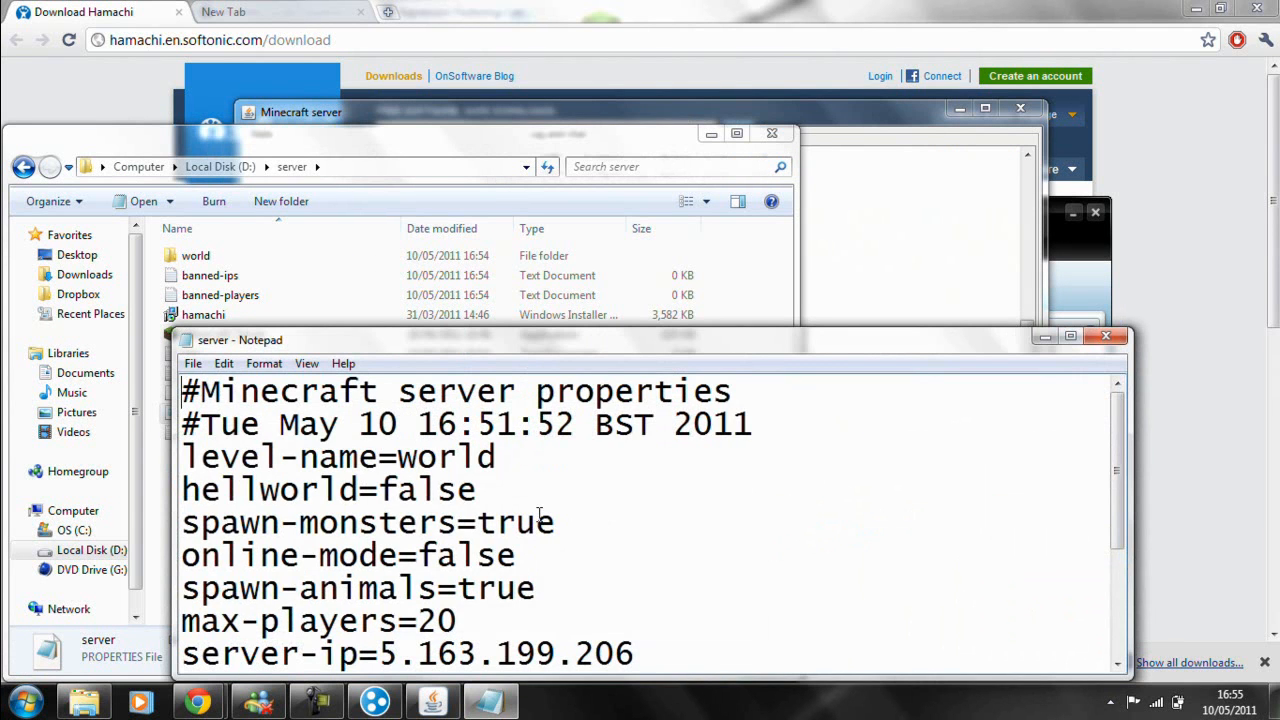
scroll("down", 3)
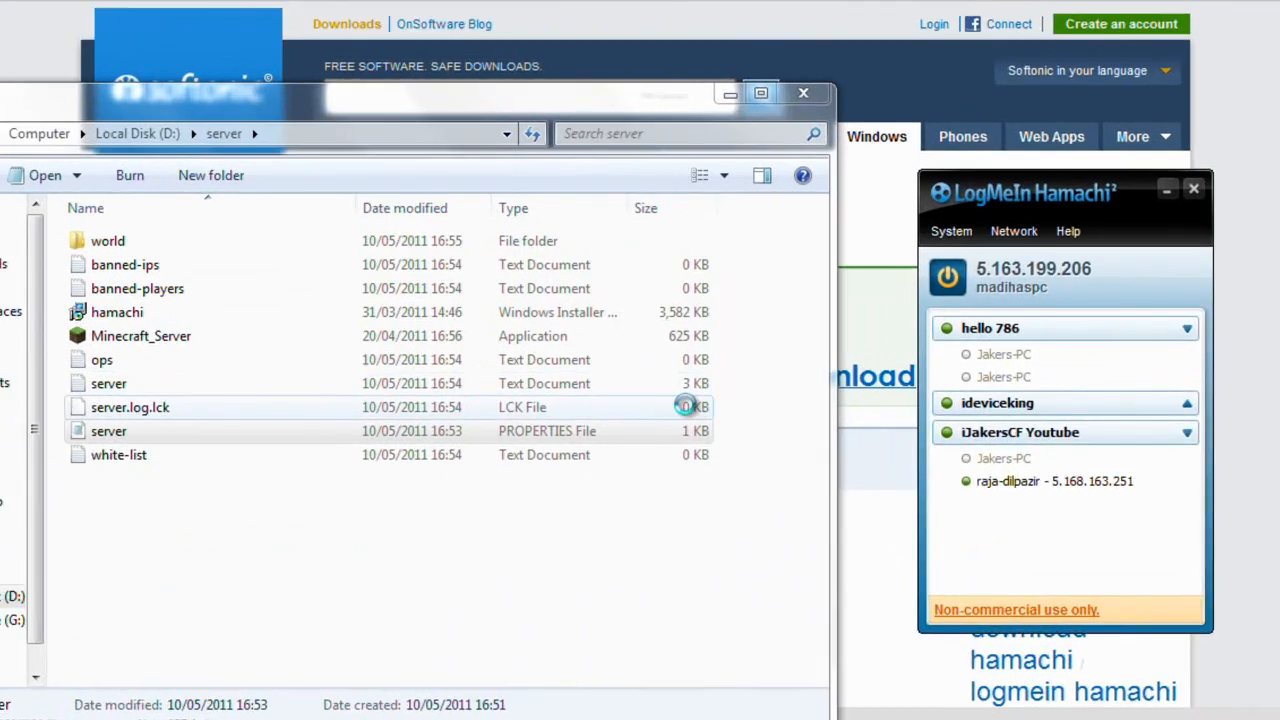
Launch Minecraft as username 'hello' and finish the texture pack screen with Done.
double_click(141, 335)
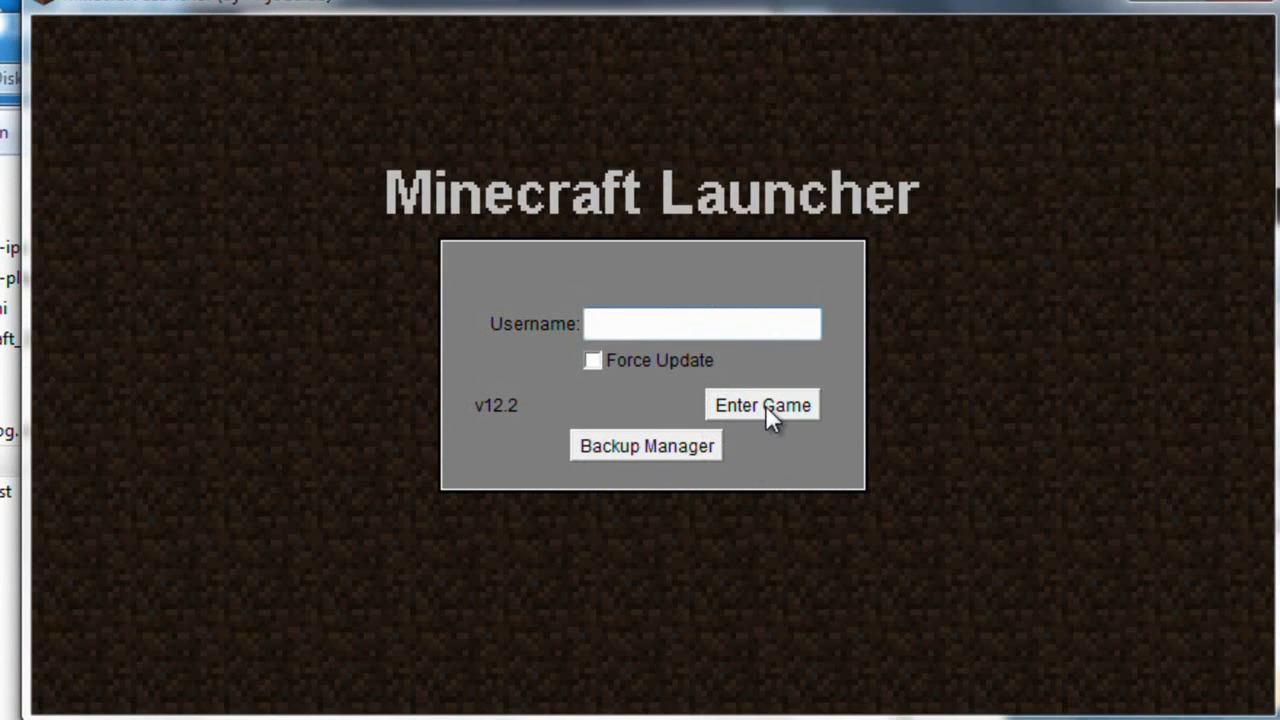
type("hello")
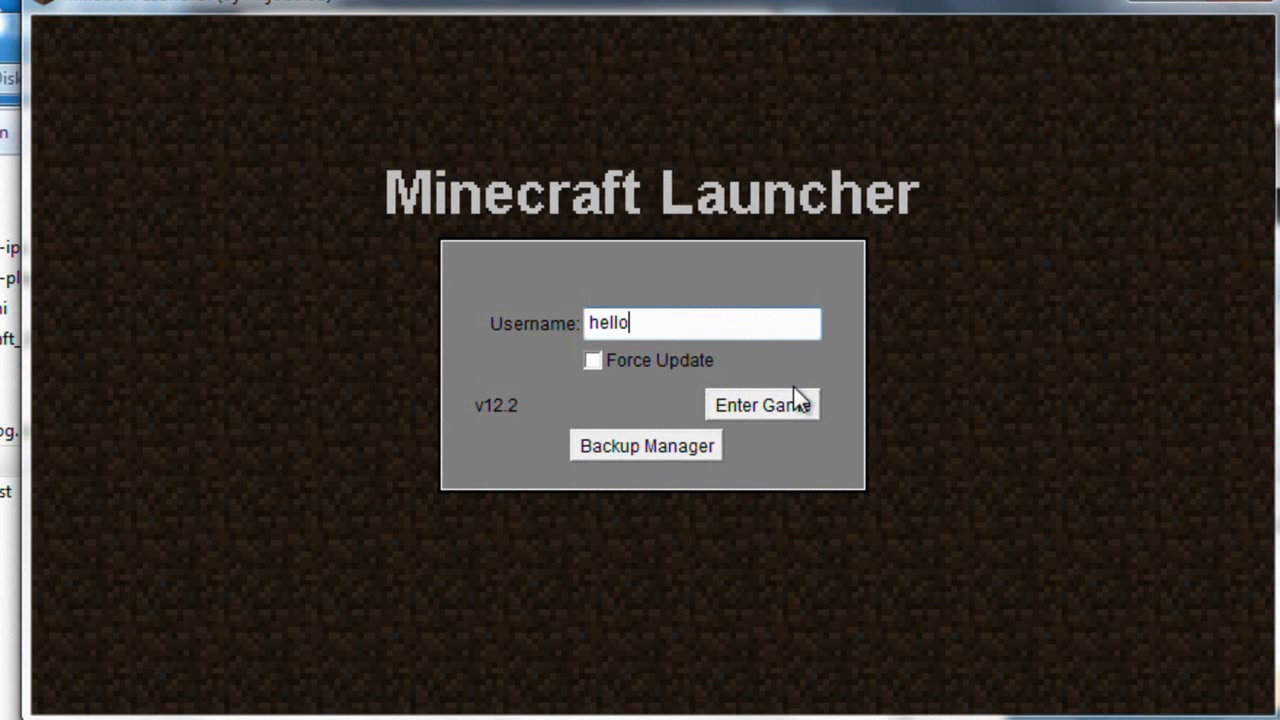
left_click(761, 404)
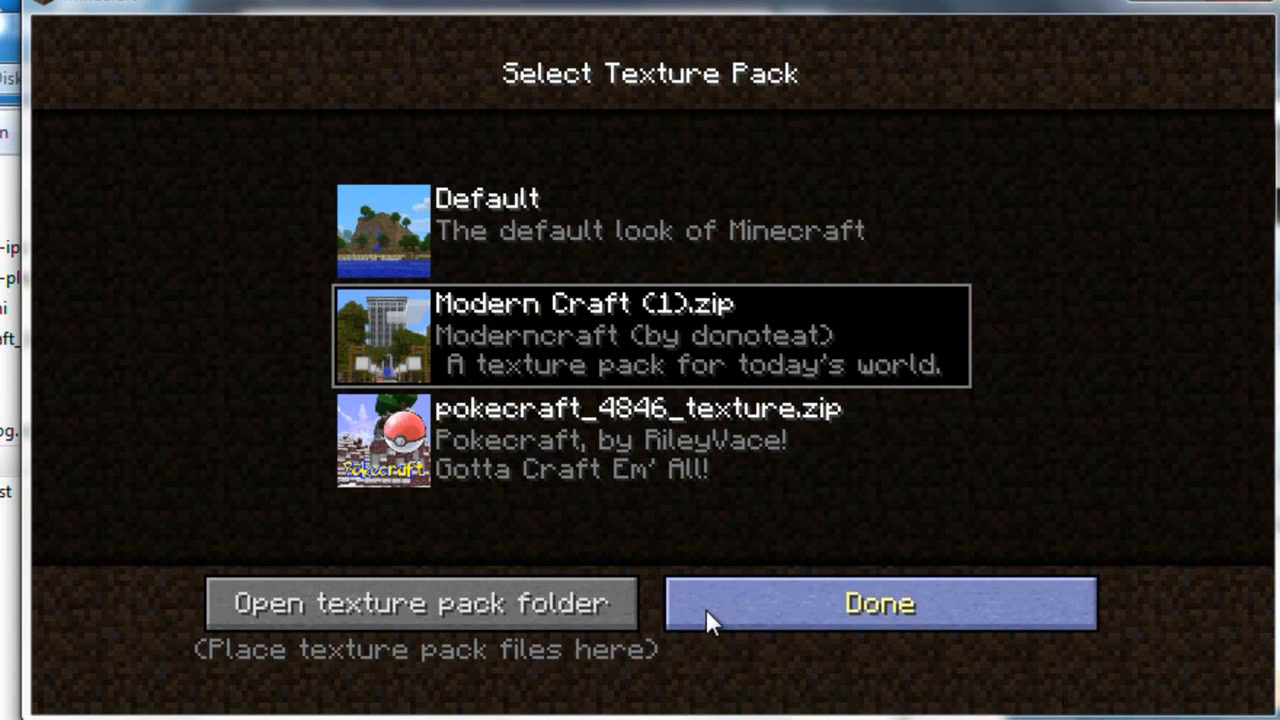
left_click(879, 603)
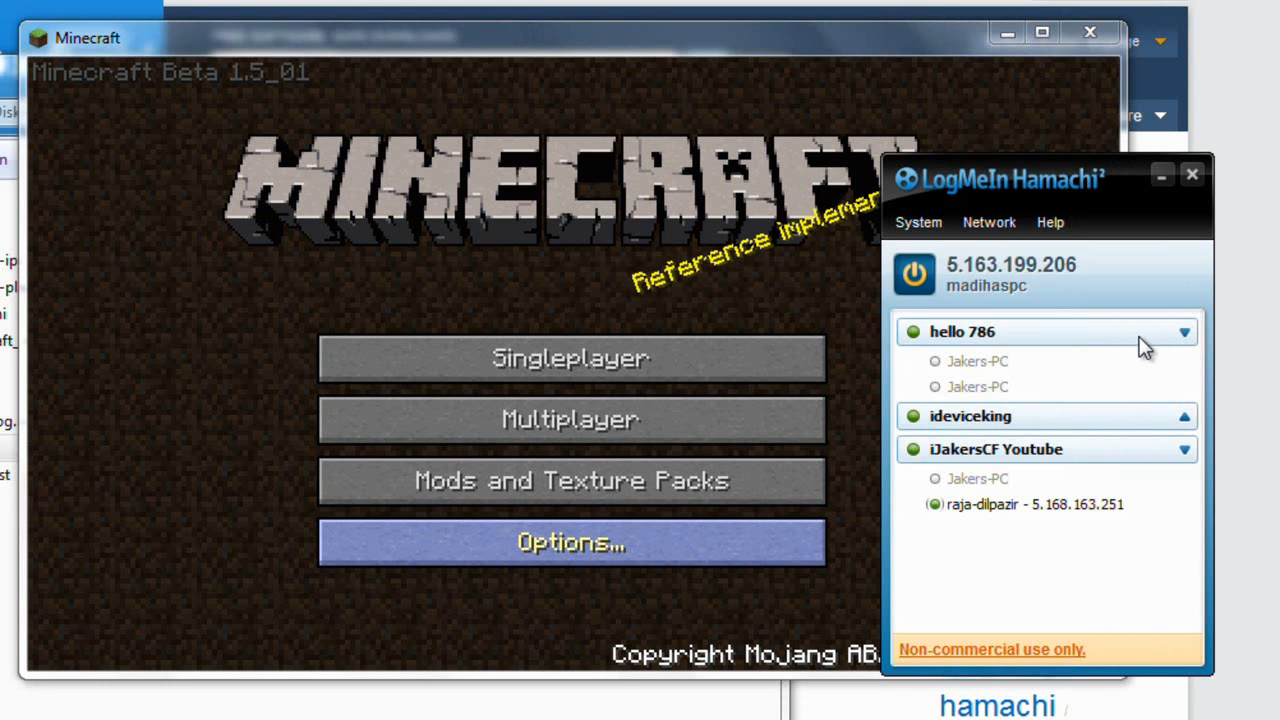
mouse_move(1097, 400)
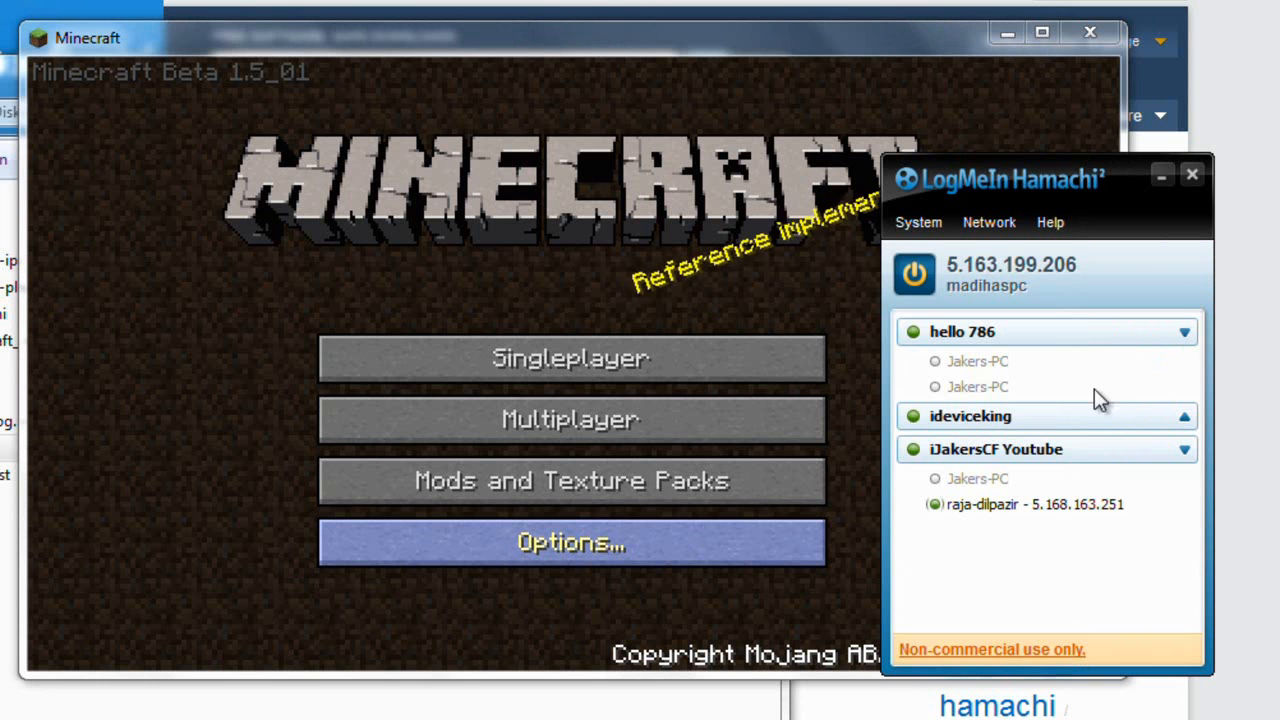
right_click(970, 416)
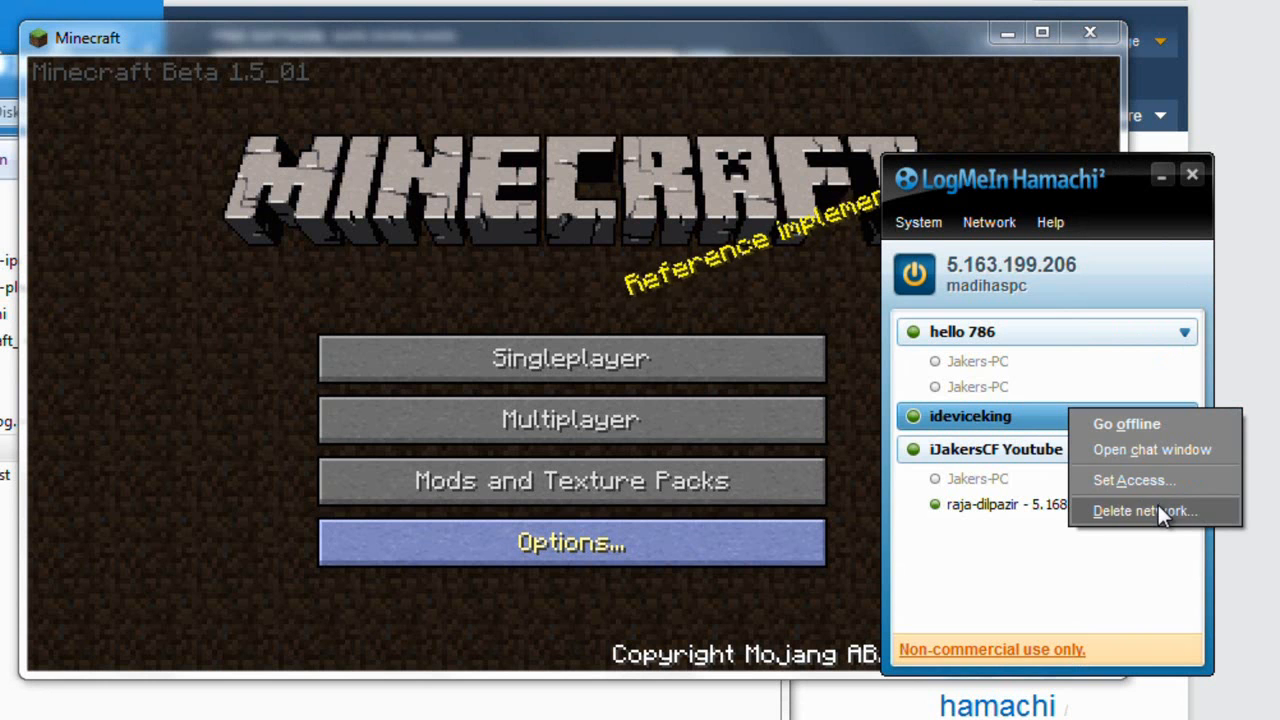
mouse_move(1145, 385)
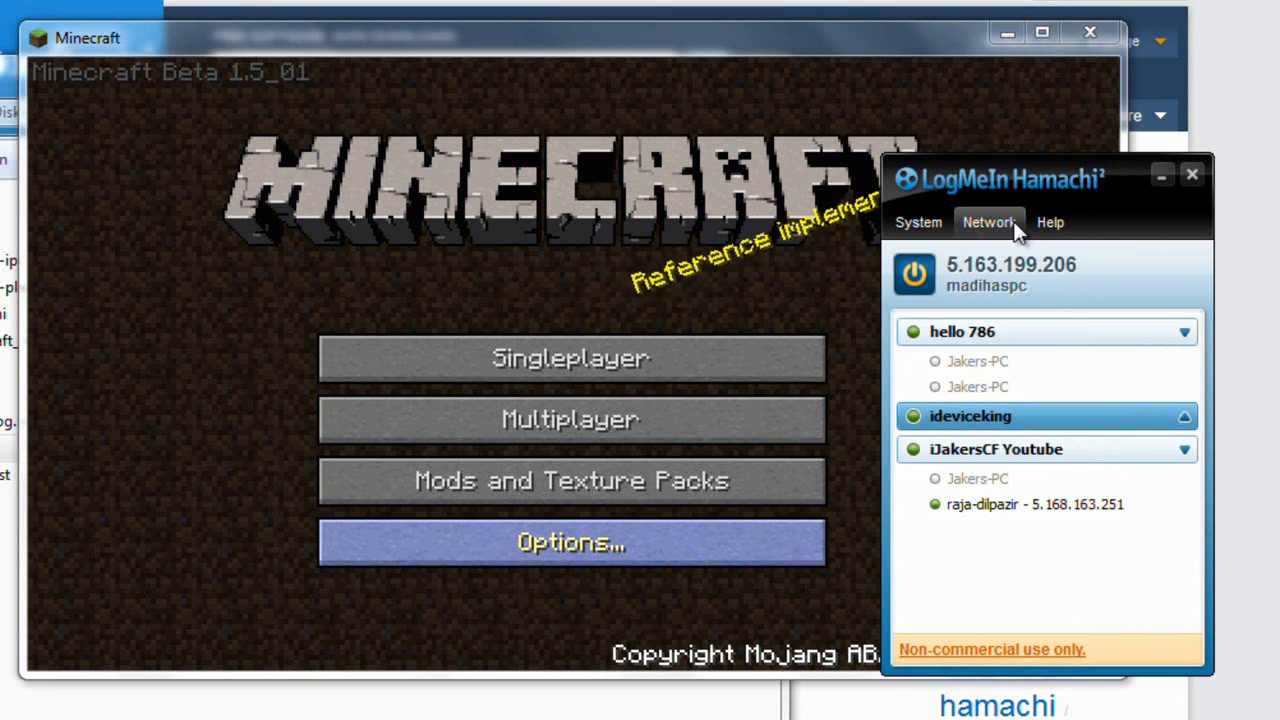
left_click(989, 222)
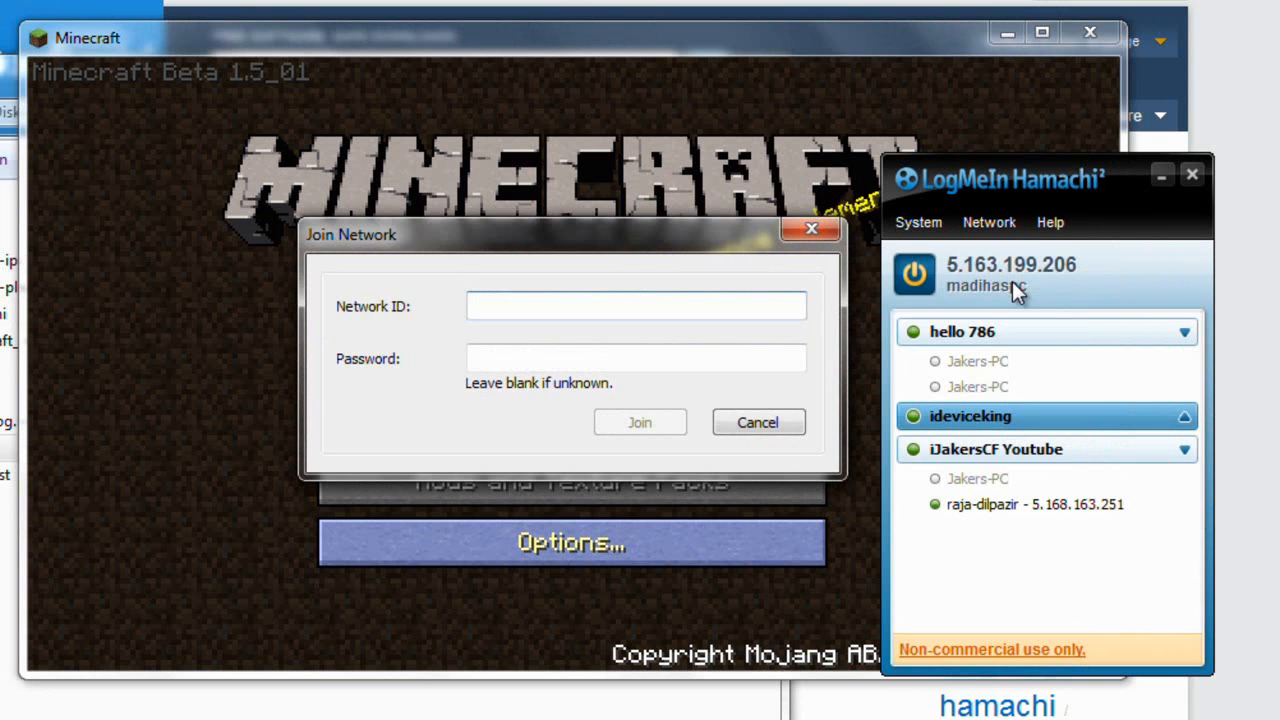
type("idevi")
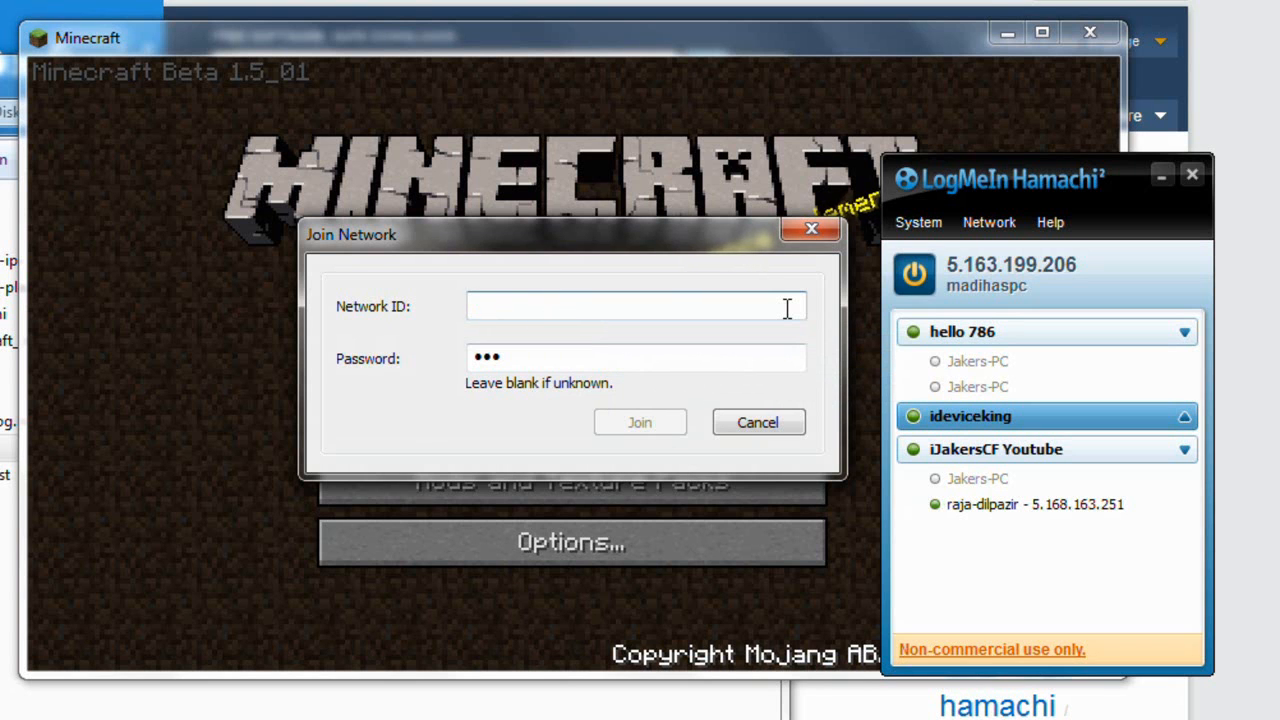
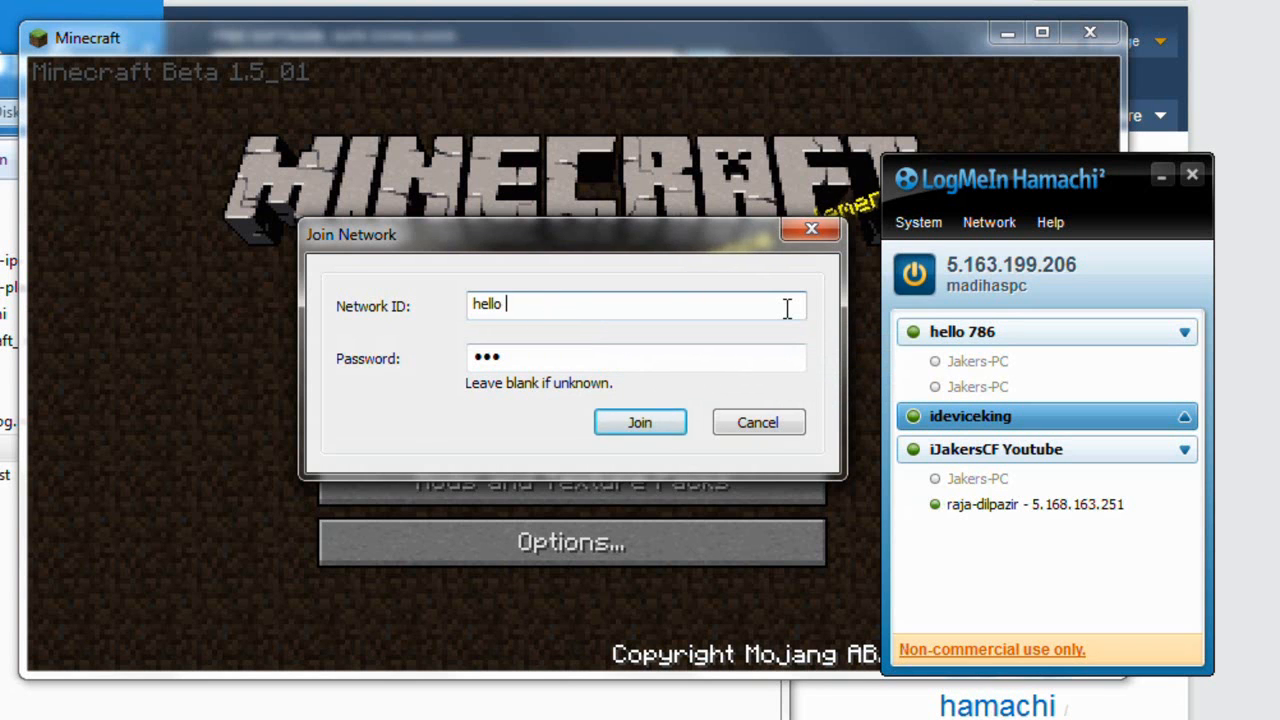
left_click(639, 422)
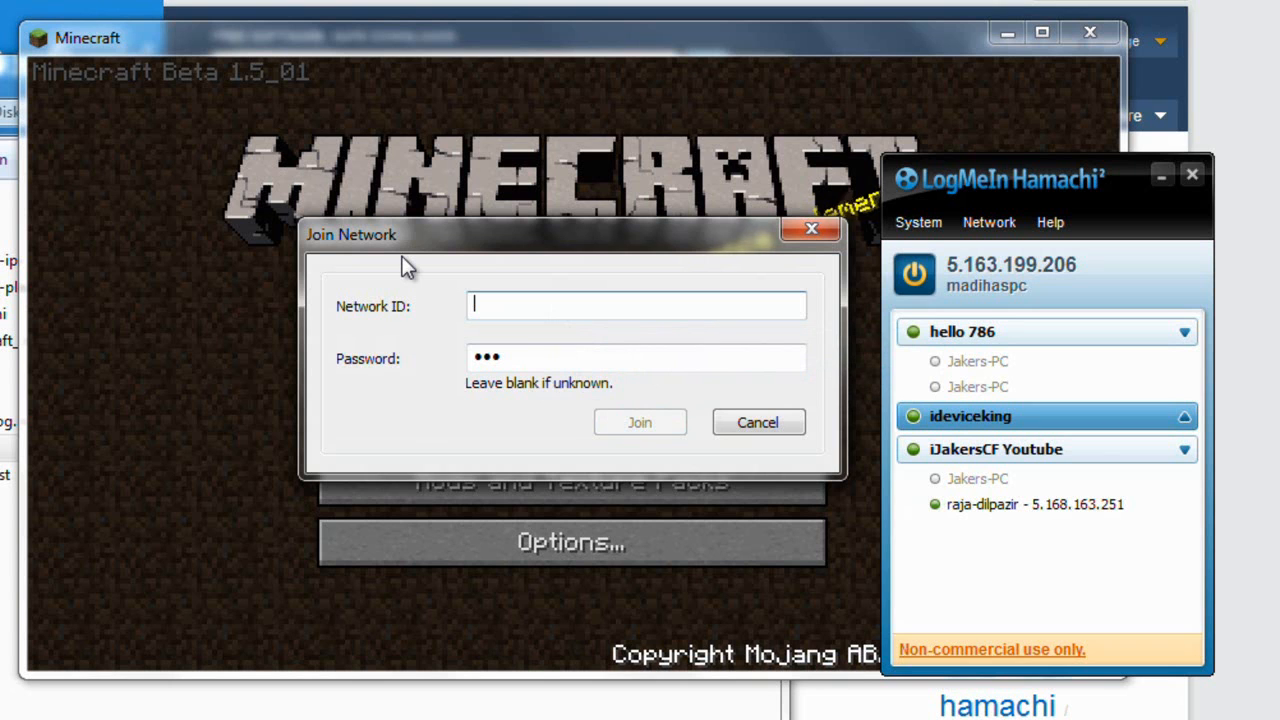
Abandon the join and bring up options for a Jakers-PC peer and the hello 786 network.
type("j")
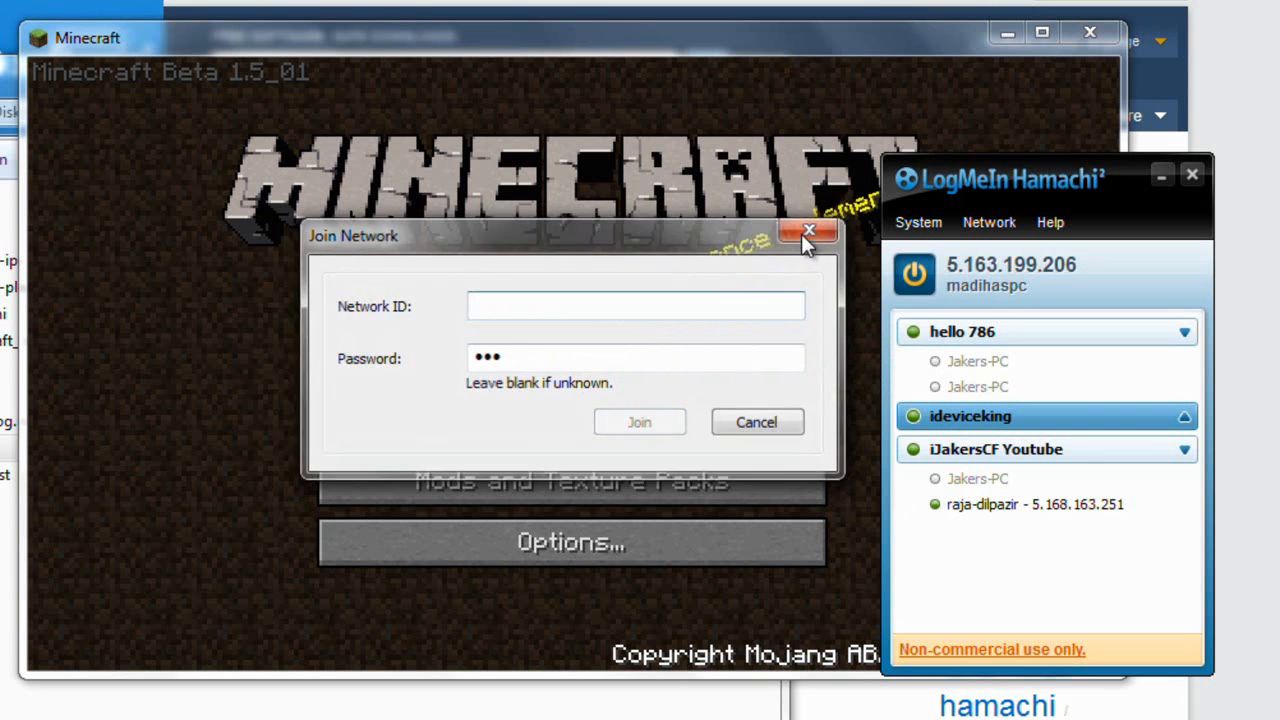
right_click(977, 387)
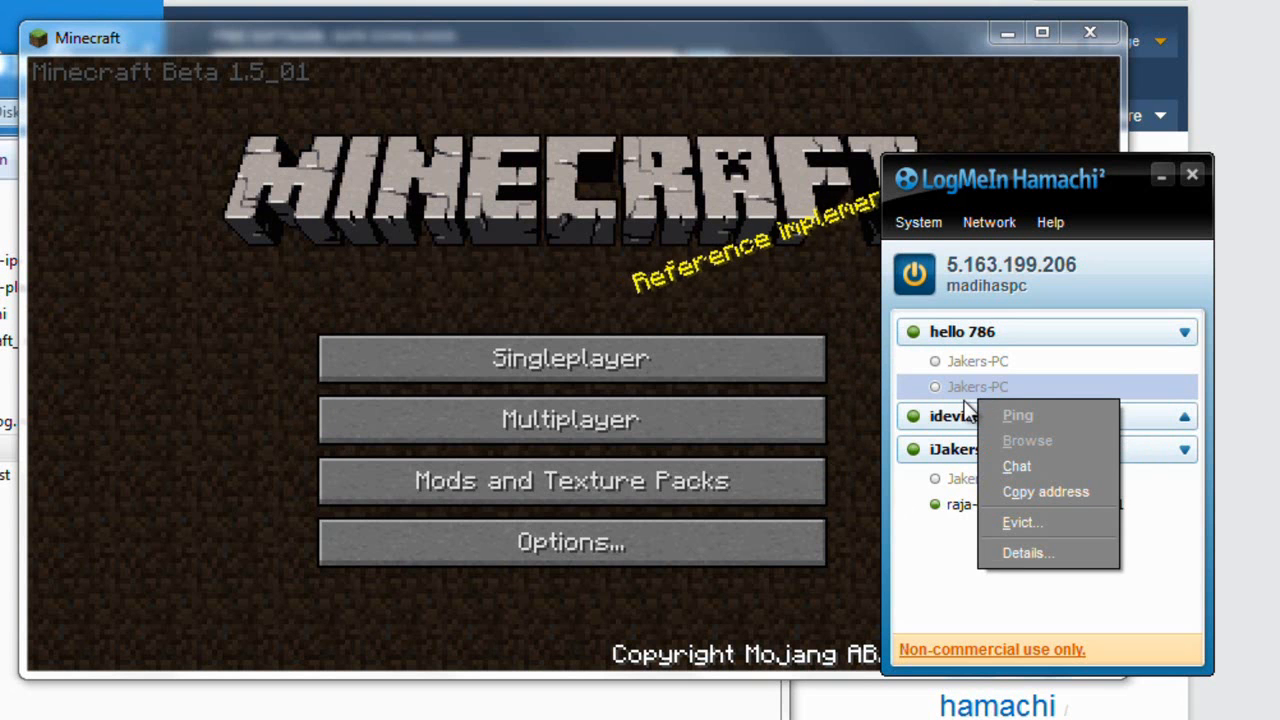
right_click(945, 415)
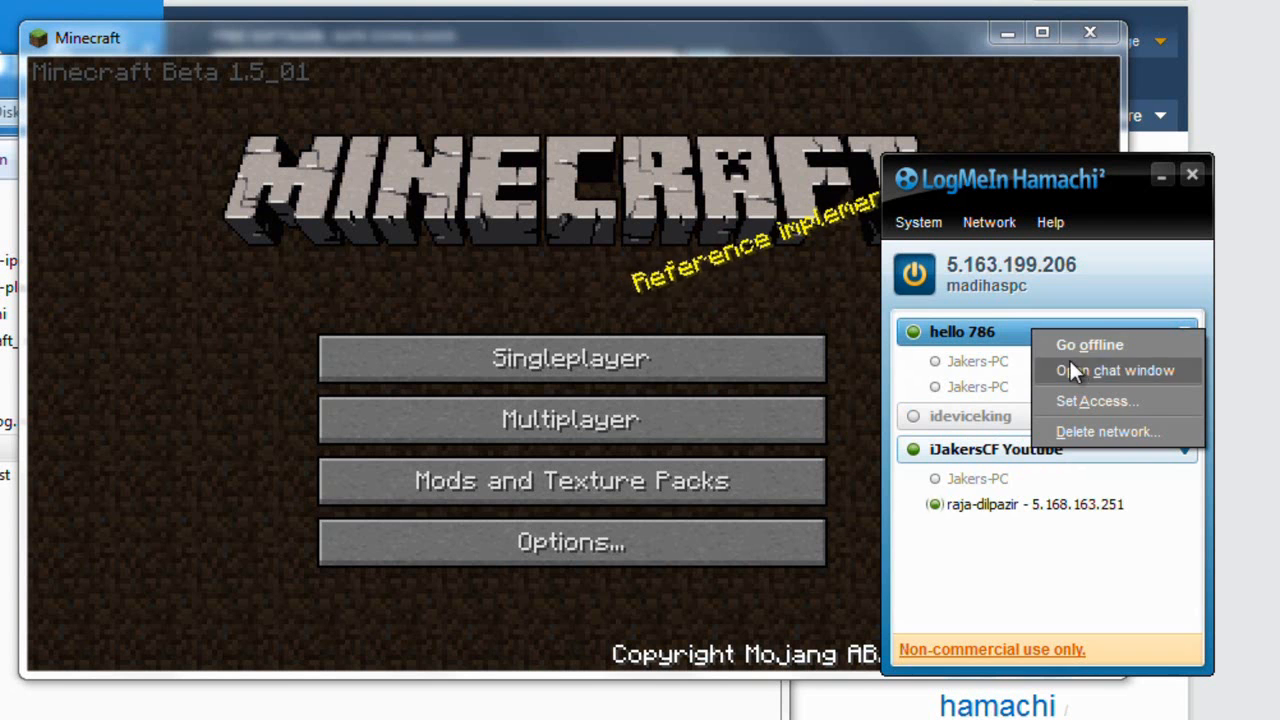
mouse_move(1117, 432)
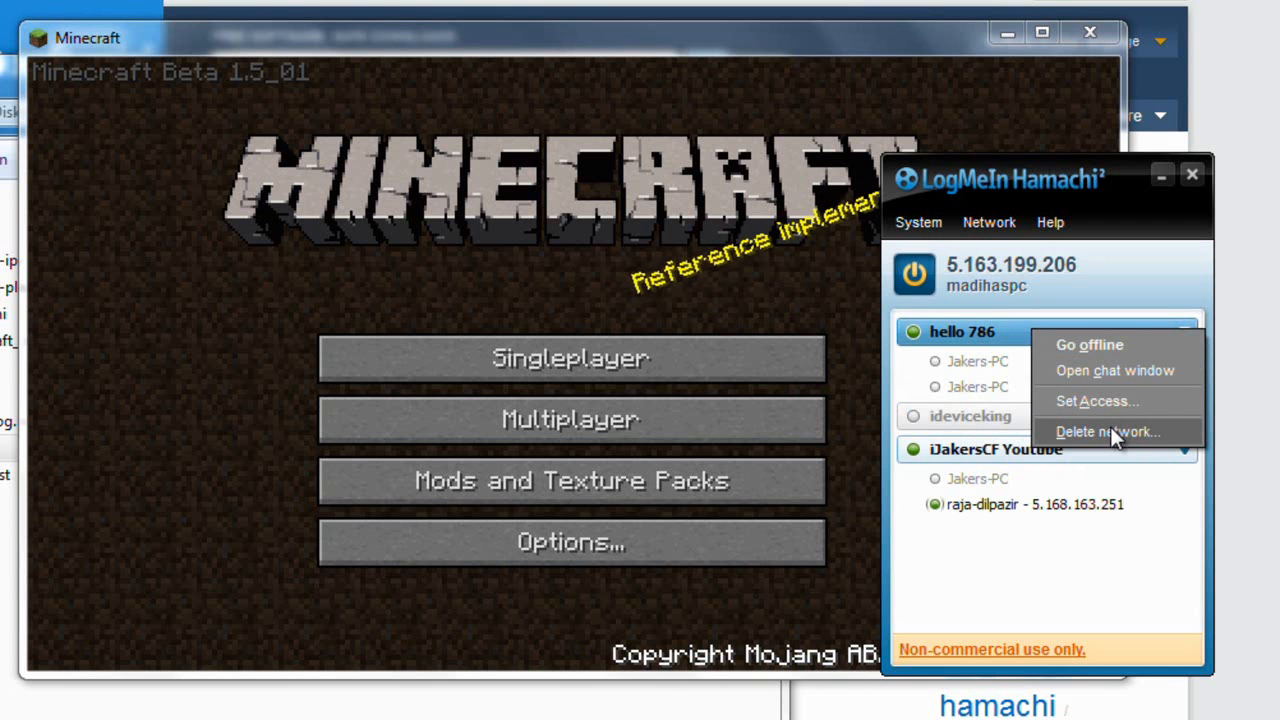
left_click(989, 222)
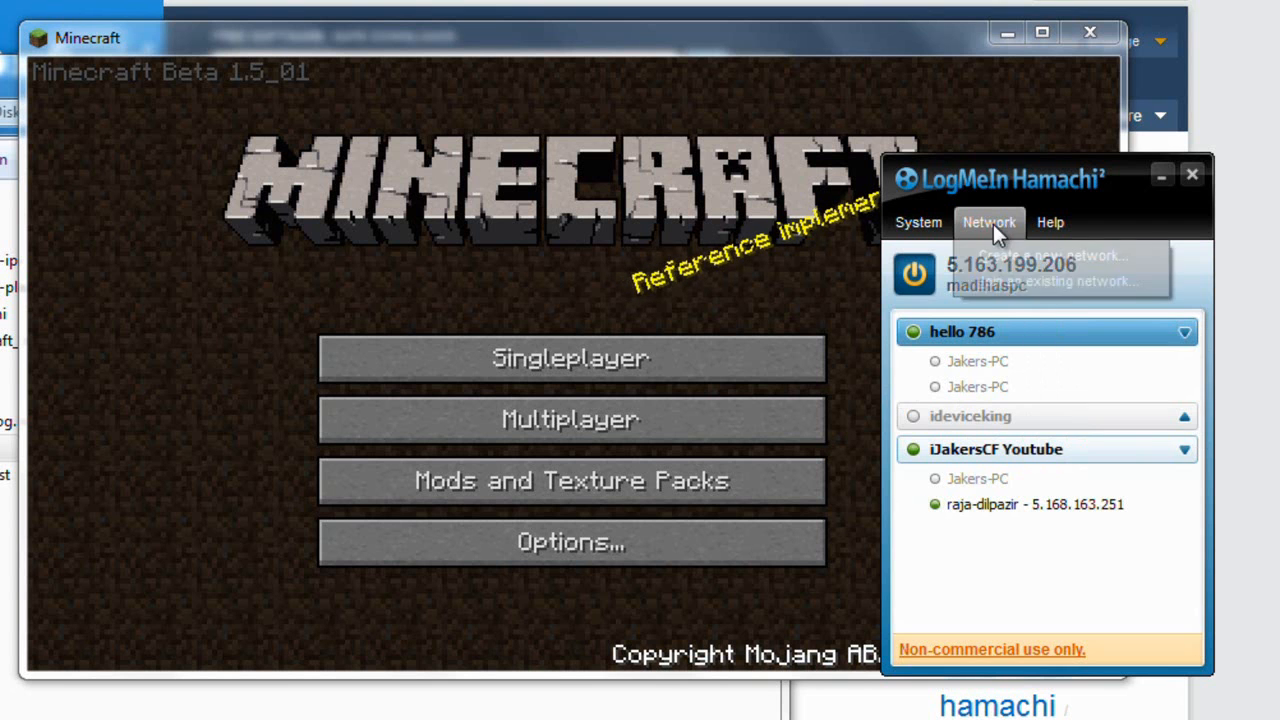
left_click(1063, 280)
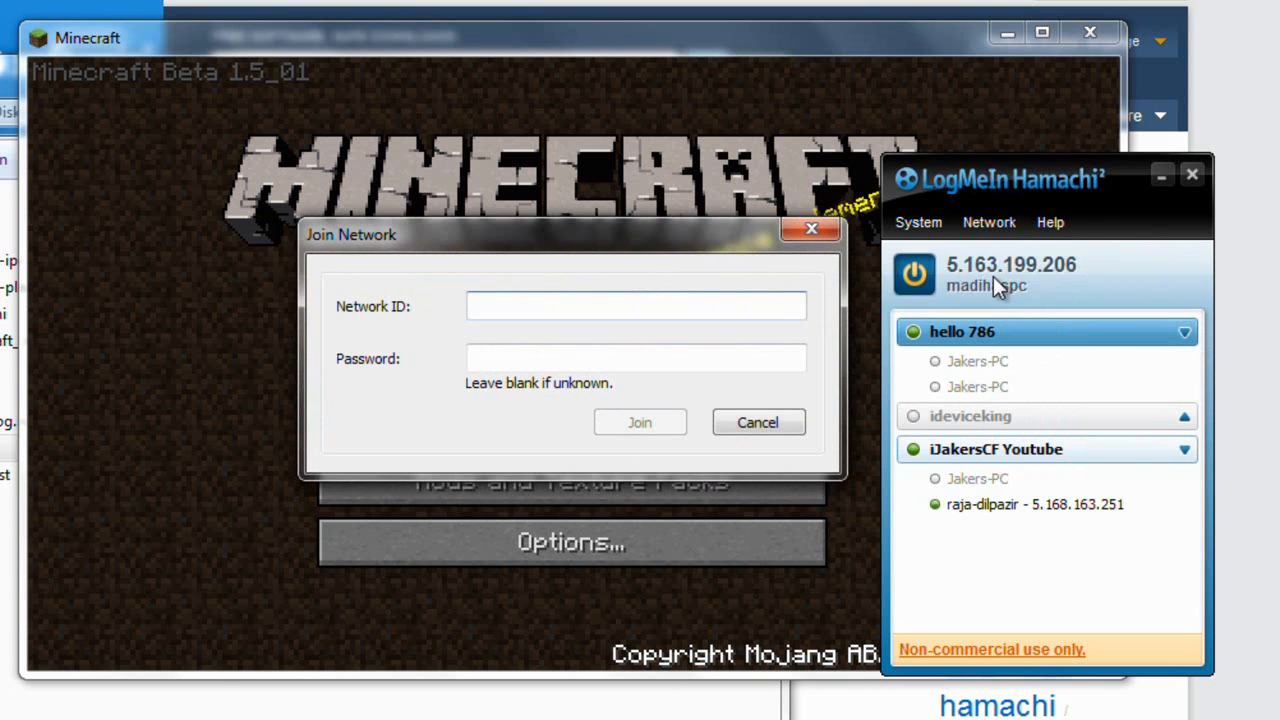
left_click(635, 306)
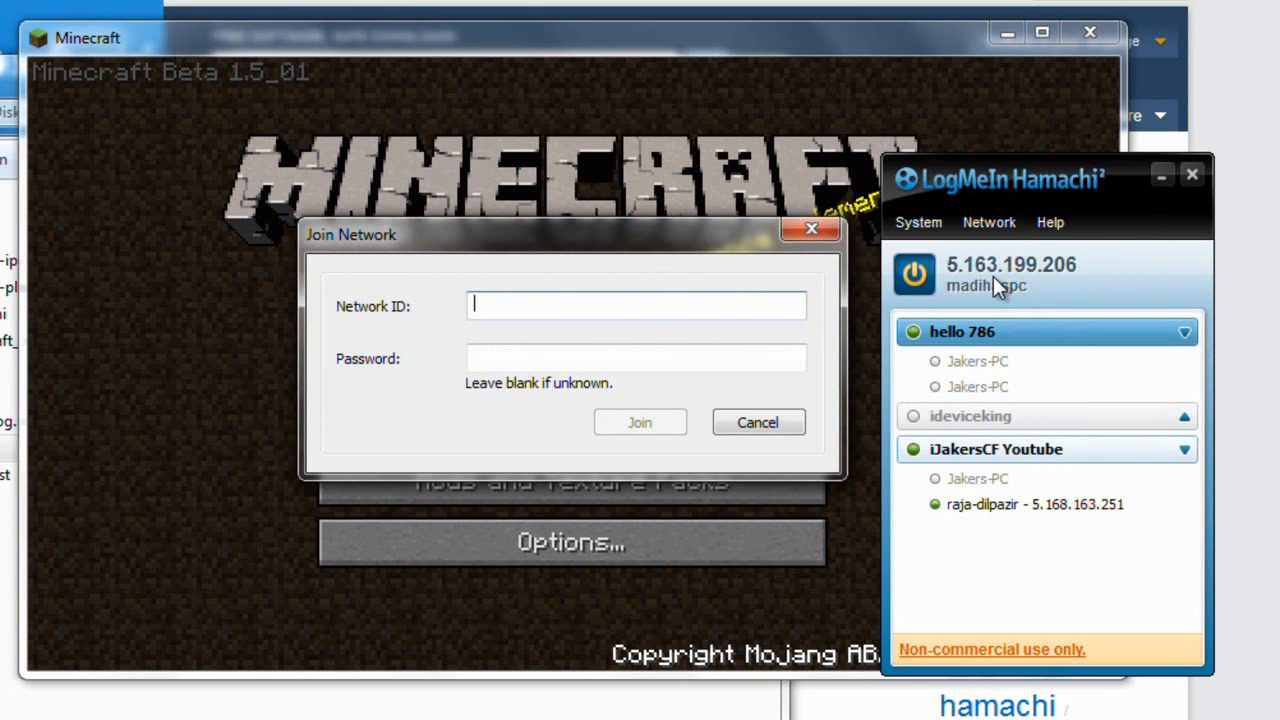
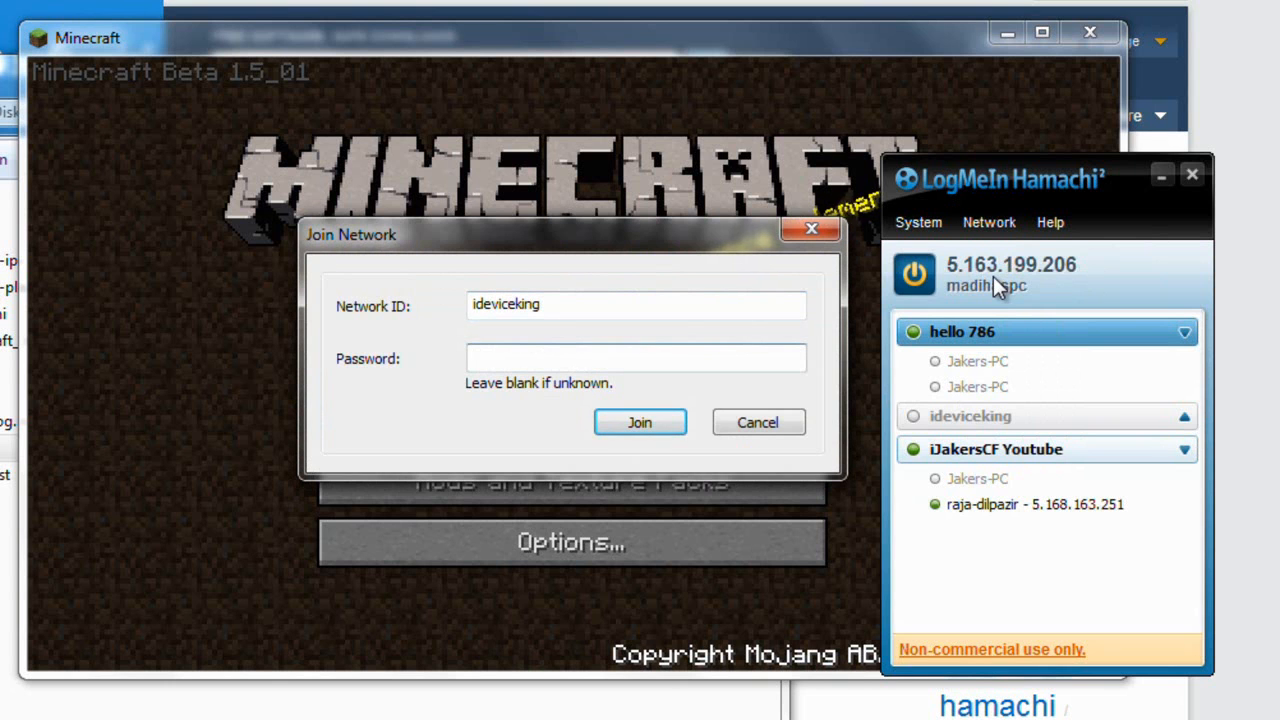
left_click(635, 357)
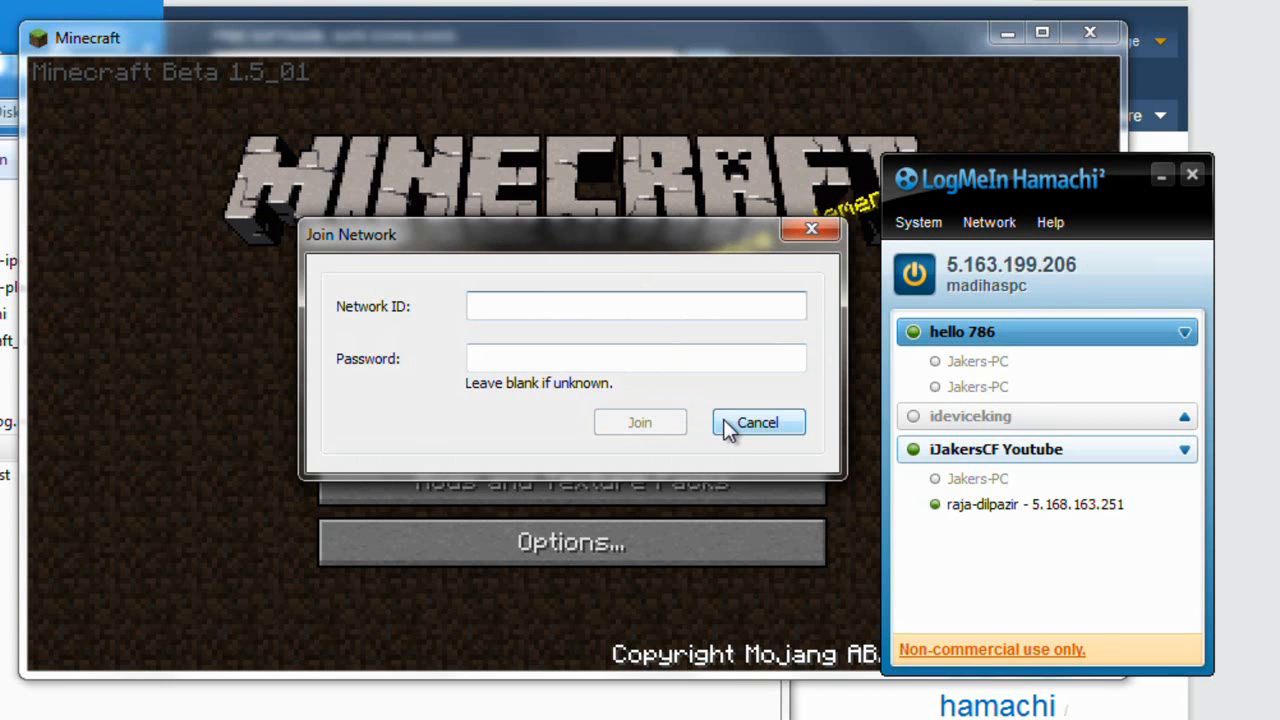
left_click(635, 305)
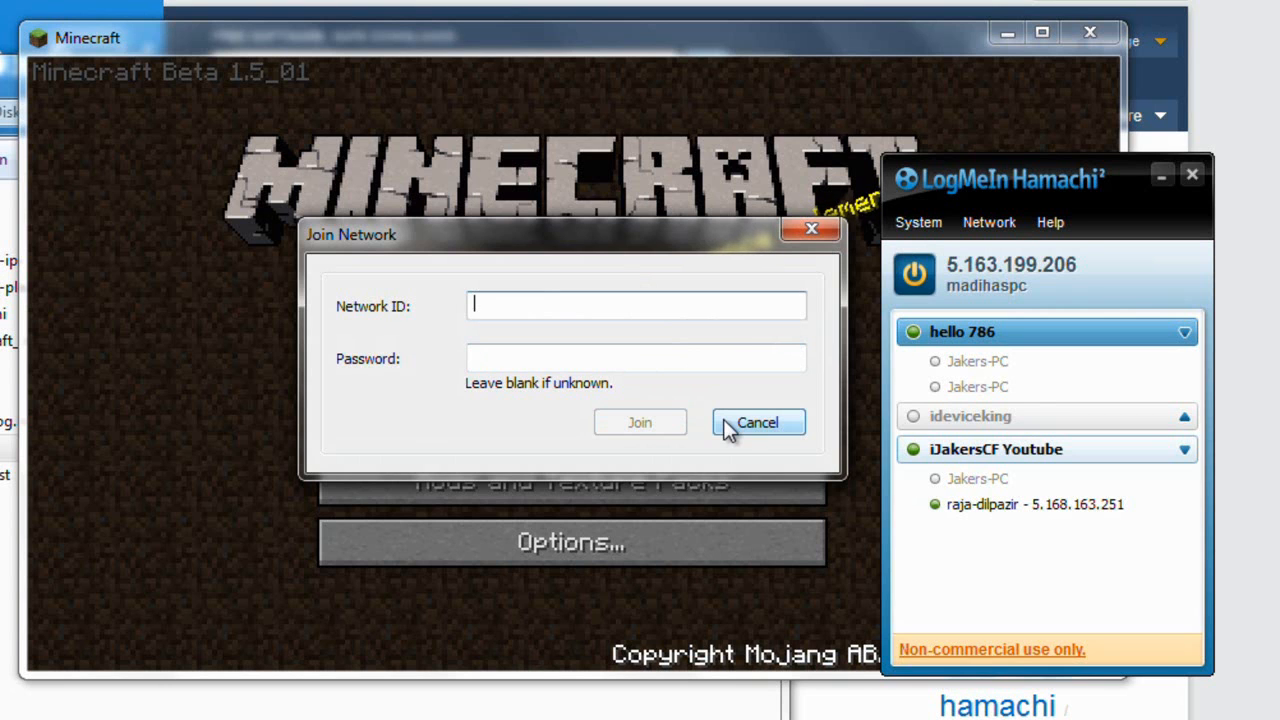
left_click(757, 422)
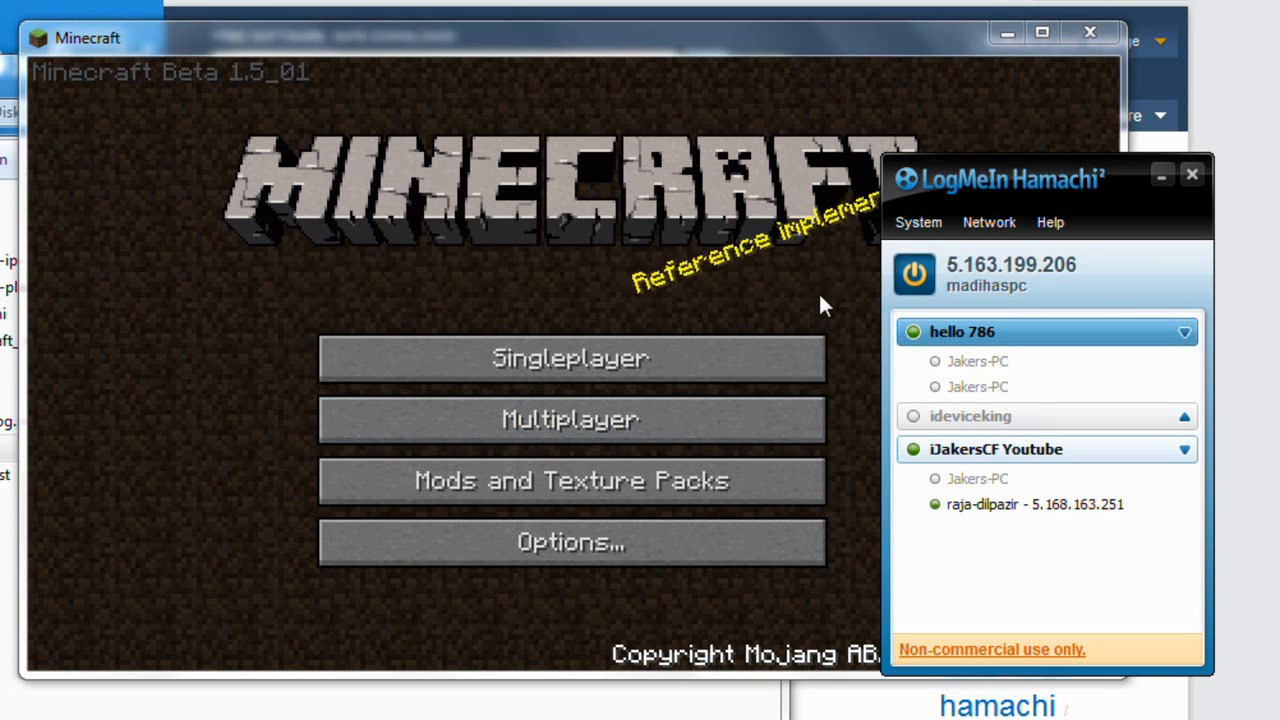
mouse_move(1060, 75)
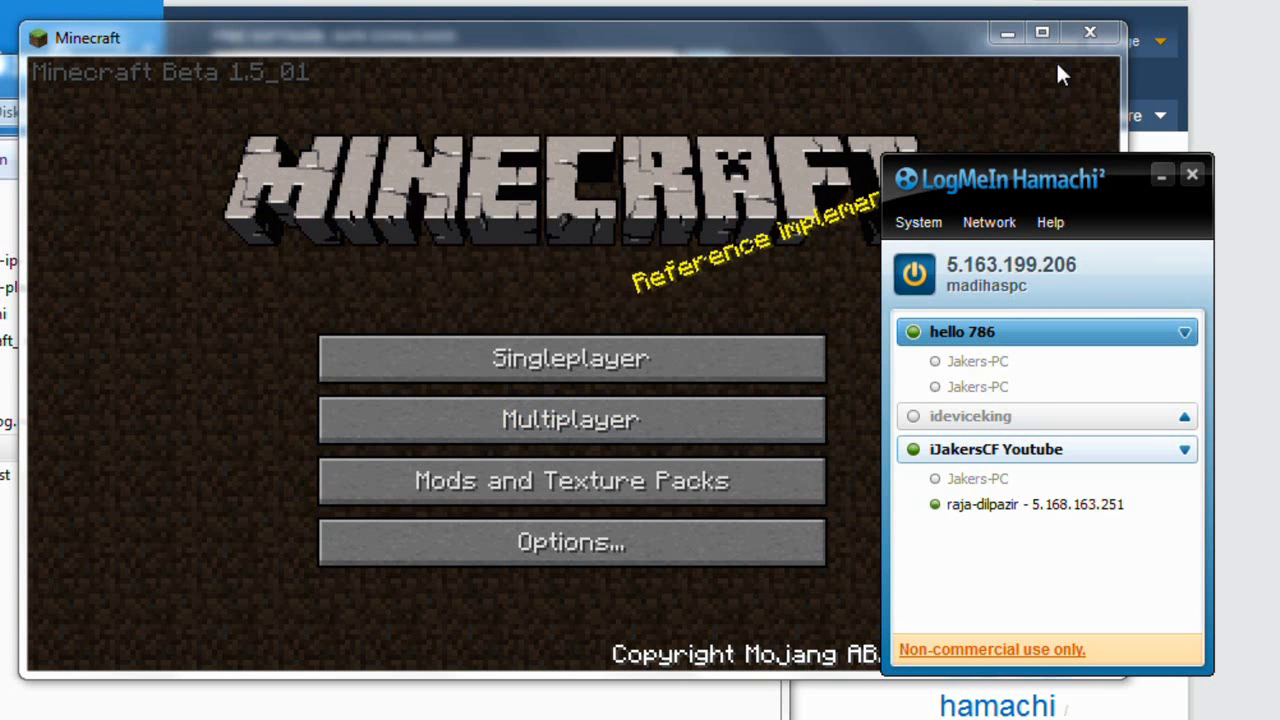